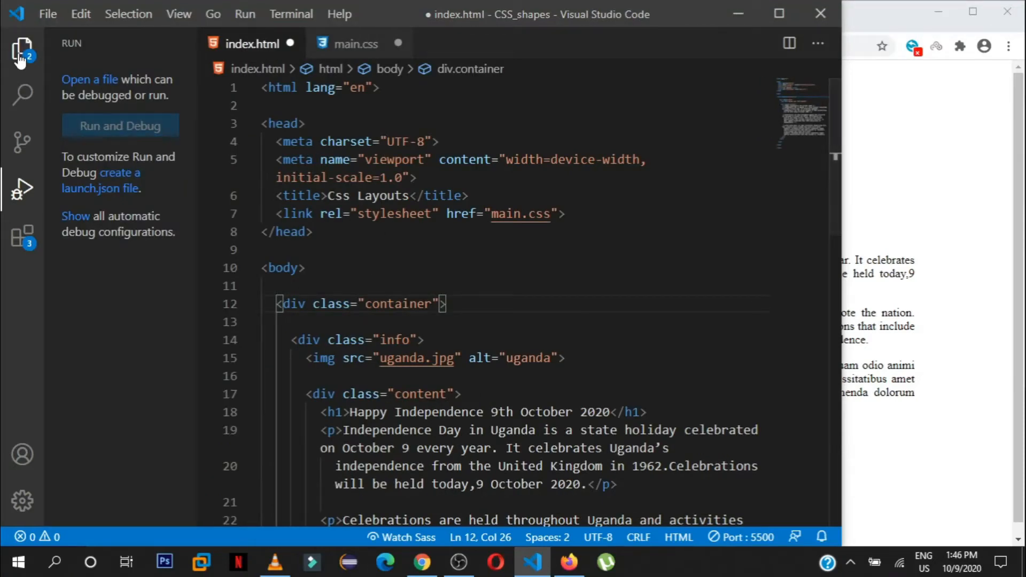
- Bring the Chrome live-server page forward and review the circular flag layout
click(421, 561)
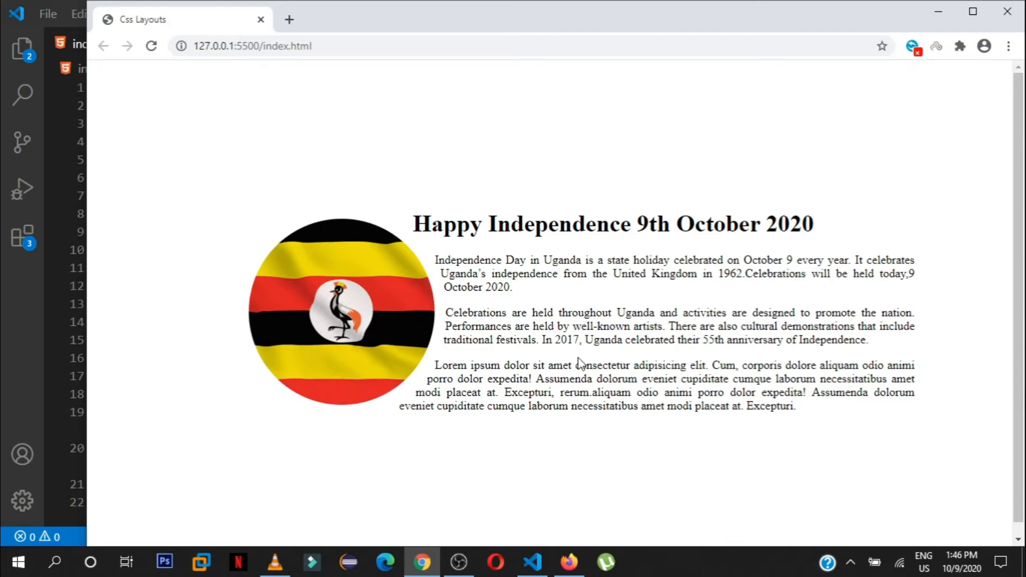
mouse_move(567, 359)
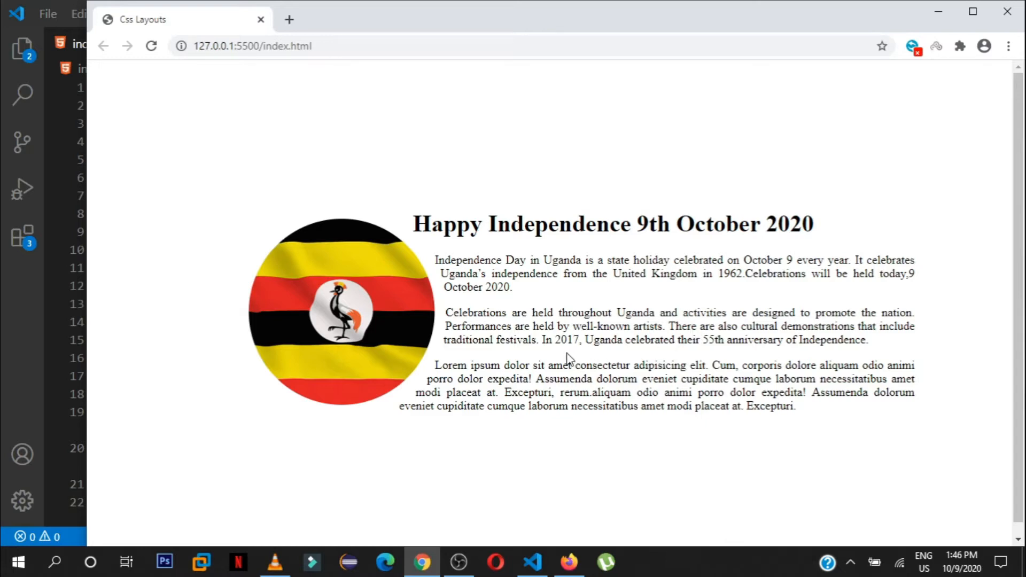
mouse_move(549, 346)
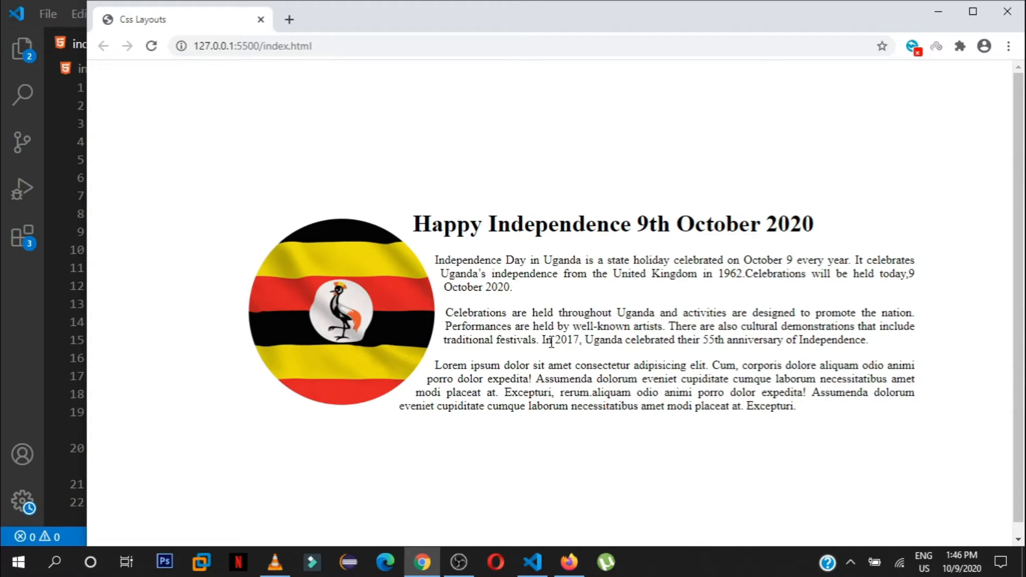
mouse_move(375, 281)
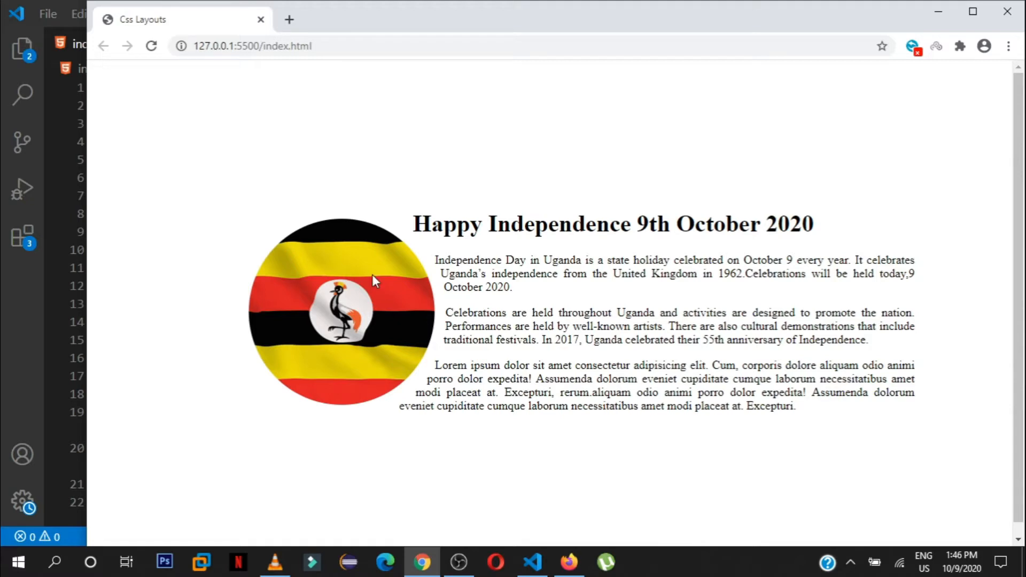
mouse_move(303, 286)
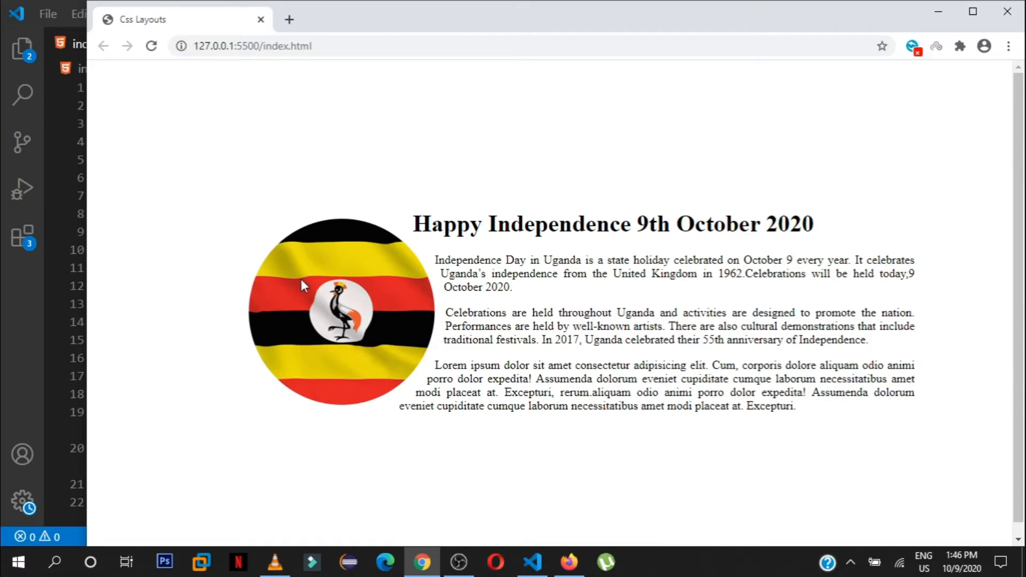
mouse_move(628, 286)
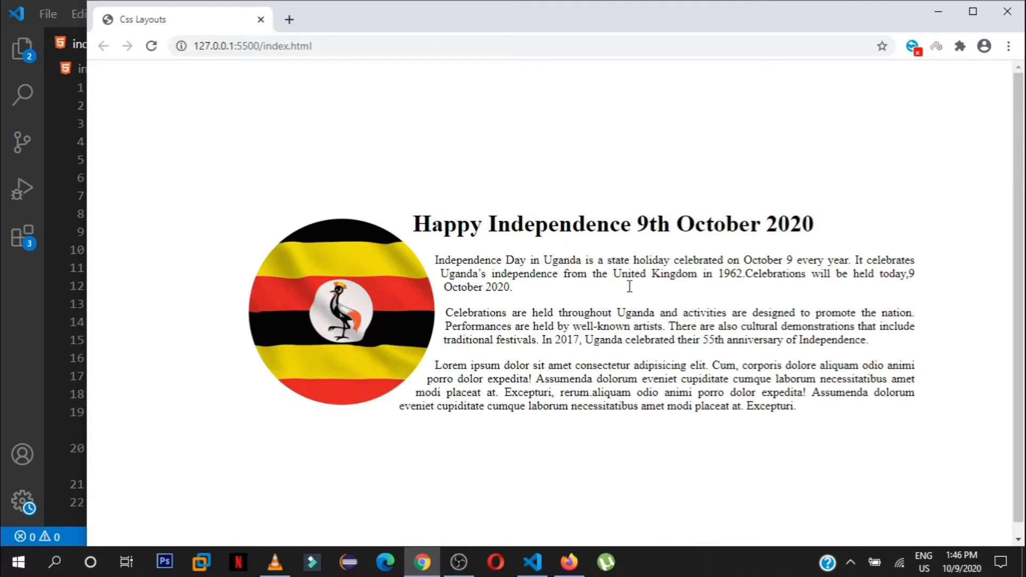
mouse_move(601, 256)
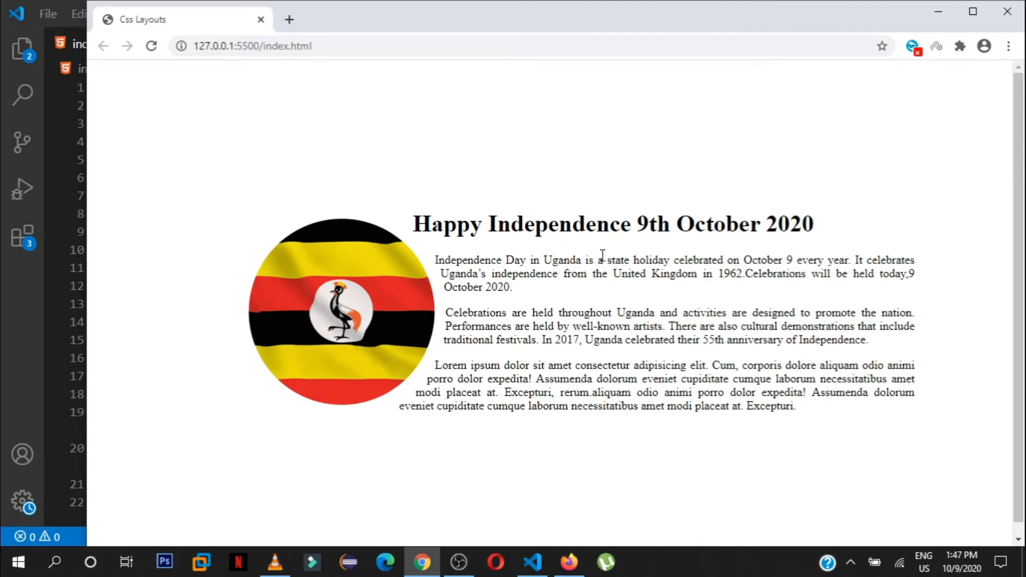
mouse_move(578, 264)
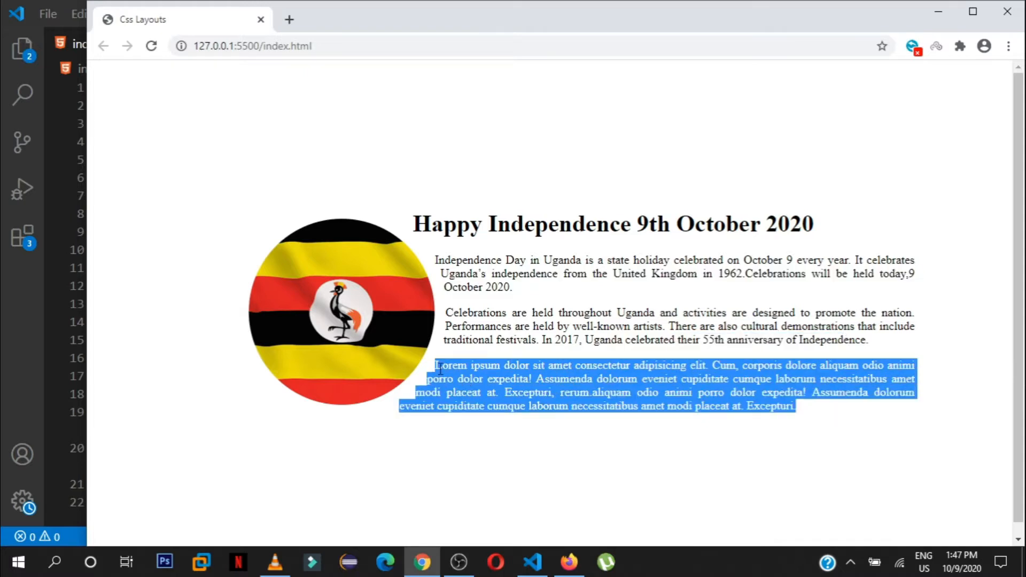
click(506, 396)
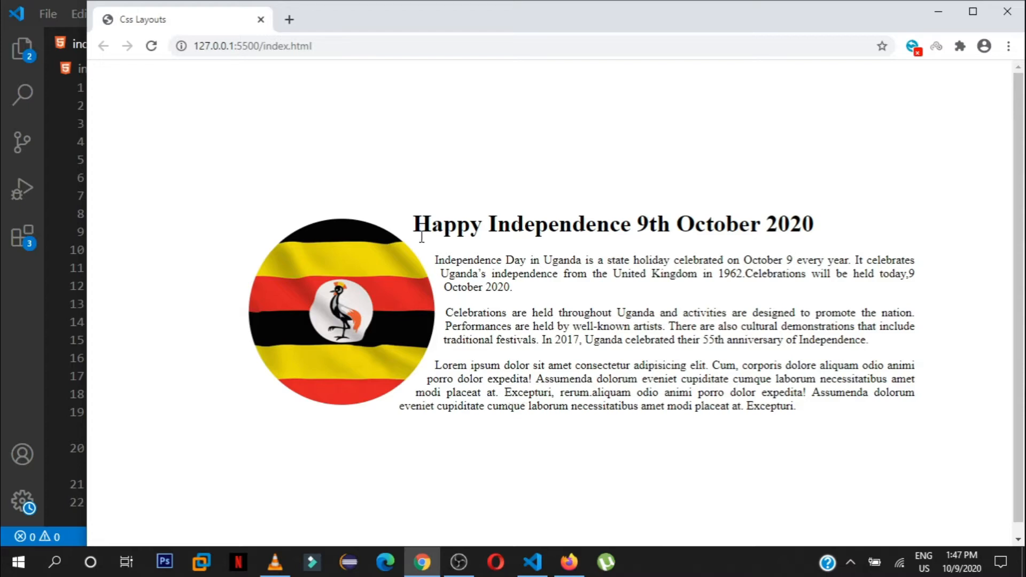
mouse_move(410, 238)
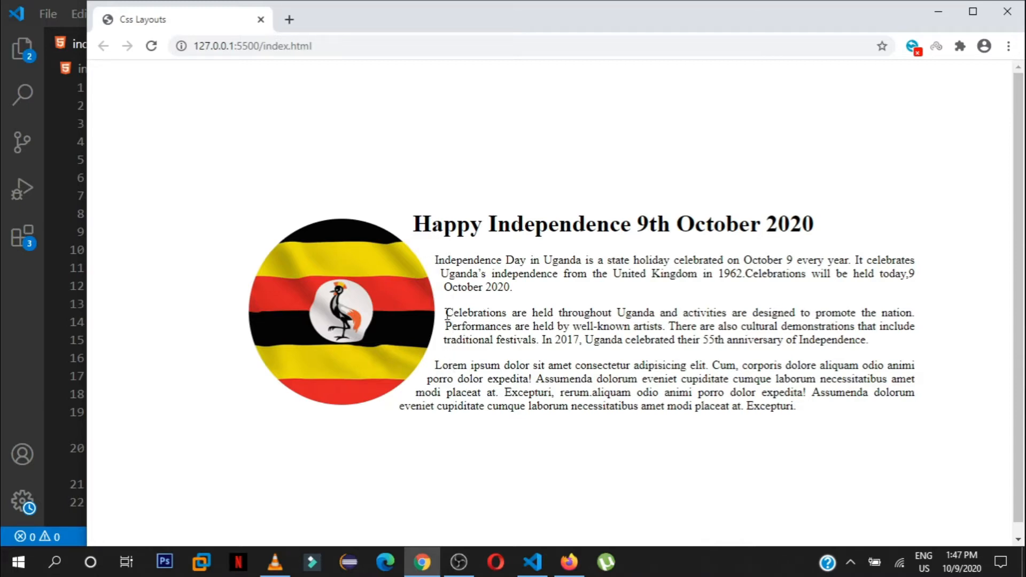
mouse_move(410, 247)
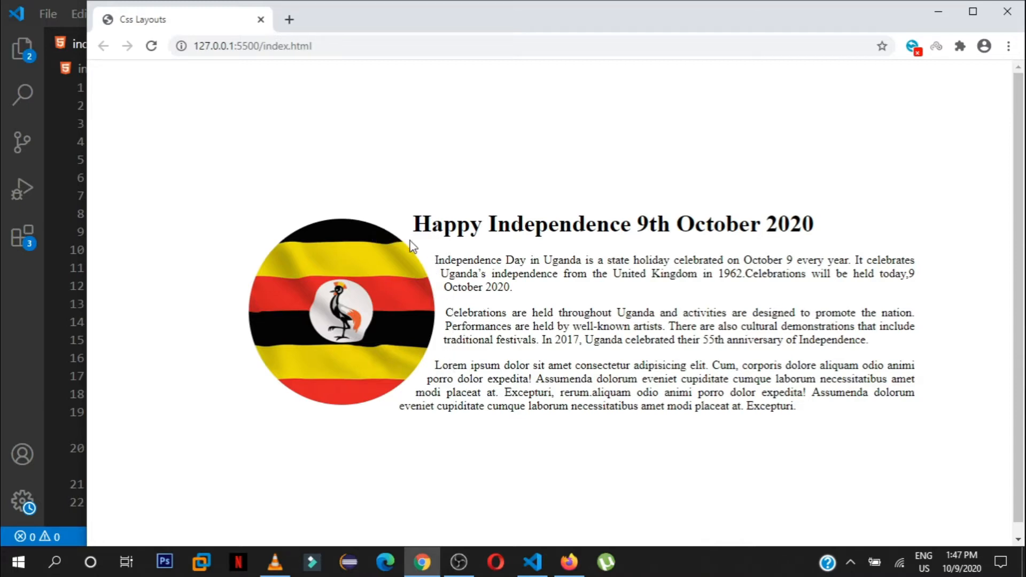
mouse_move(458, 326)
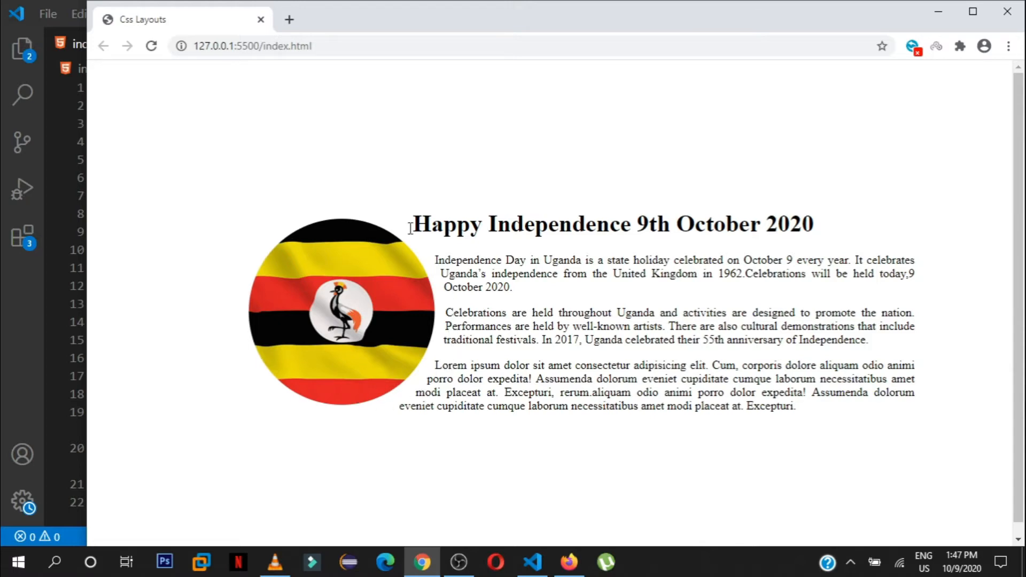
mouse_move(287, 225)
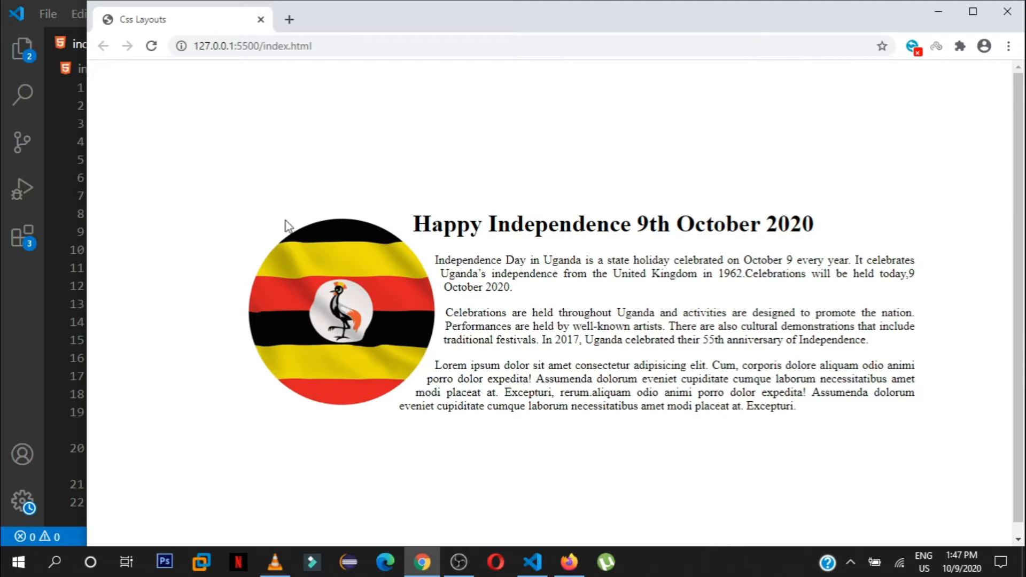
mouse_move(409, 342)
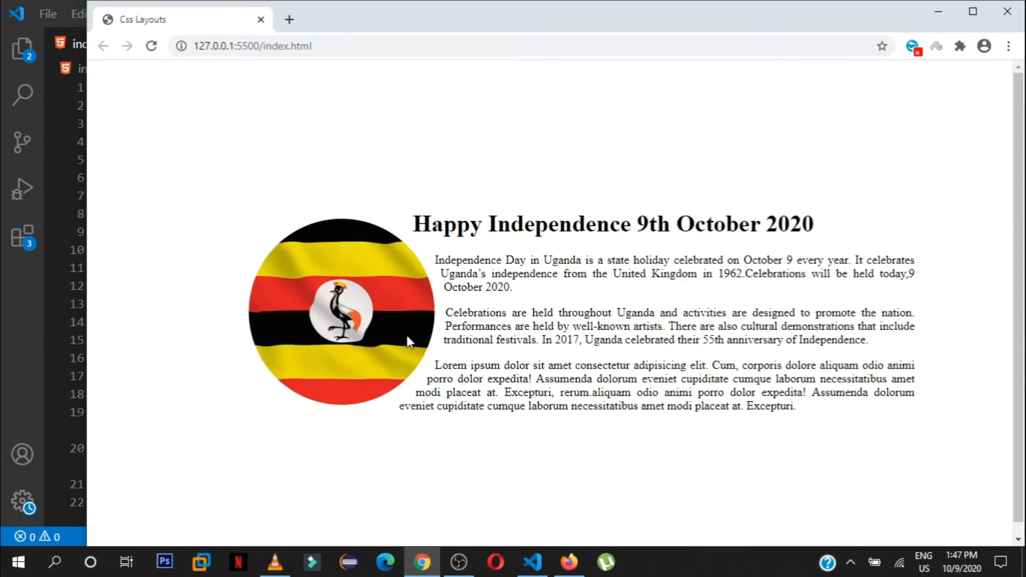
mouse_move(403, 357)
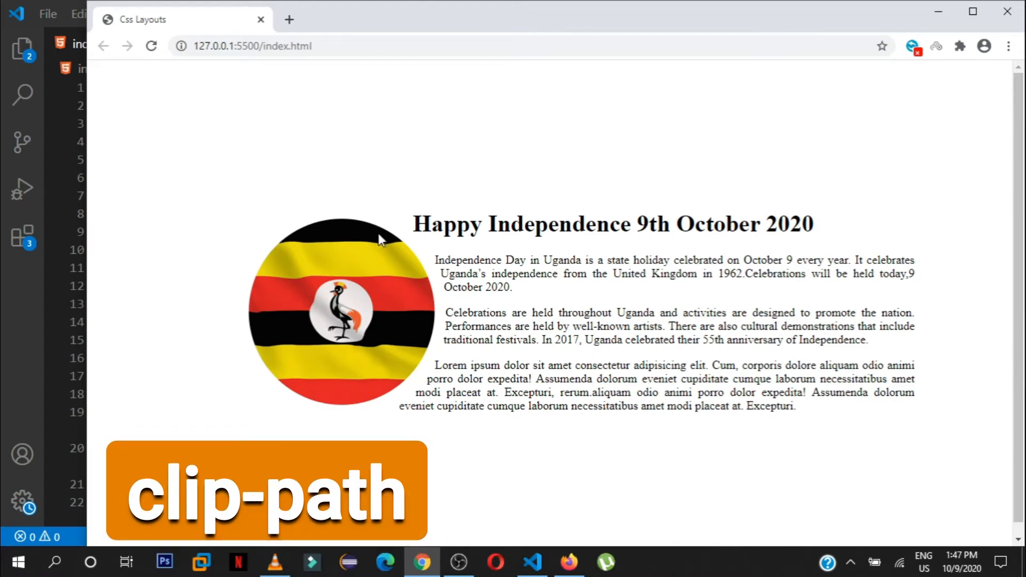
mouse_move(345, 363)
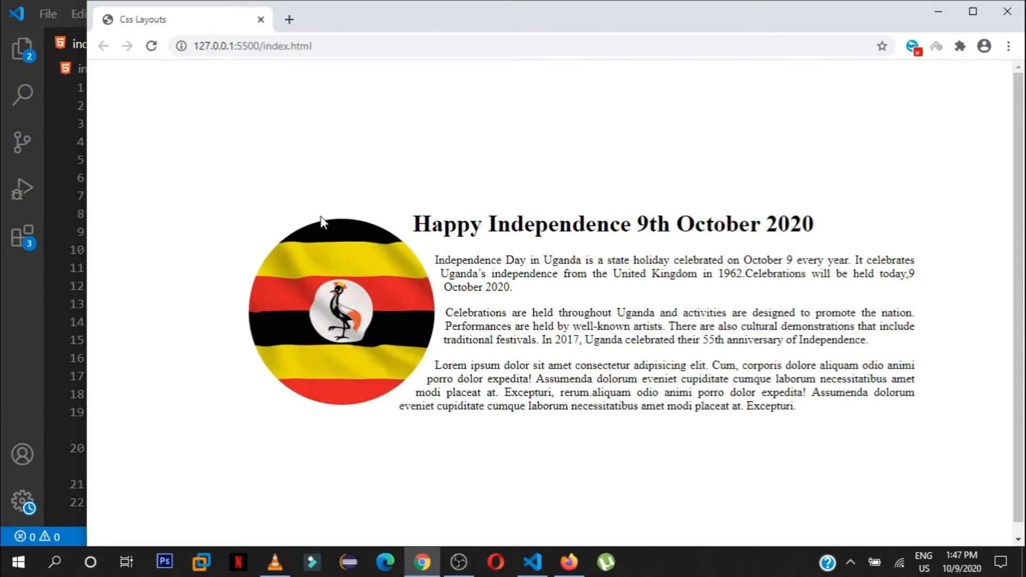
mouse_move(353, 244)
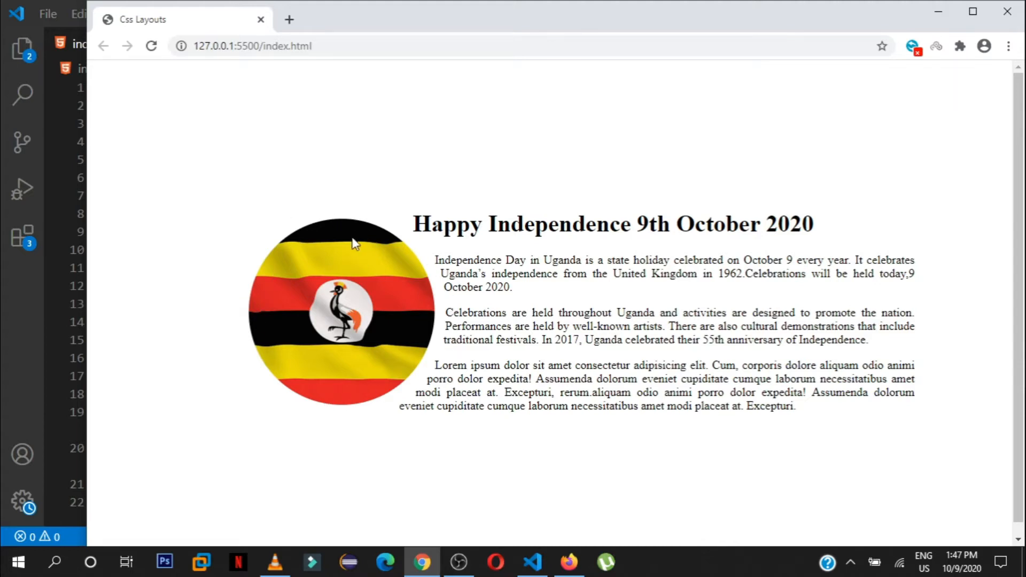
mouse_move(419, 267)
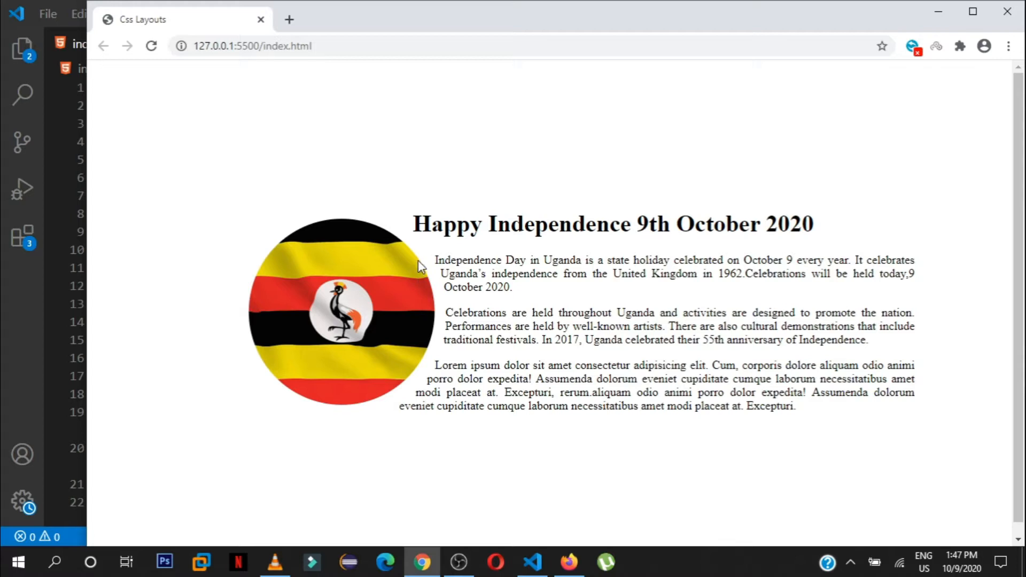
mouse_move(444, 293)
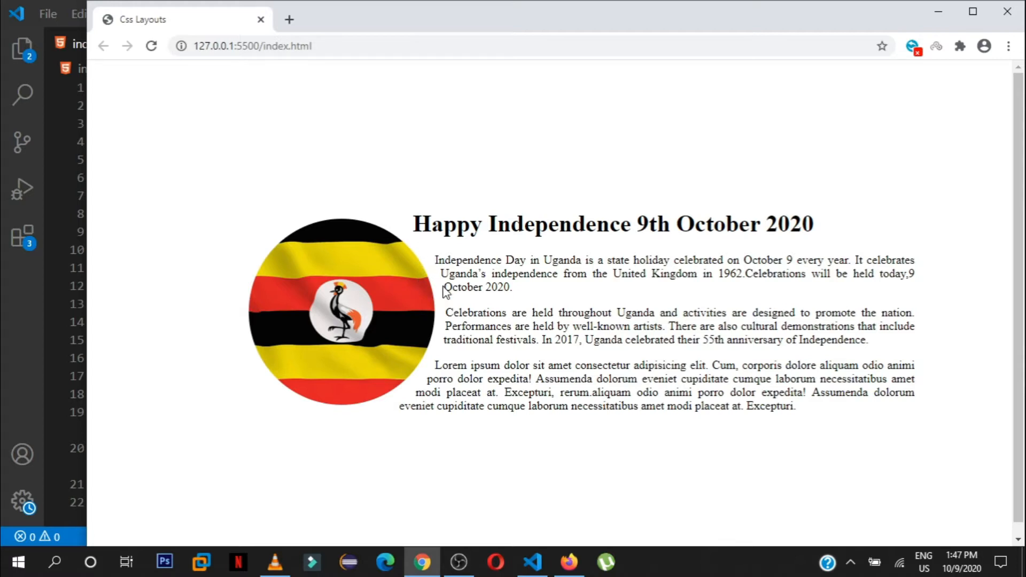
mouse_move(391, 410)
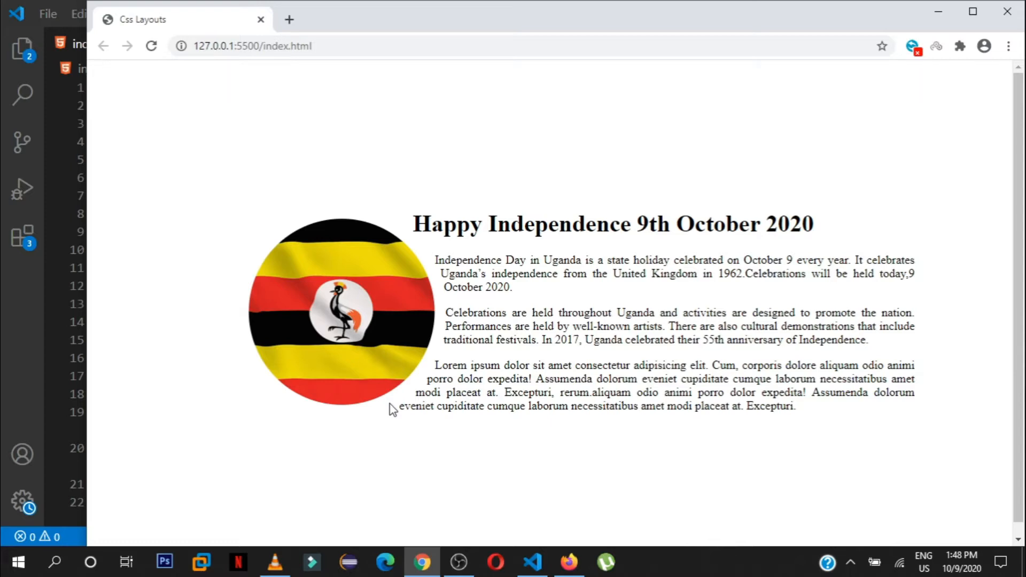
mouse_move(242, 332)
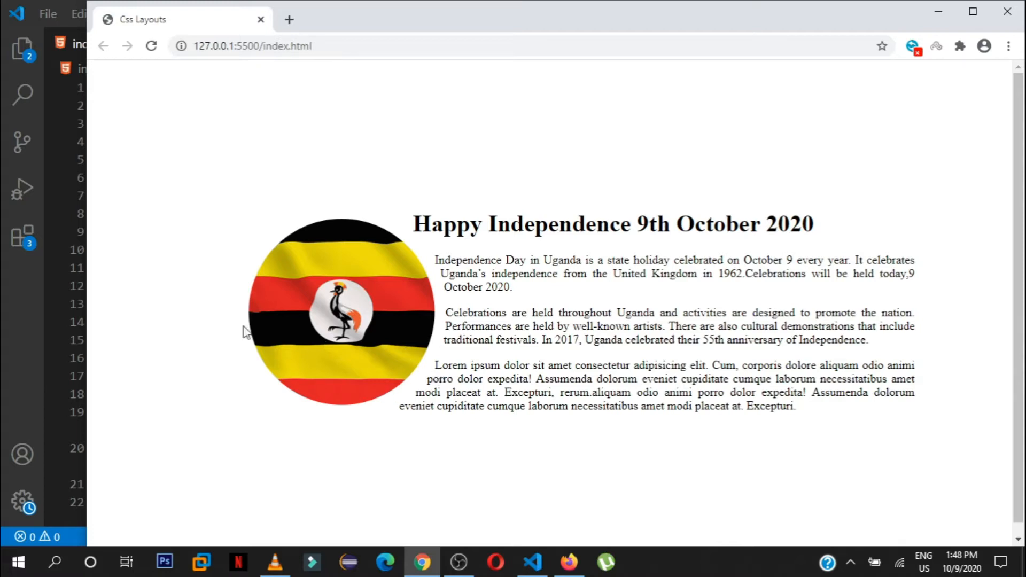
click(531, 561)
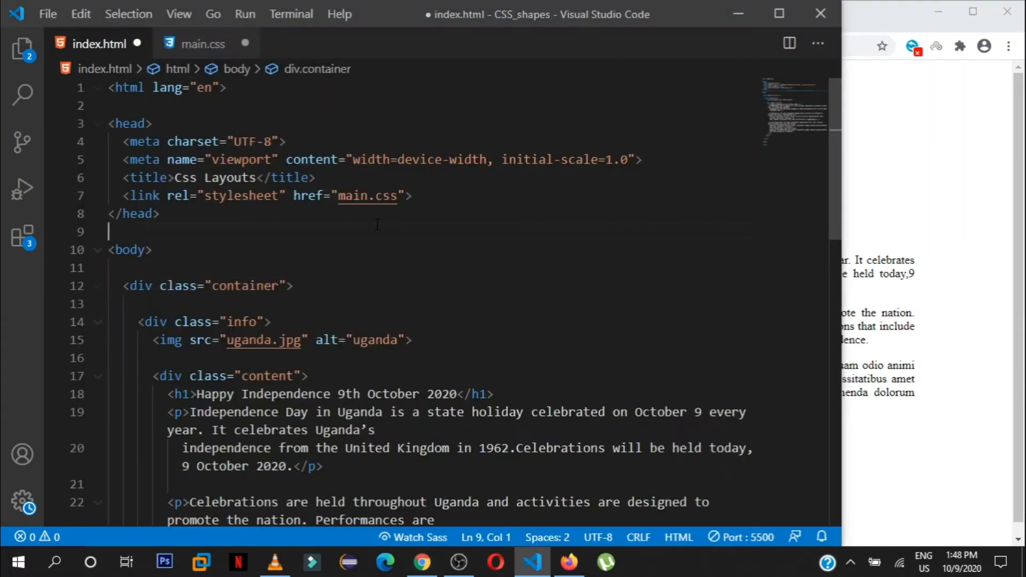
key(ctrl+s)
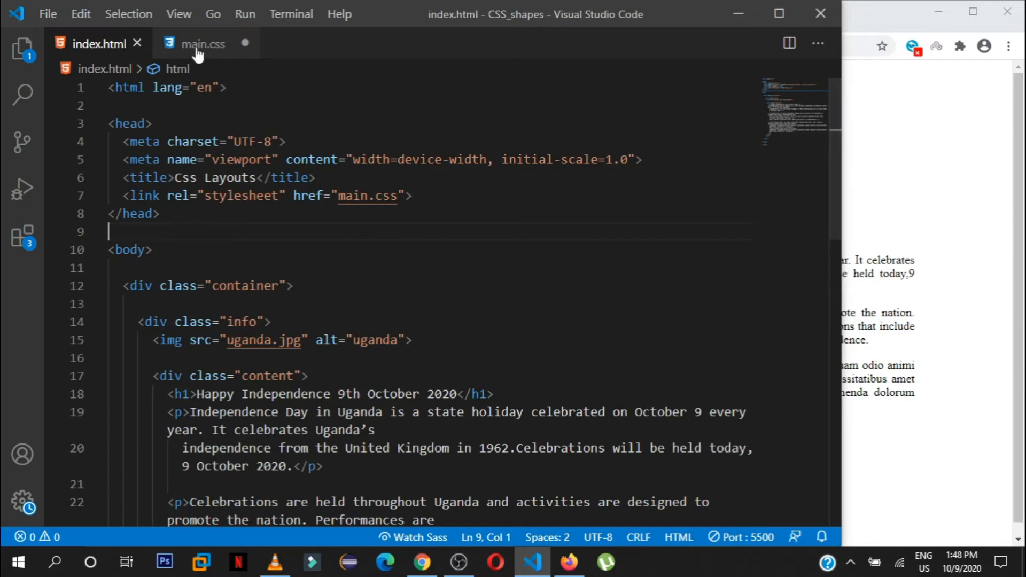
click(201, 44)
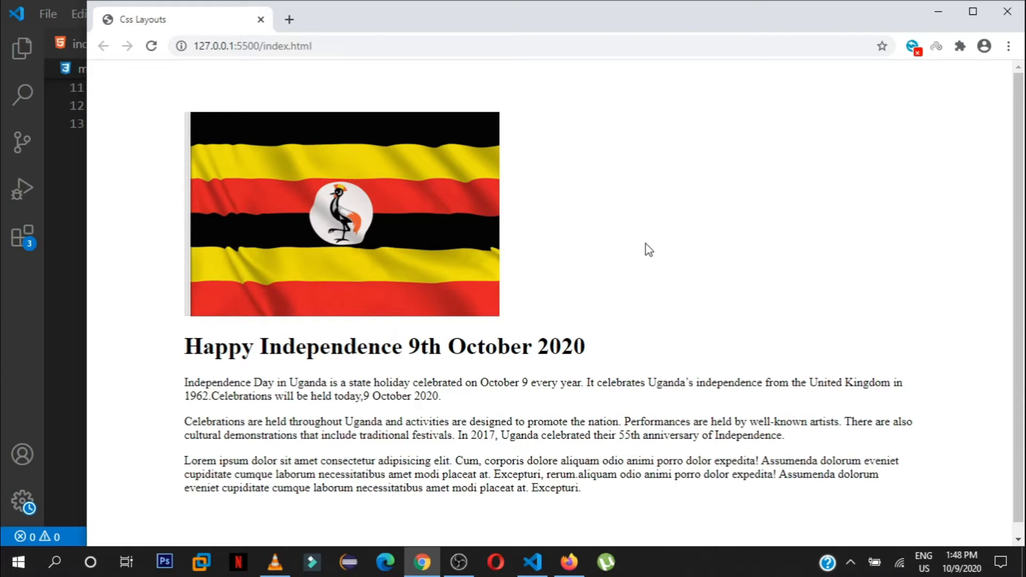
mouse_move(171, 118)
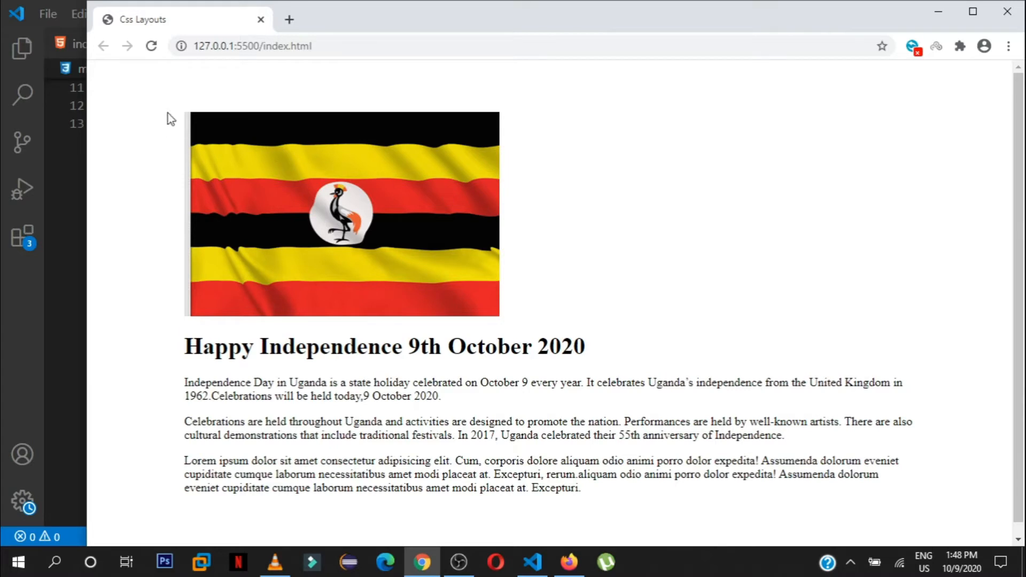
mouse_move(222, 320)
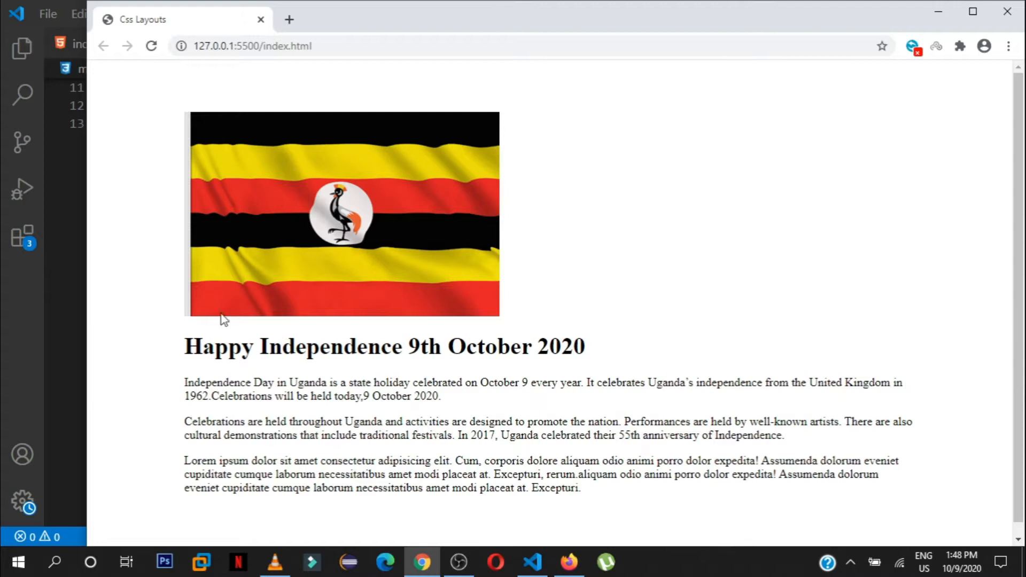
mouse_move(235, 345)
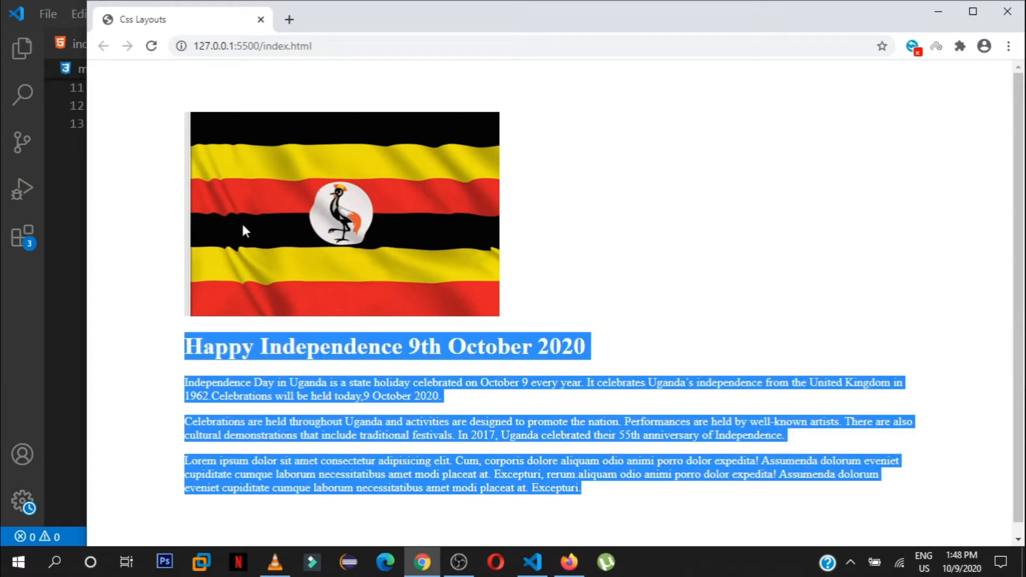
click(750, 210)
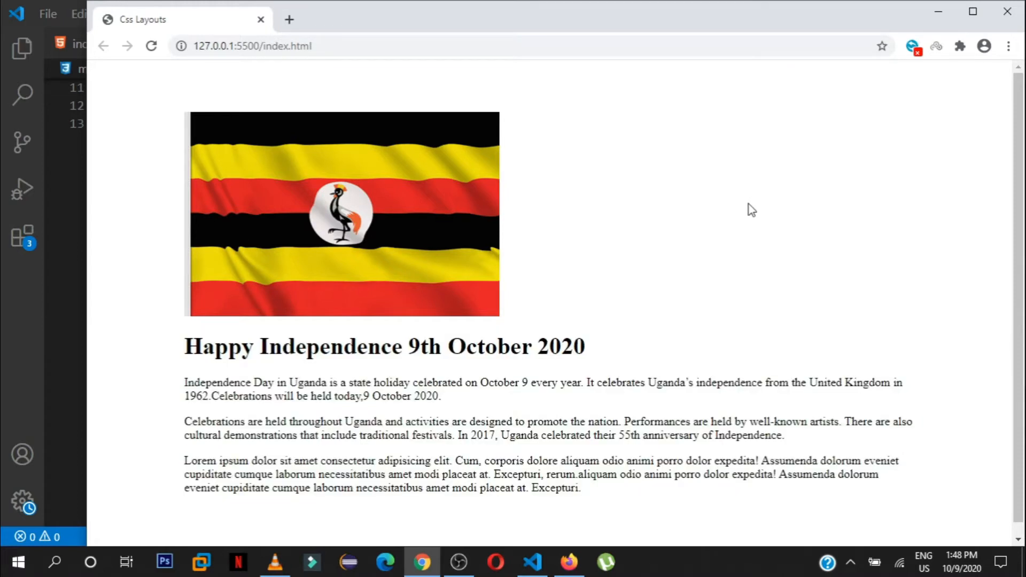
mouse_move(74, 224)
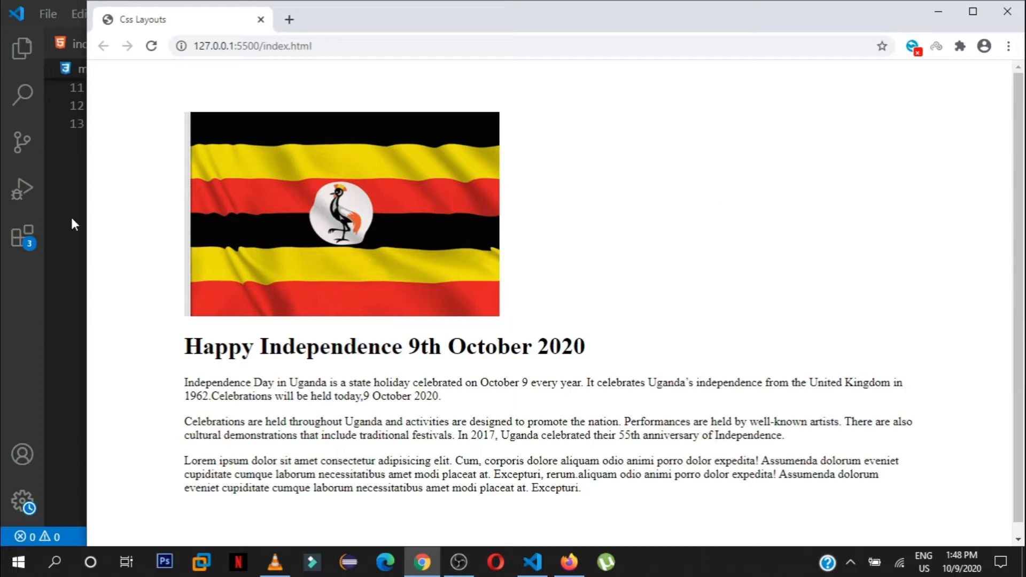
mouse_move(83, 219)
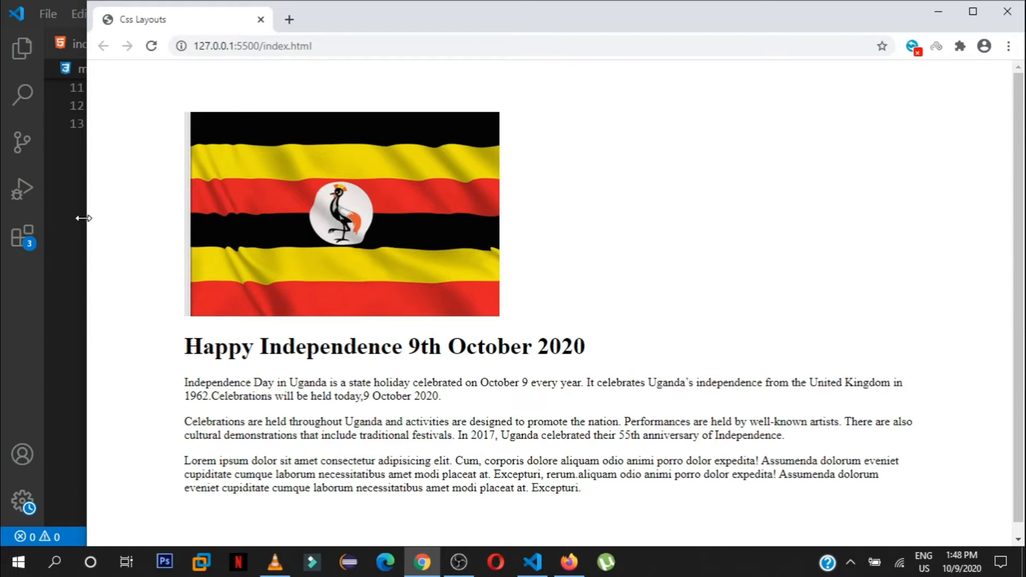
- Review index.html's container markup: the info div with uganda.jpg and the content div
click(532, 561)
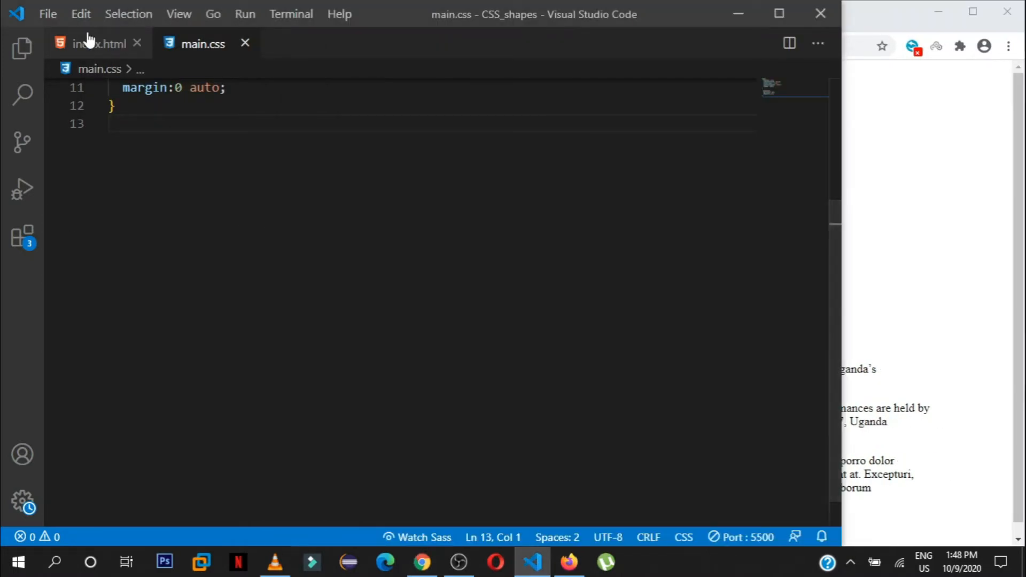
click(98, 43)
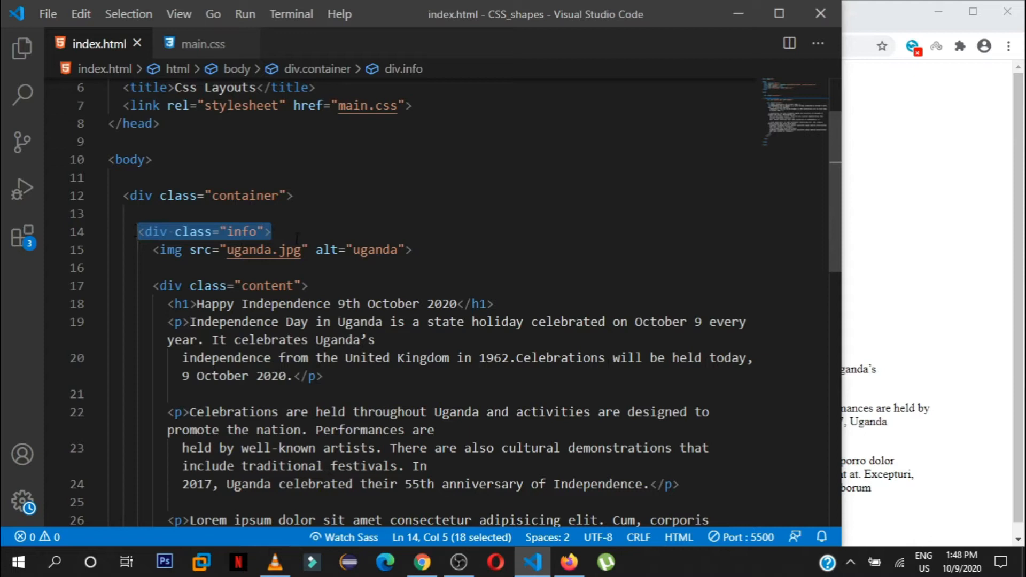
click(272, 232)
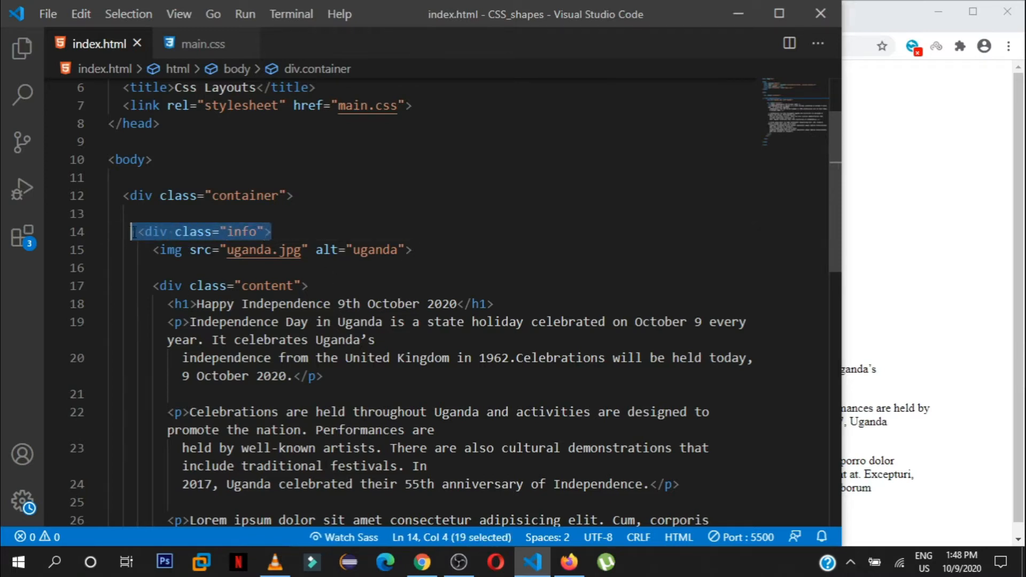
scroll(down, 3)
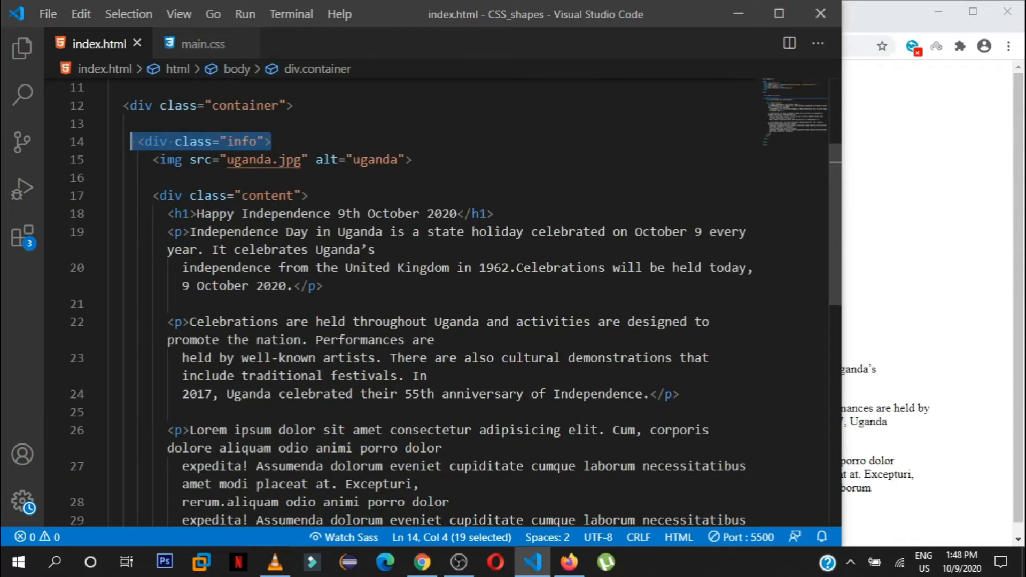
scroll(up, 3)
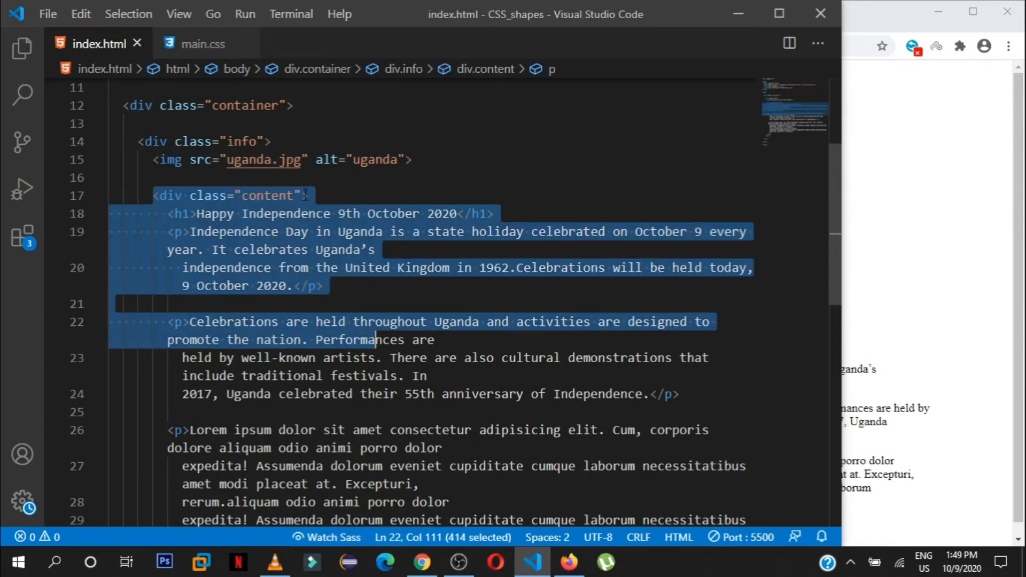
double_click(245, 141)
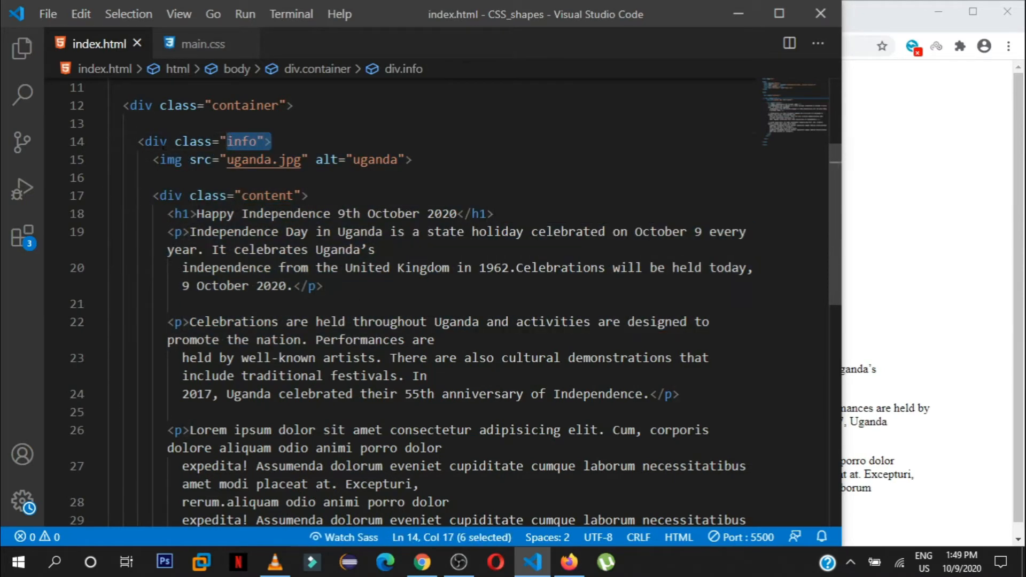
scroll(down, 3)
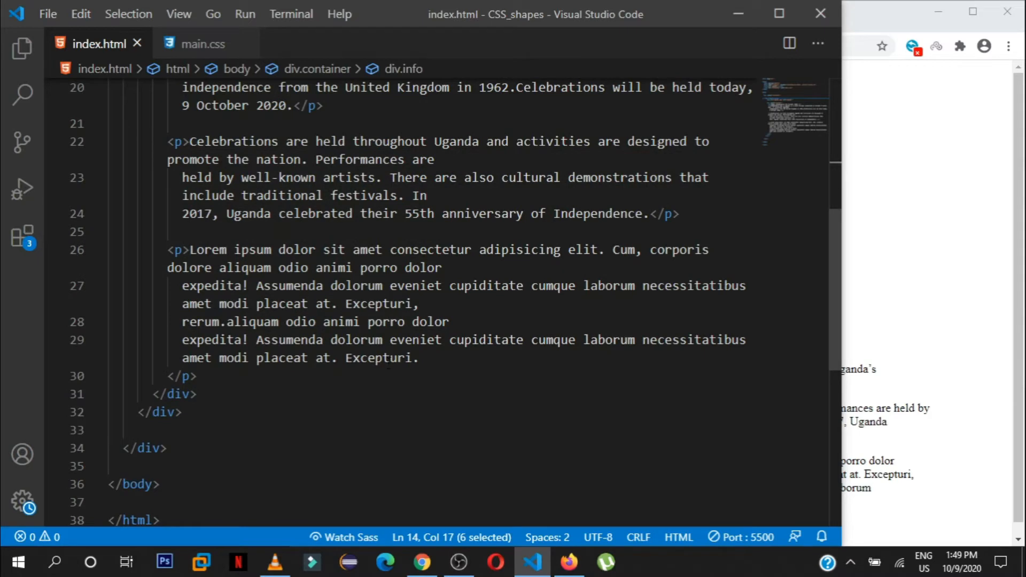
scroll(up, 3)
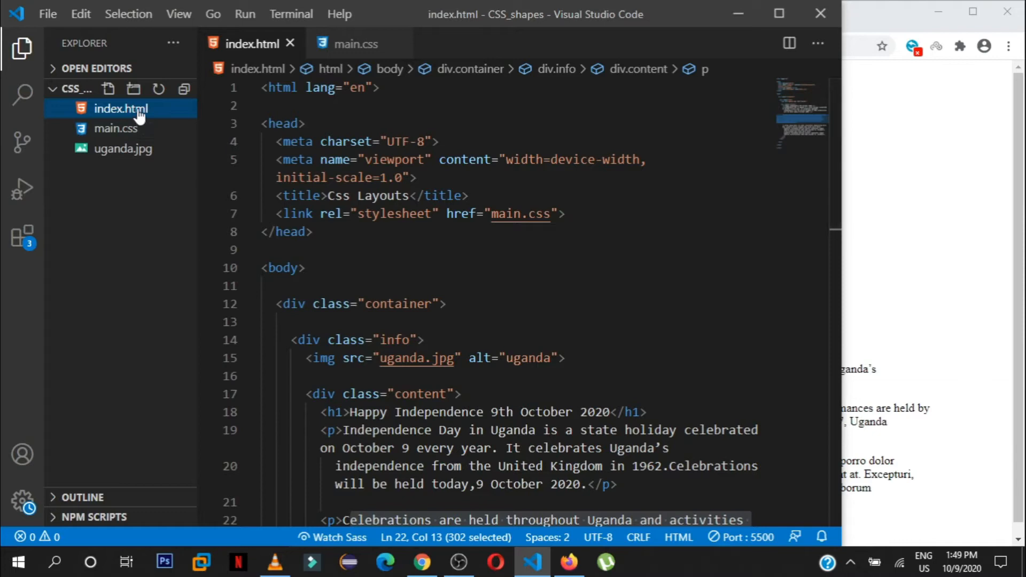
mouse_move(163, 111)
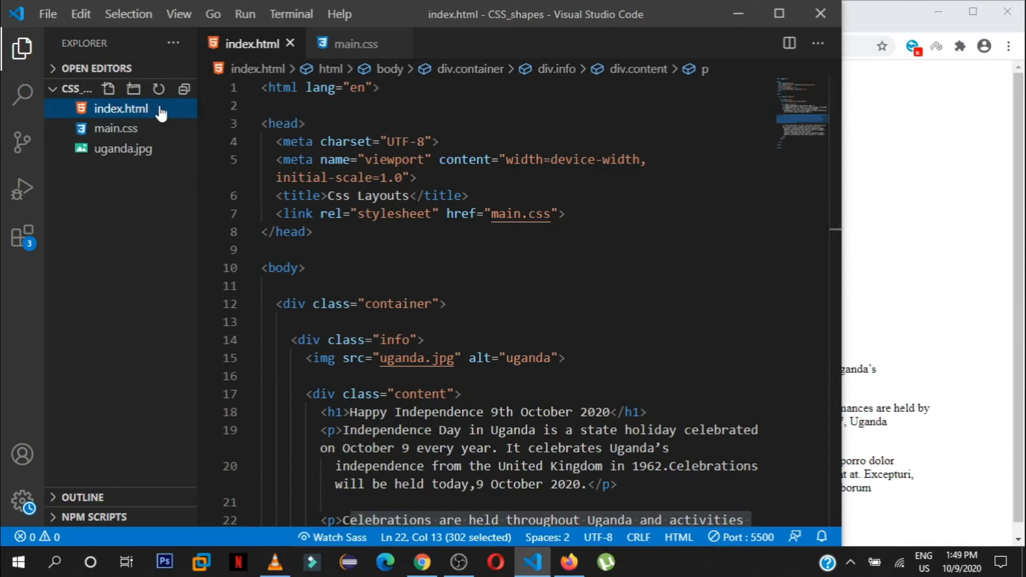
mouse_move(116, 129)
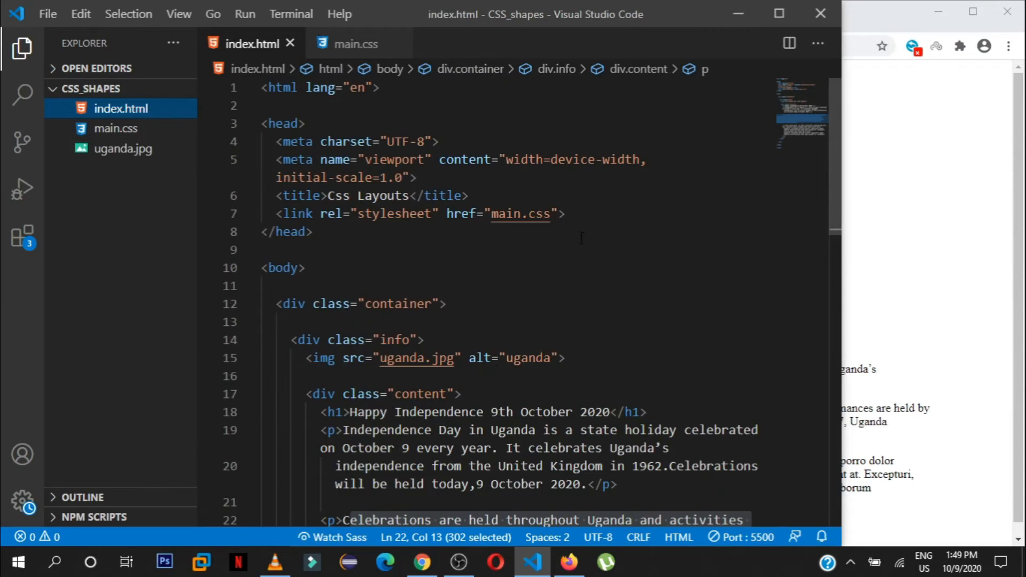
- Clear the text selection in the index.html markup
click(564, 214)
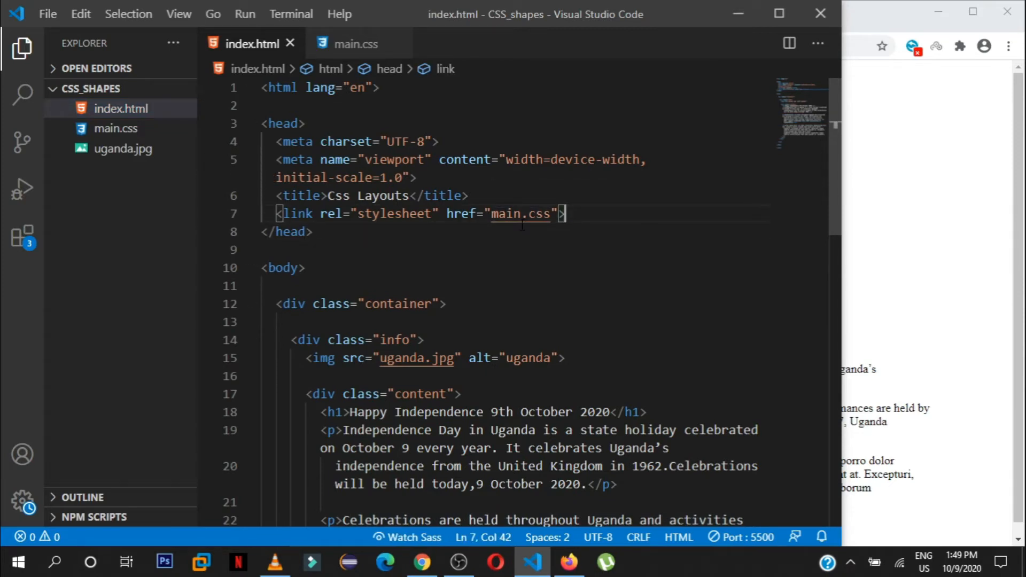
mouse_move(543, 249)
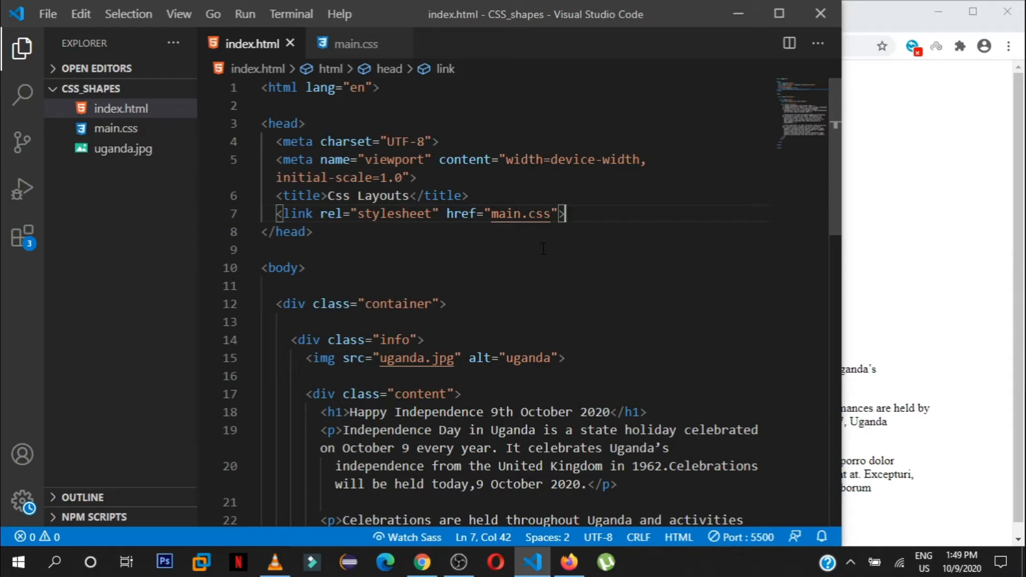
click(122, 149)
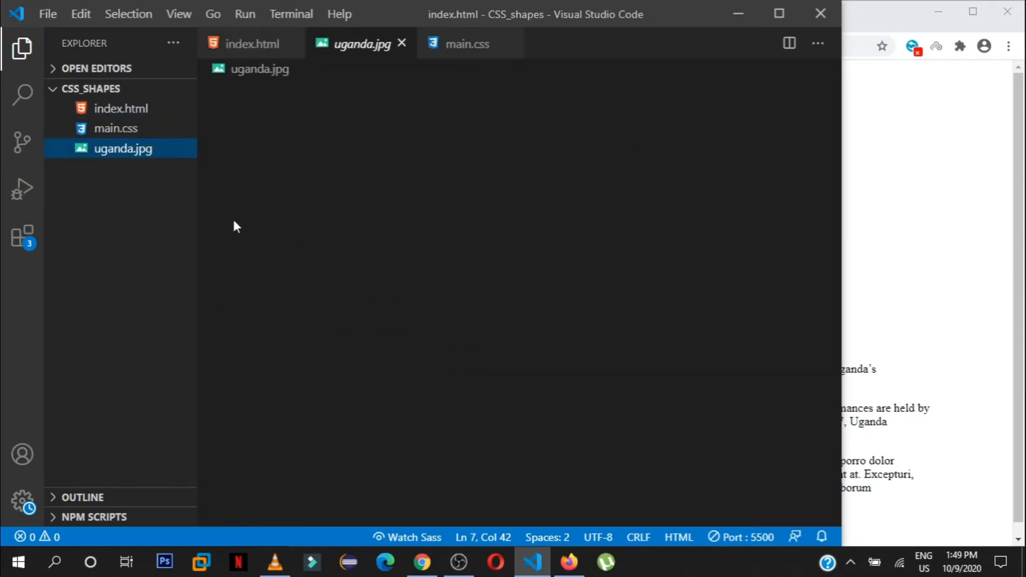
click(364, 44)
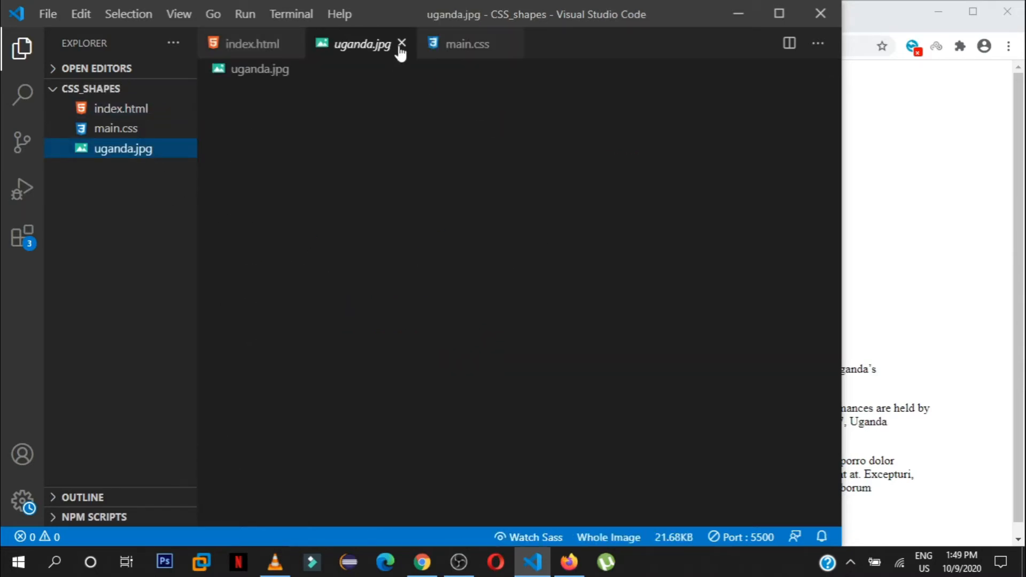
click(401, 44)
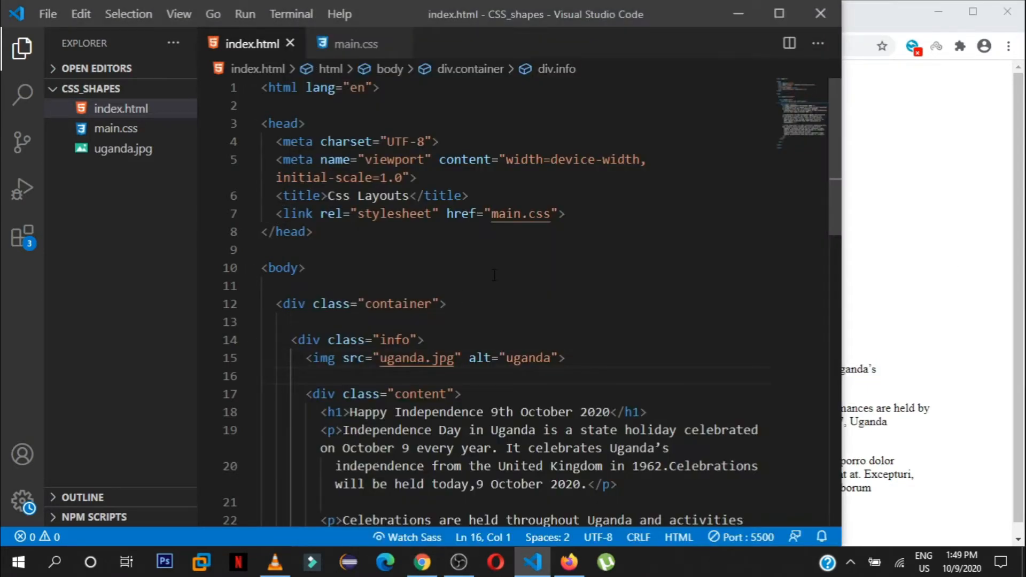
- Review main.css's body and .container max-width 80% rules against the full-screen browser preview
click(354, 43)
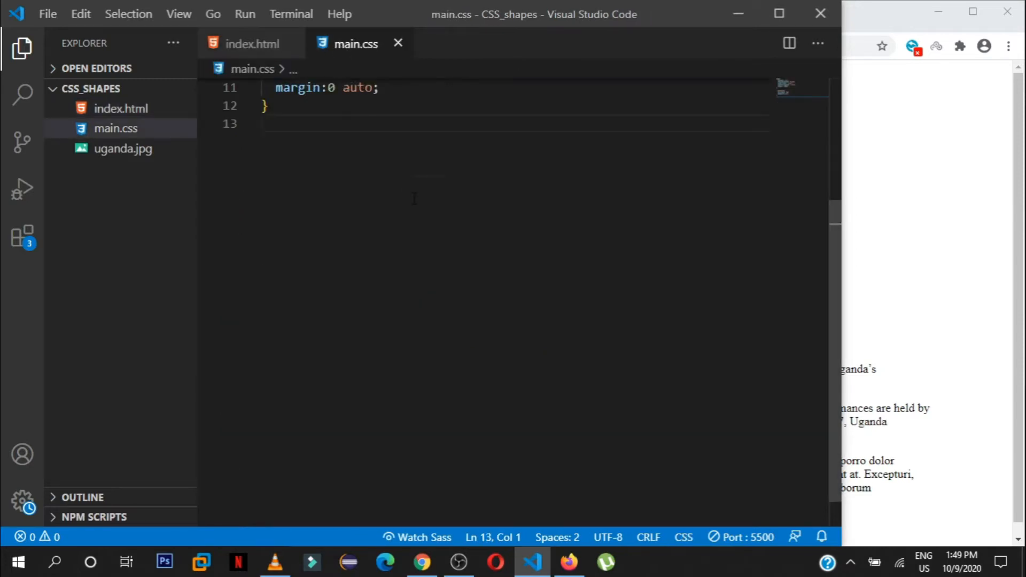
scroll(up, 3)
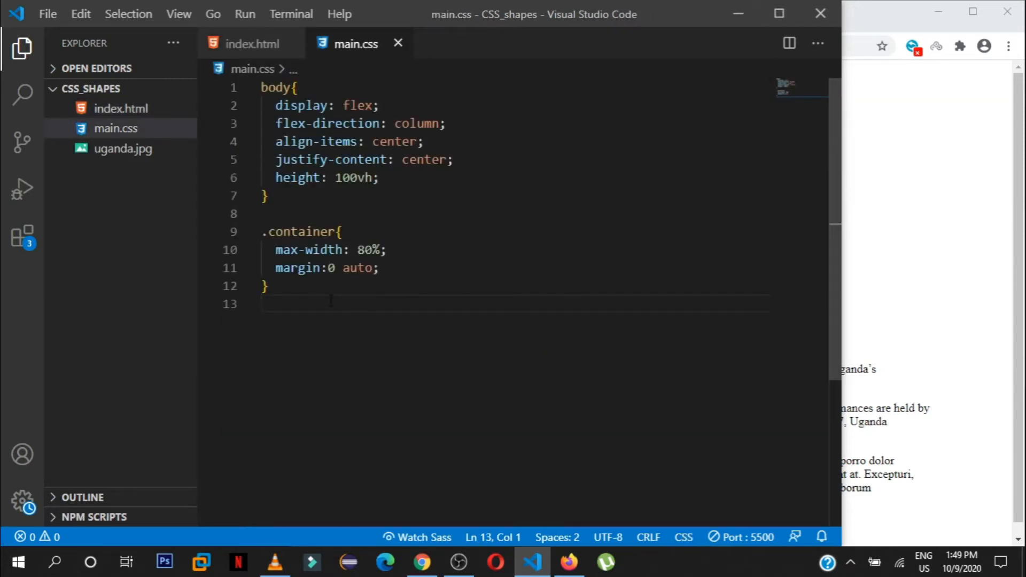
key(ctrl+a)
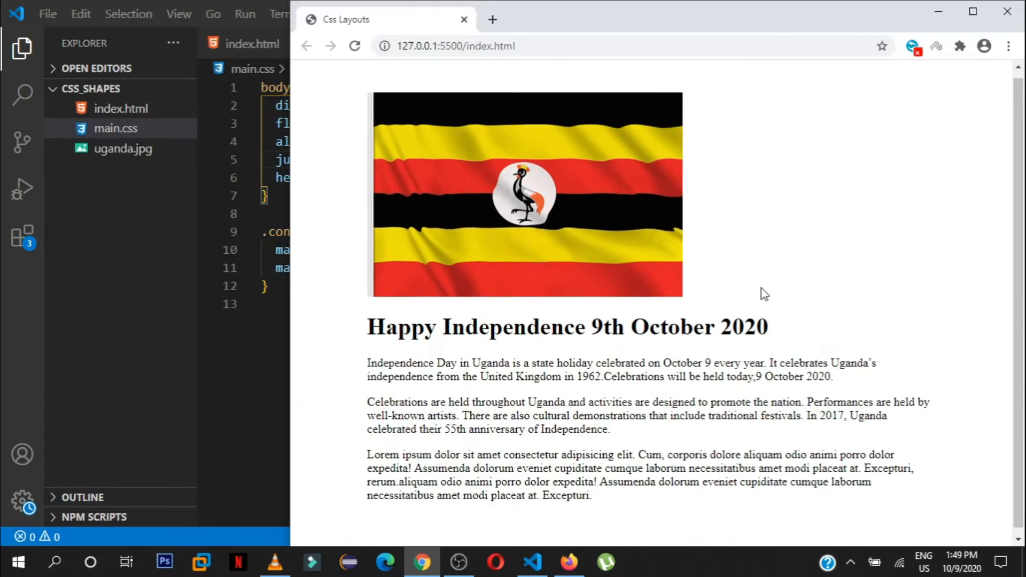
scroll(up, 3)
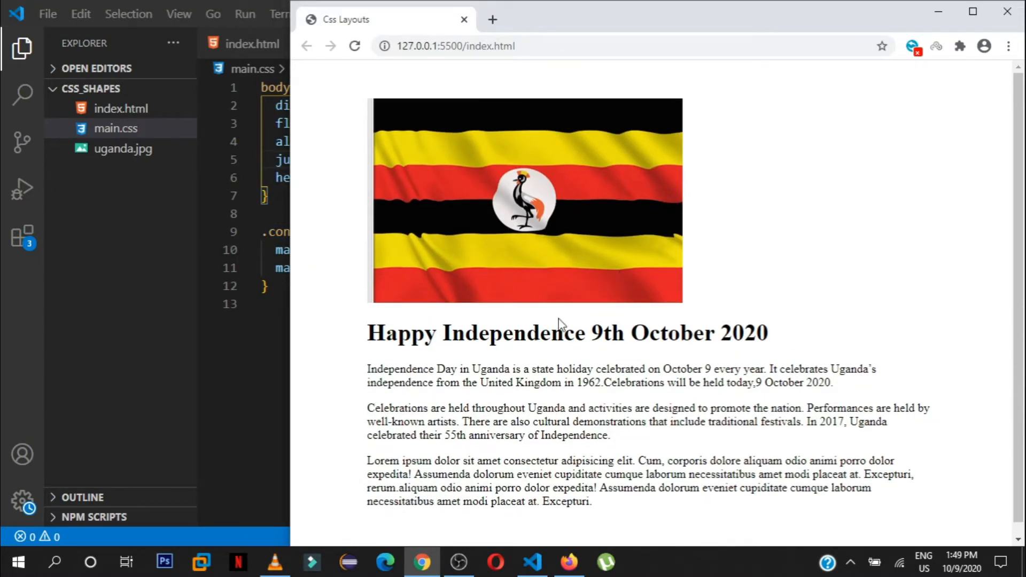
click(531, 562)
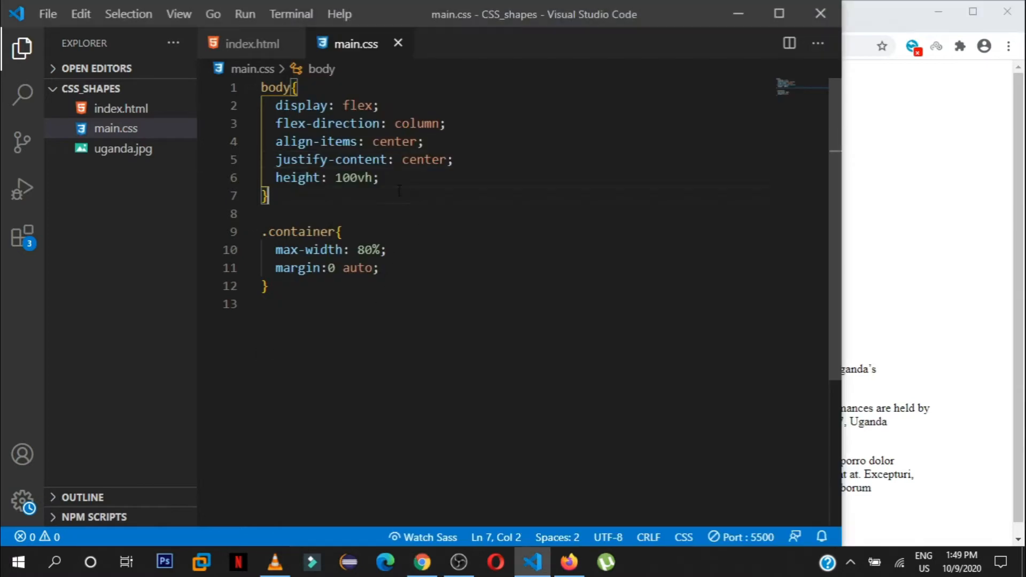
click(421, 561)
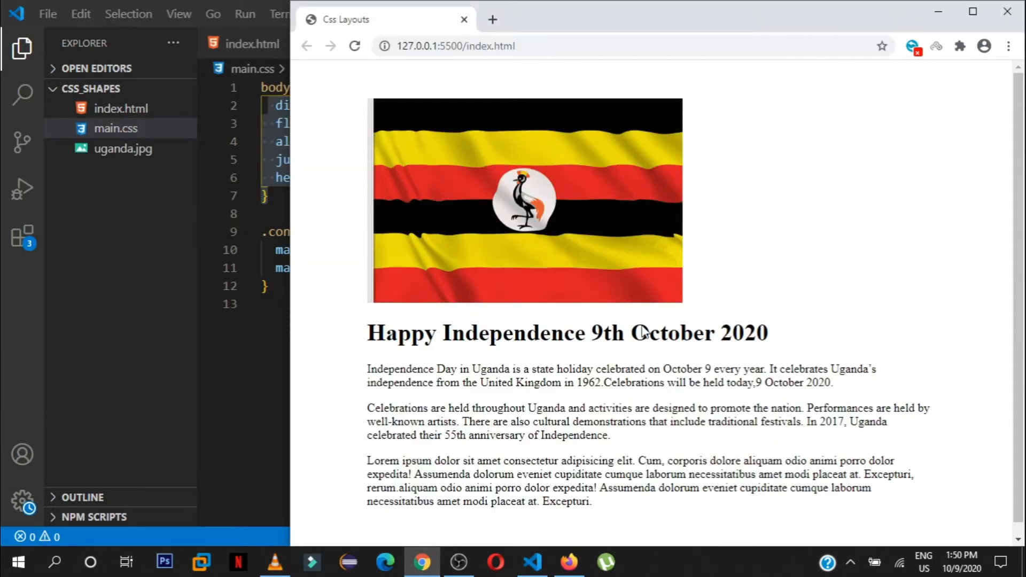
mouse_move(770, 308)
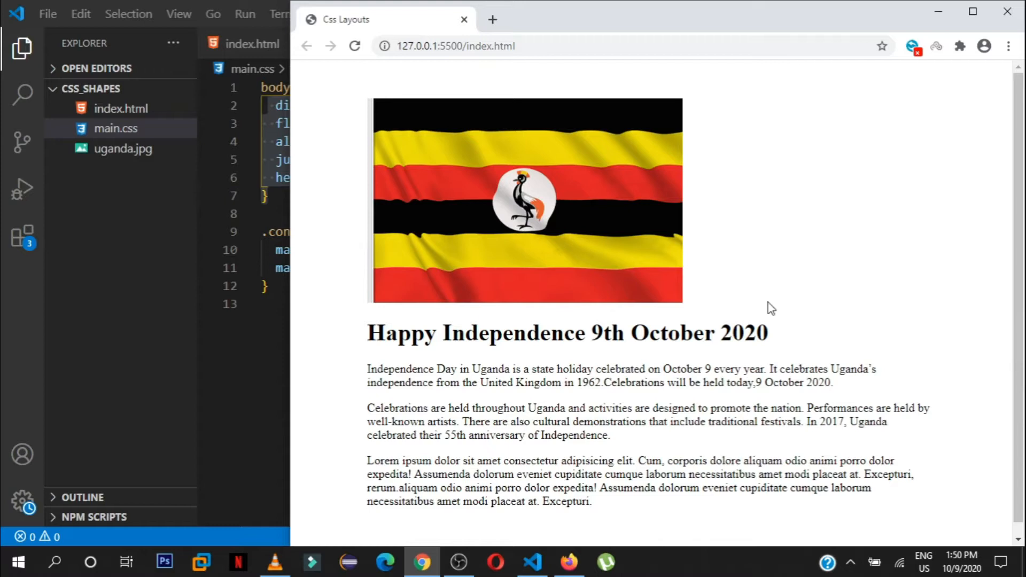
click(533, 561)
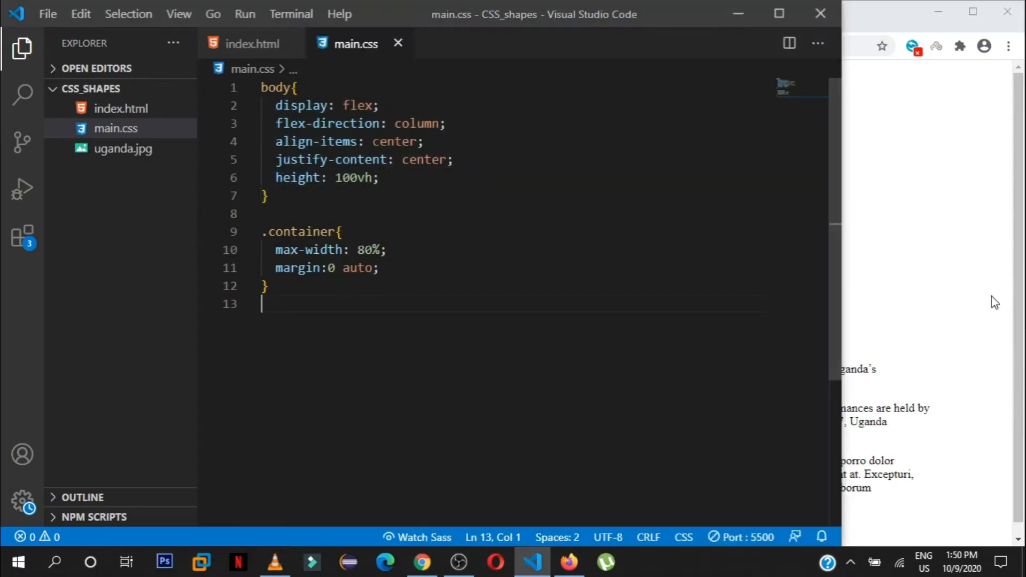
click(422, 561)
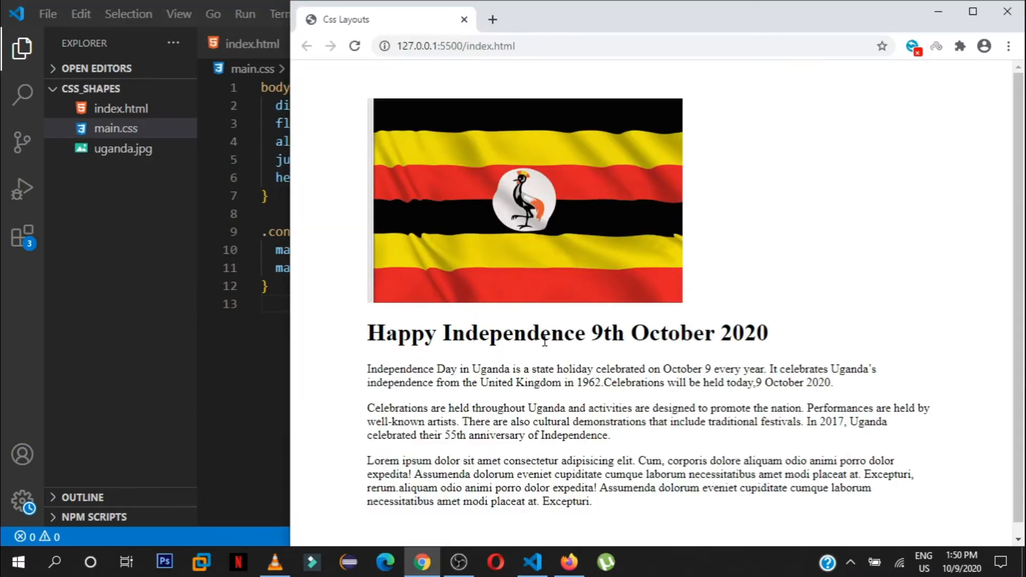
mouse_move(366, 92)
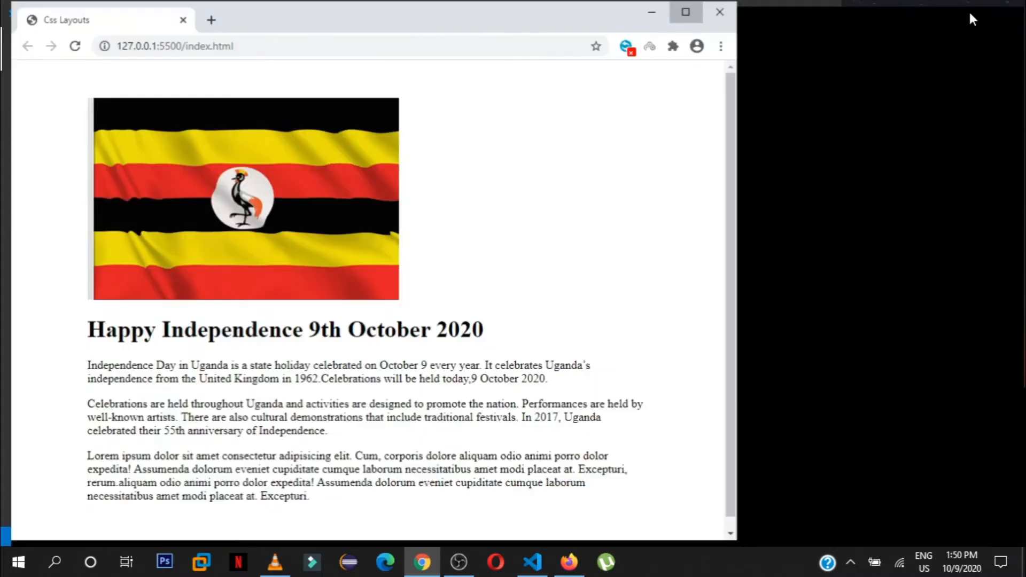
click(684, 12)
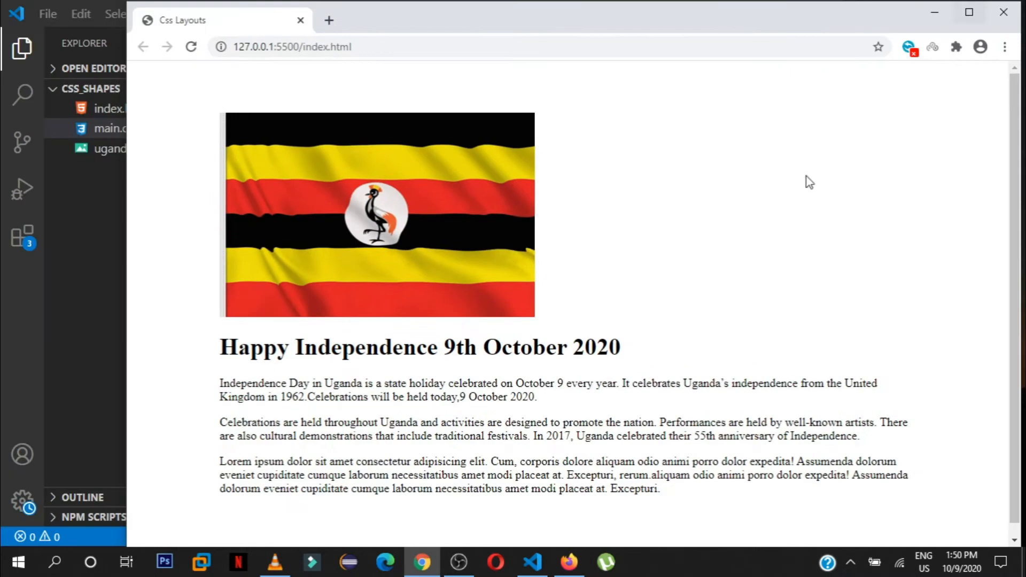
mouse_move(124, 267)
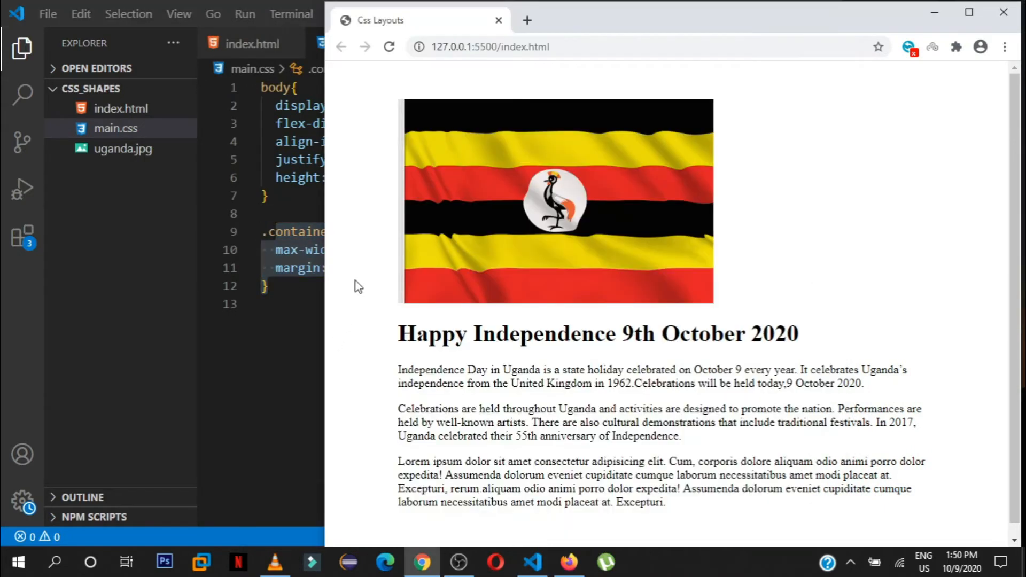
mouse_move(1005, 282)
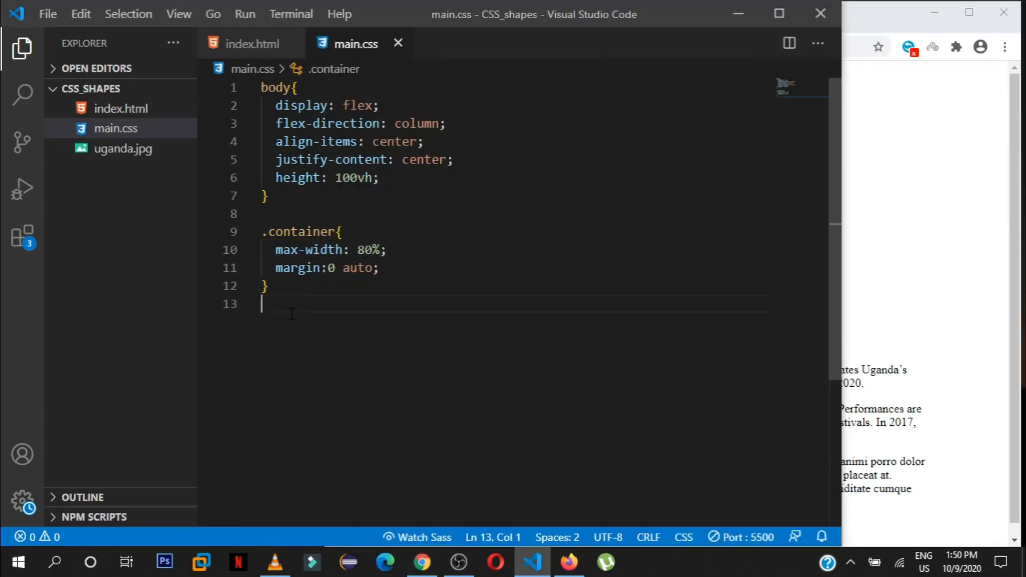
click(250, 42)
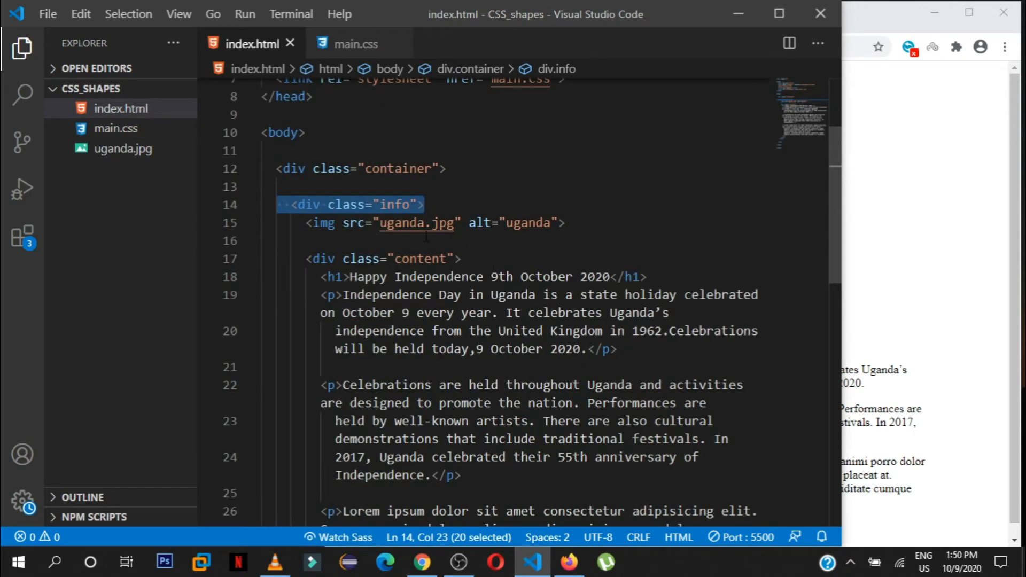
scroll(down, 3)
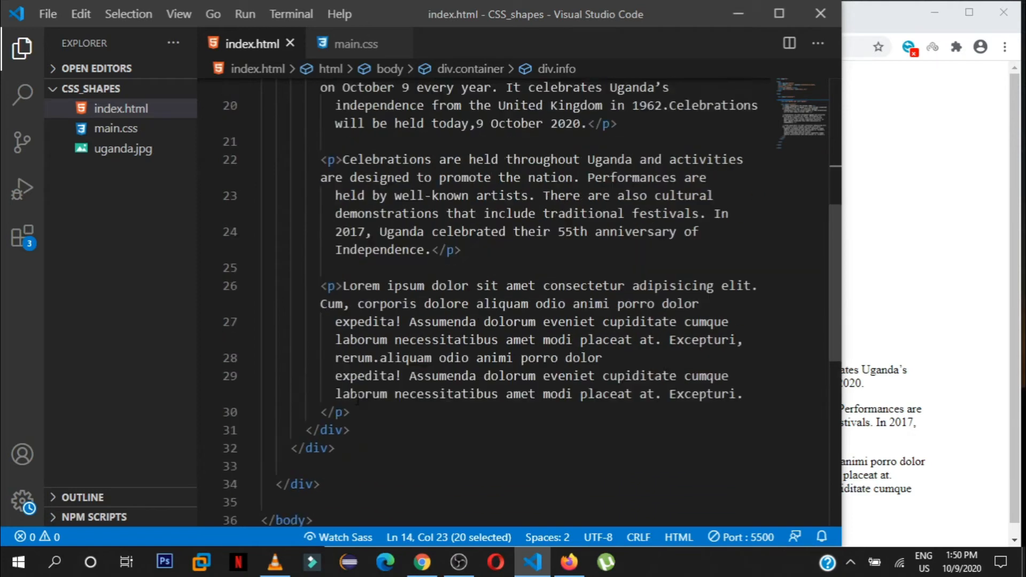
scroll(up, 3)
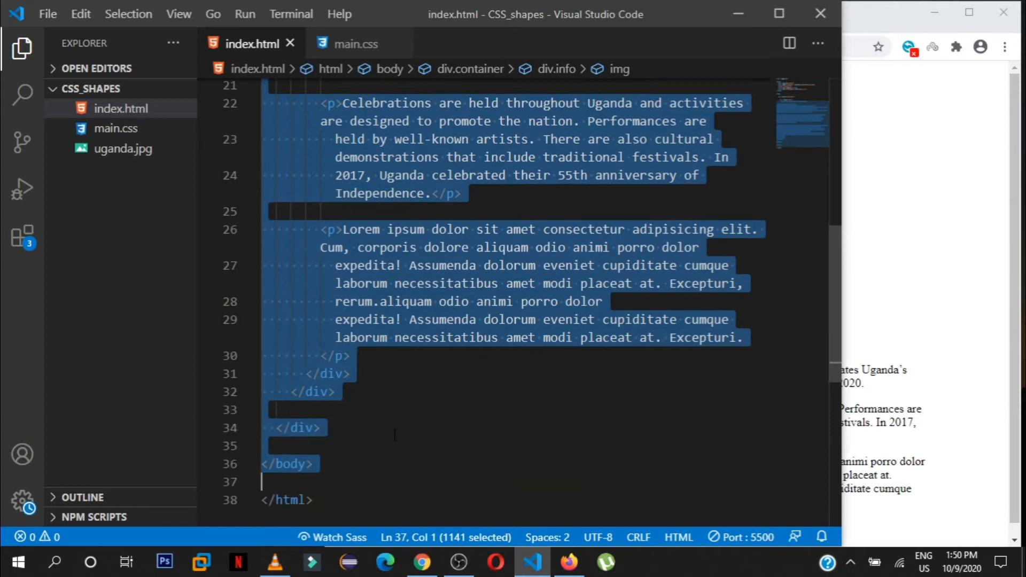
click(350, 374)
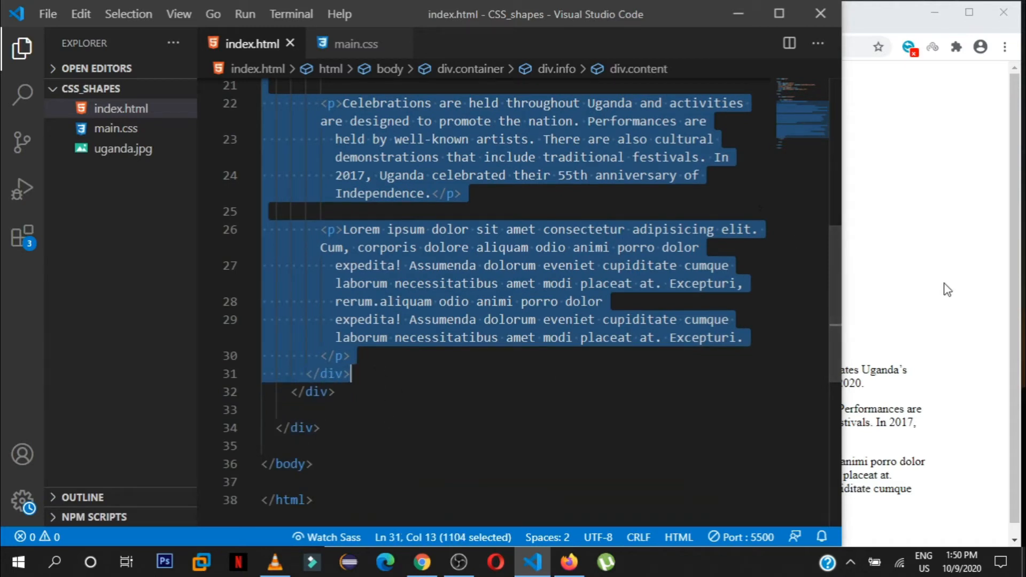
click(357, 43)
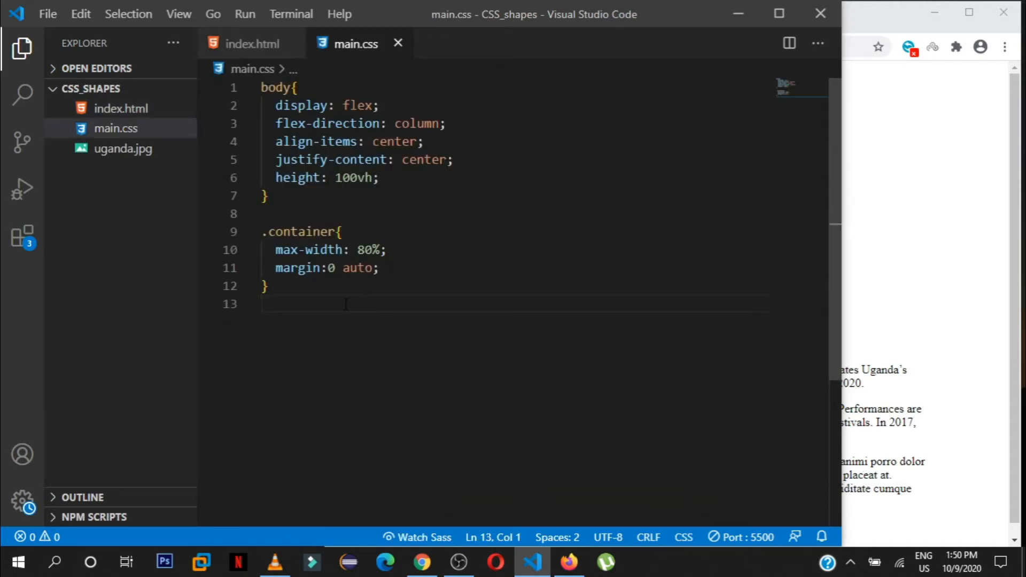
- Add an empty .info img rule below .container, save, and place the caret inside it
key(enter)
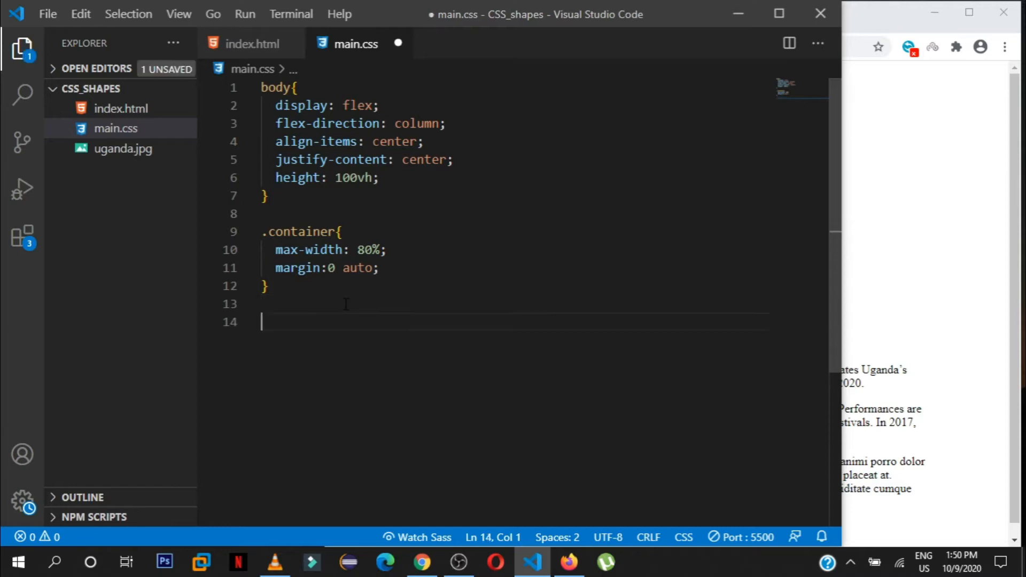
text(.)
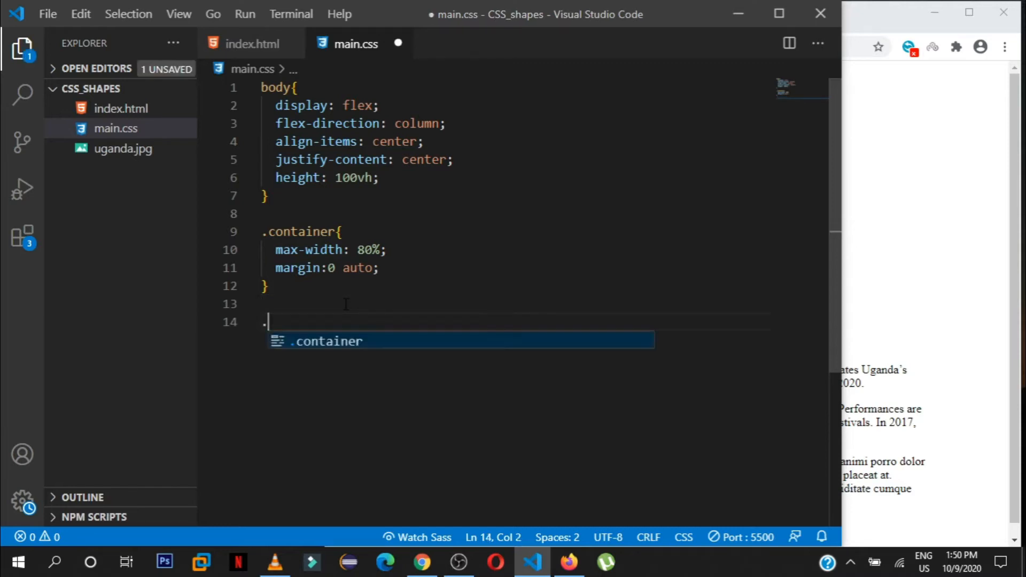
text(info)
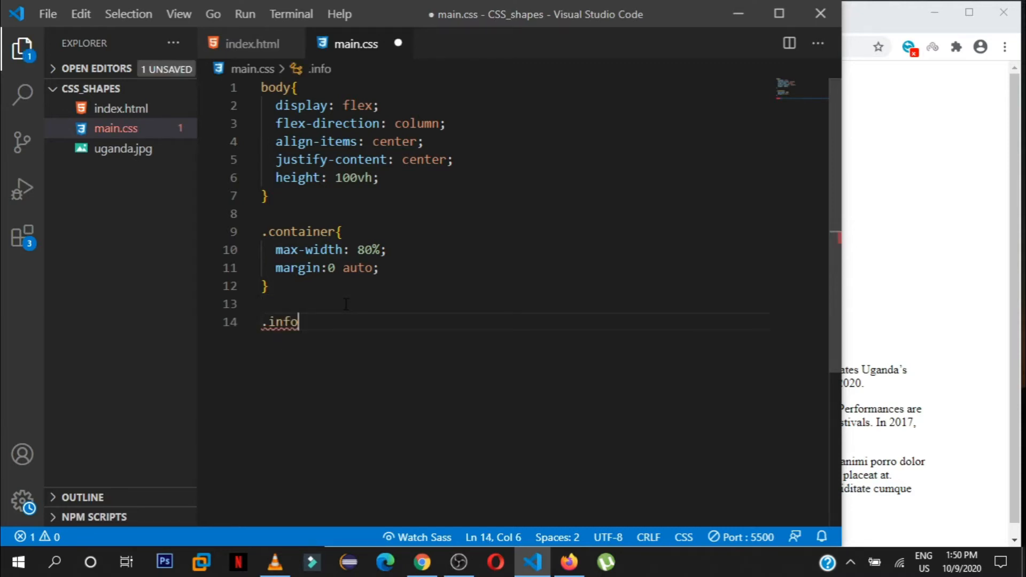
text(img{)
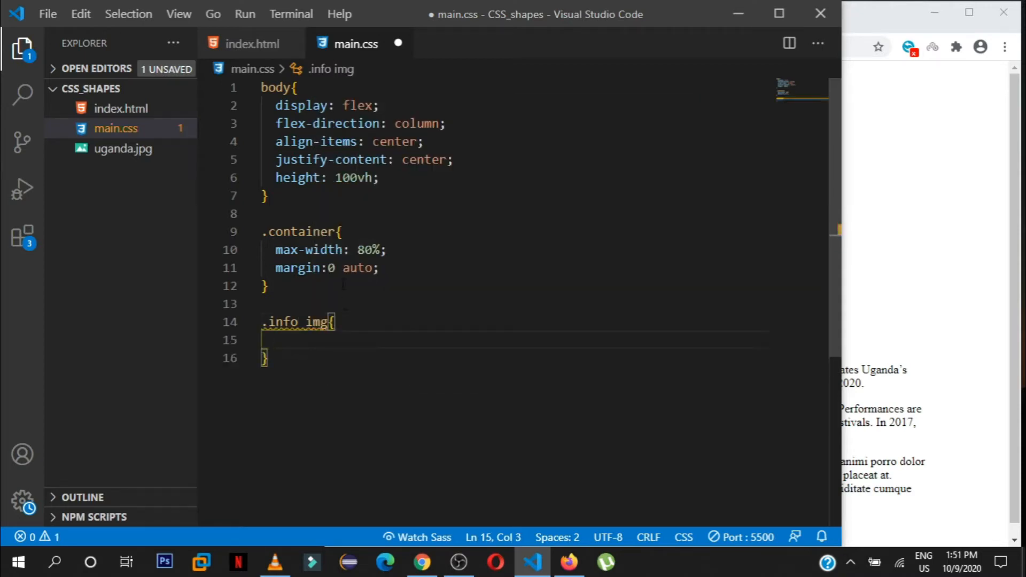
key(ctrl+s)
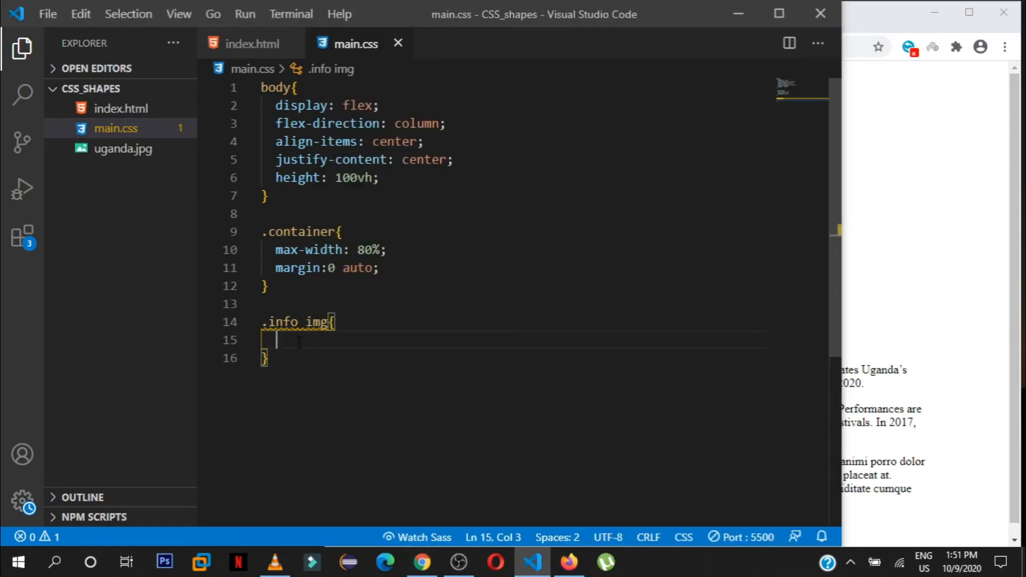
click(22, 48)
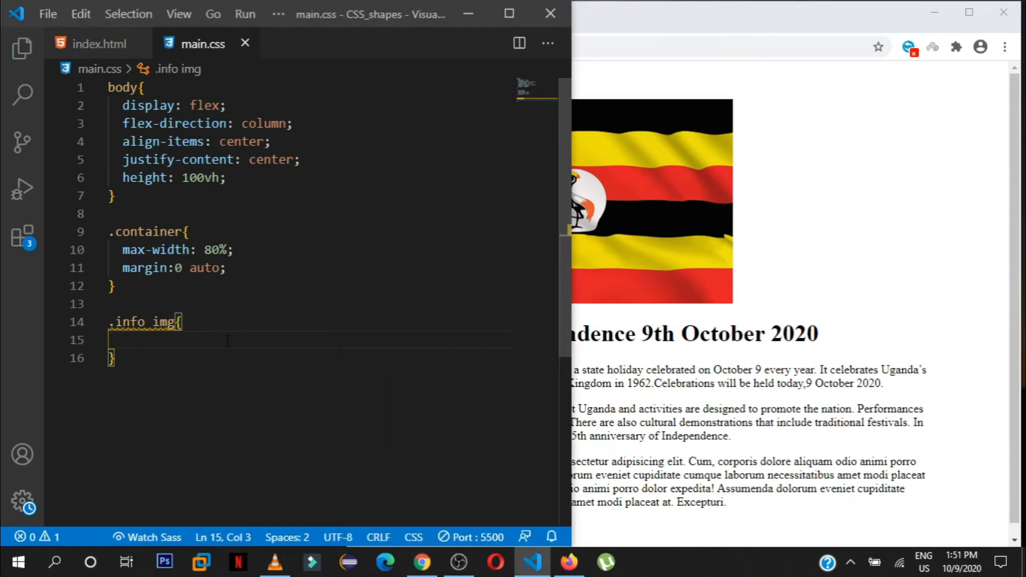
- Add float: left to .info img so the heading and paragraphs wrap beside the flag
text(float:)
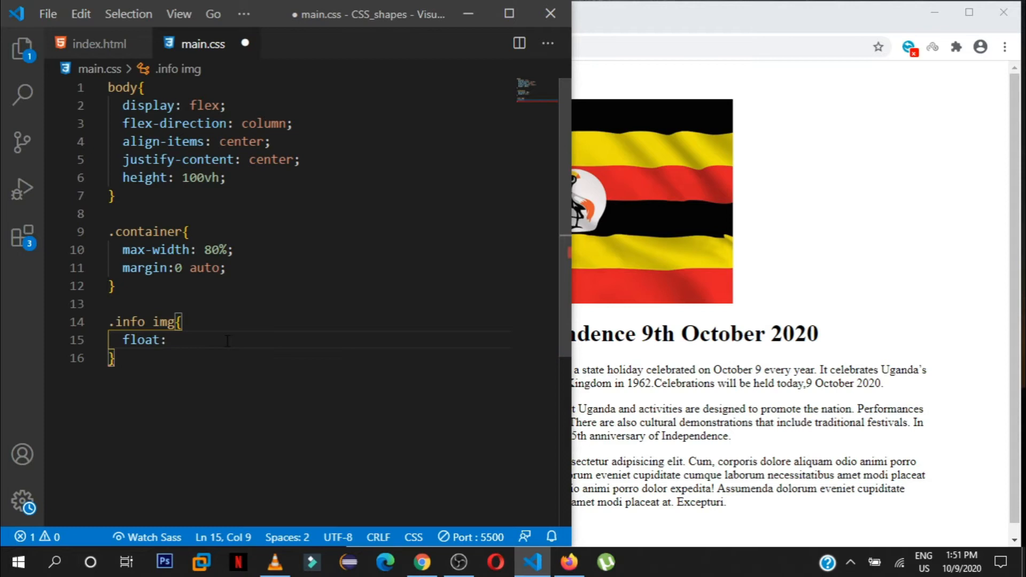
text(left;)
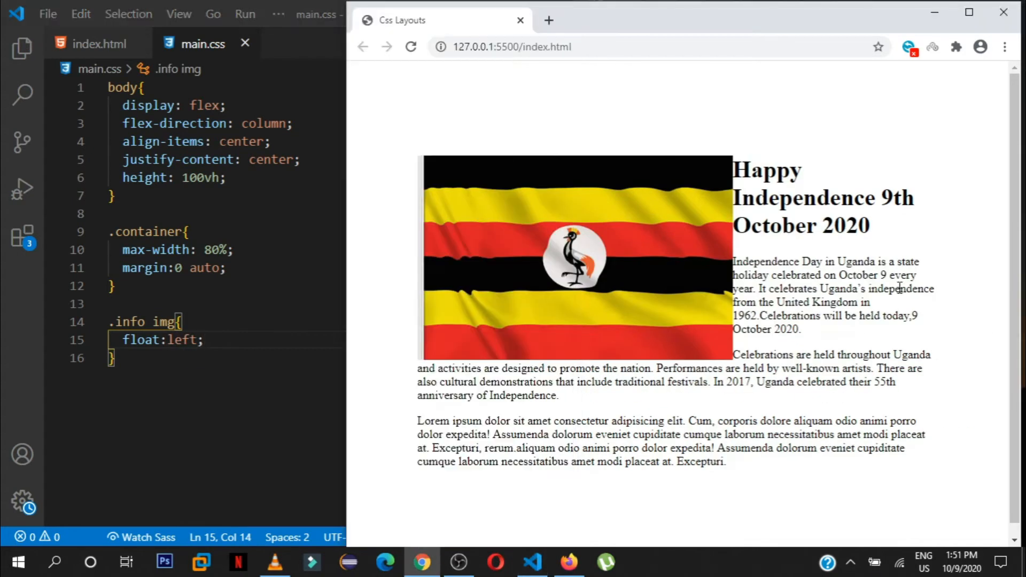
mouse_move(368, 347)
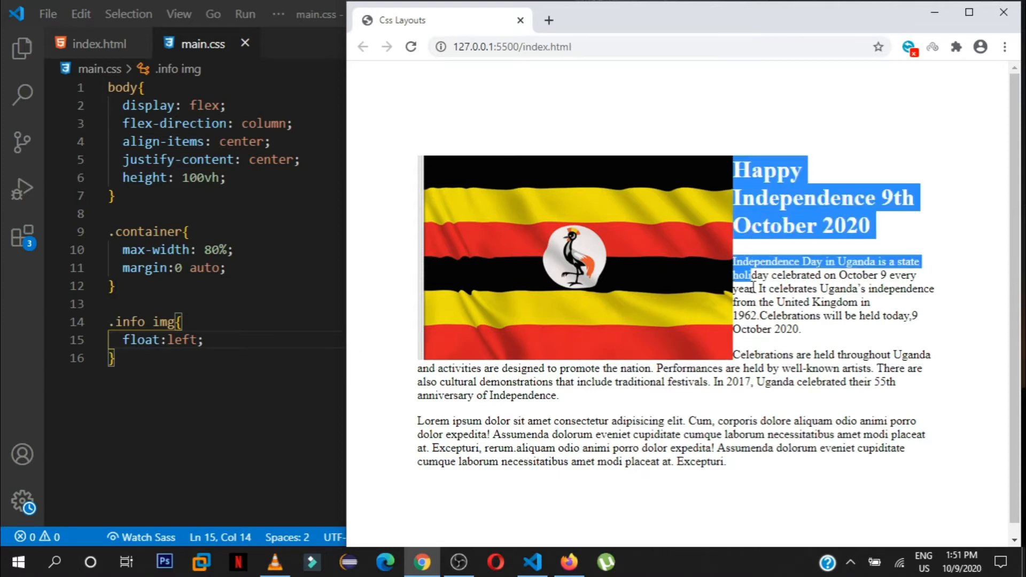
click(740, 232)
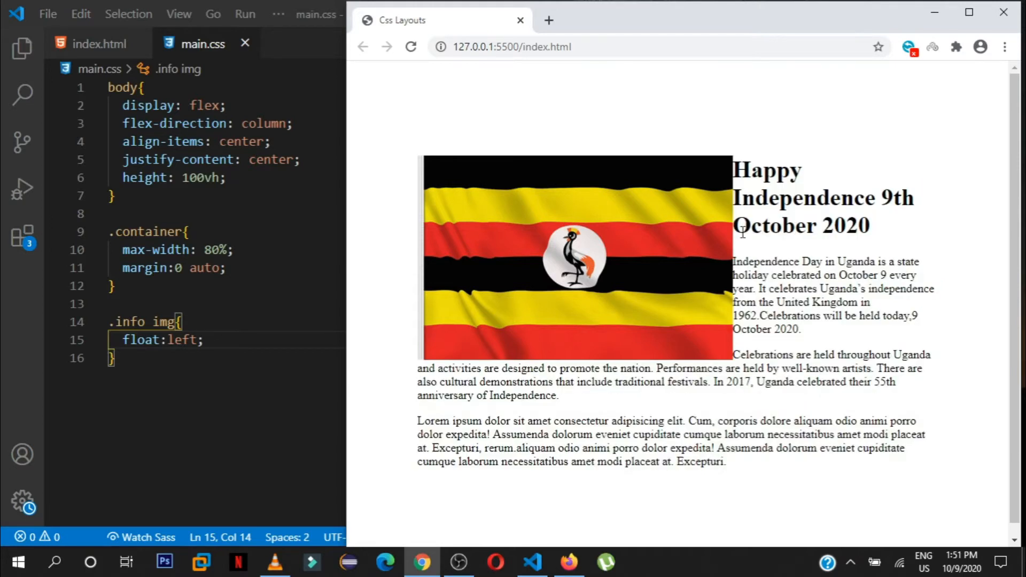
mouse_move(644, 274)
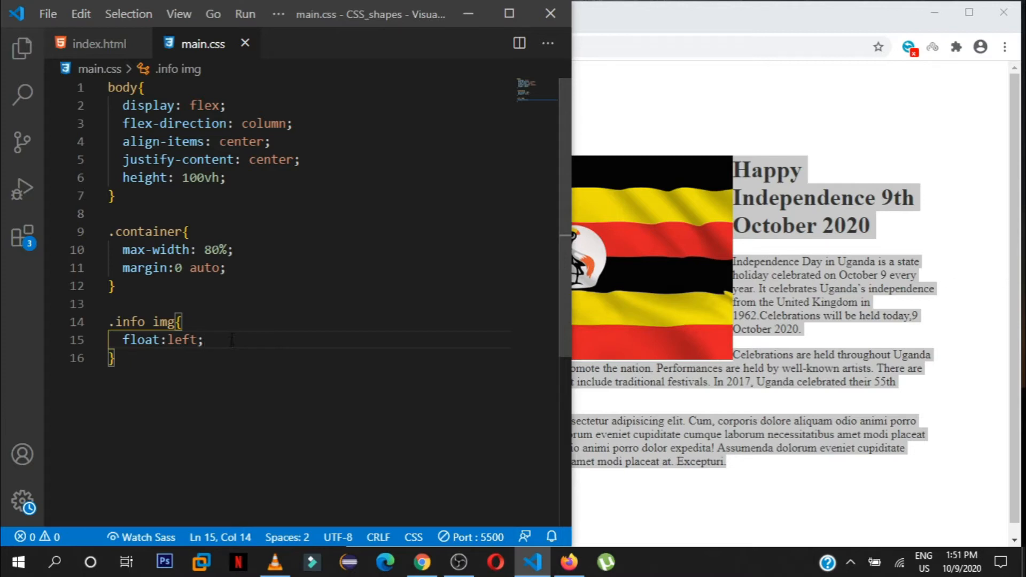
- Give .info img a right margin in rem and save the stylesheet
text(margi)
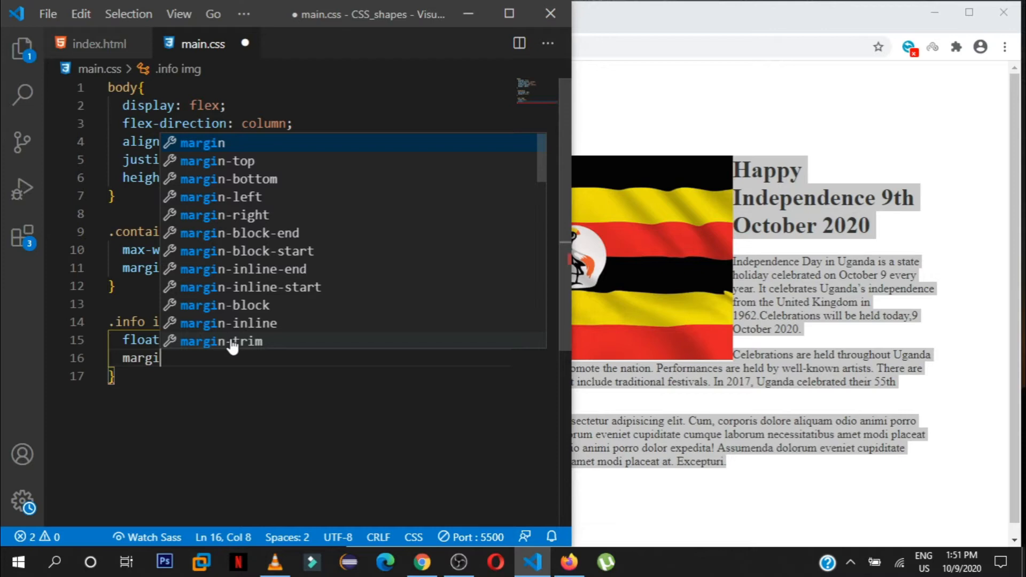
text(-right:)
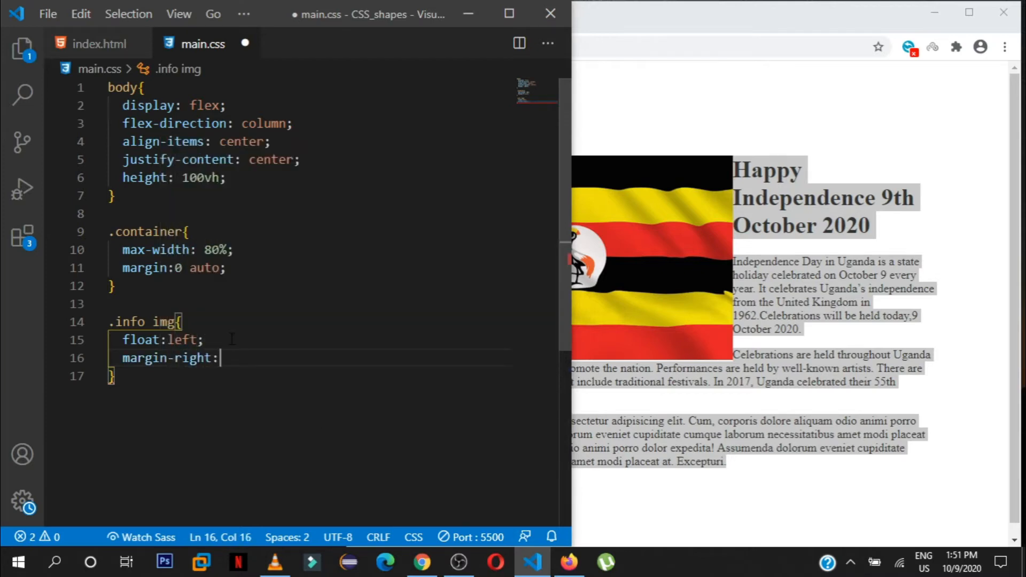
text(.)
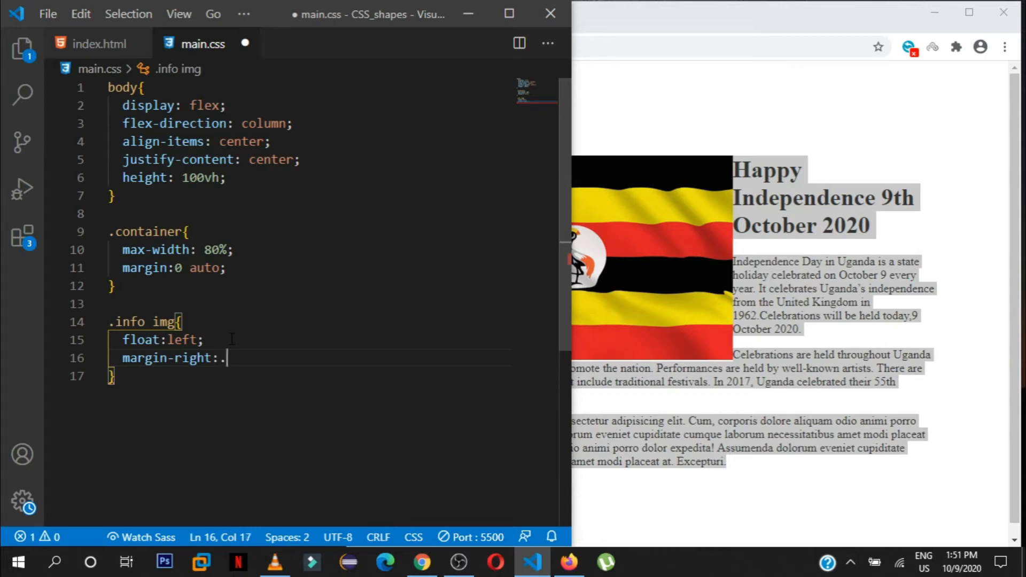
text(1)
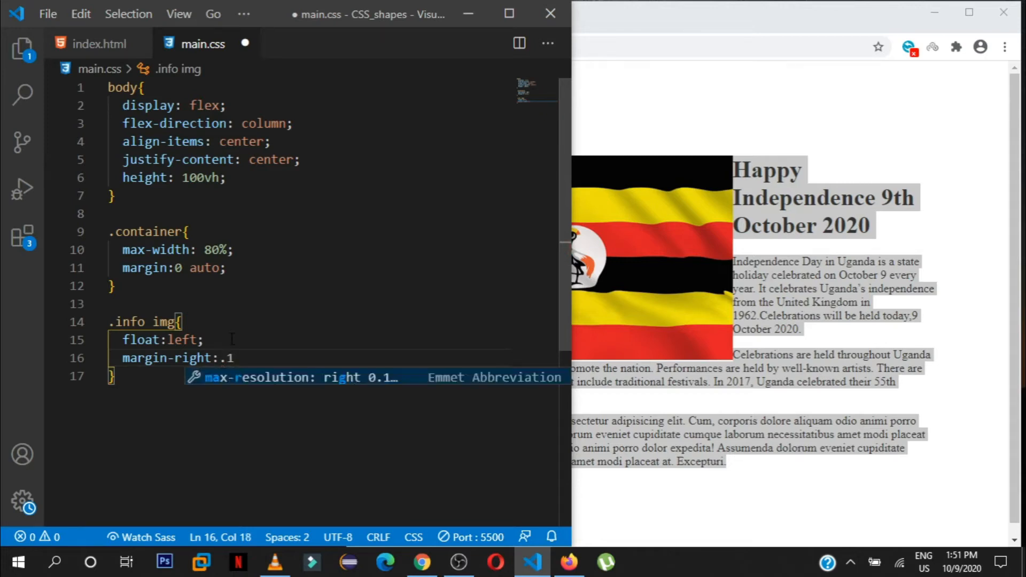
text(rem)
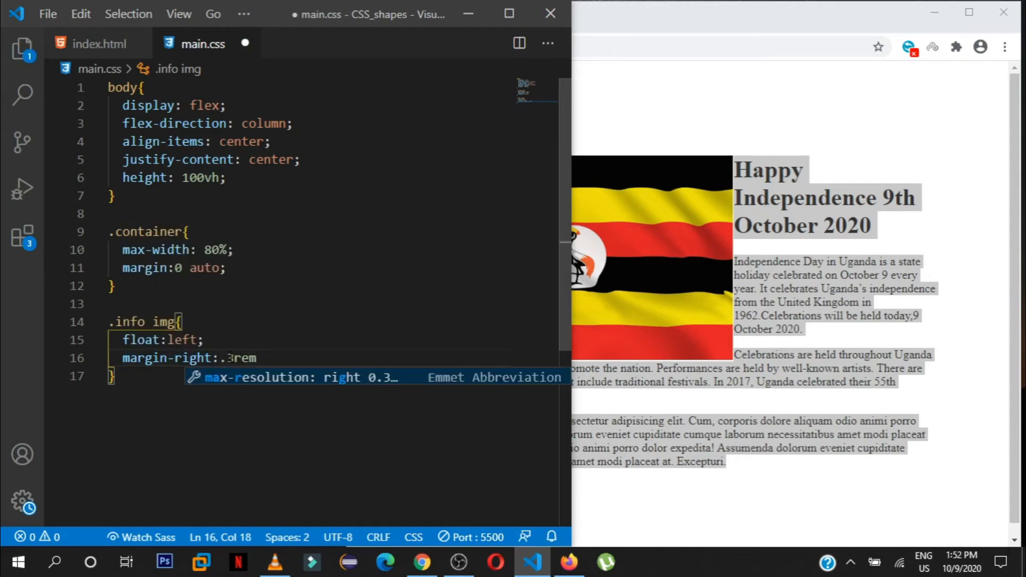
key(ctrl+s)
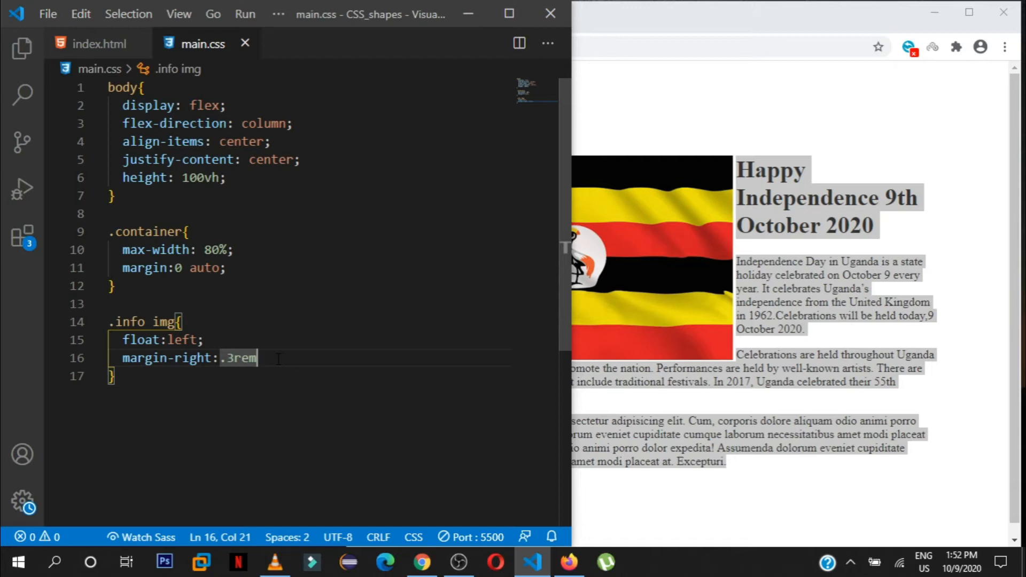
- Start a margin-bottom: .2rem declaration on the next line of .info img
key(enter)
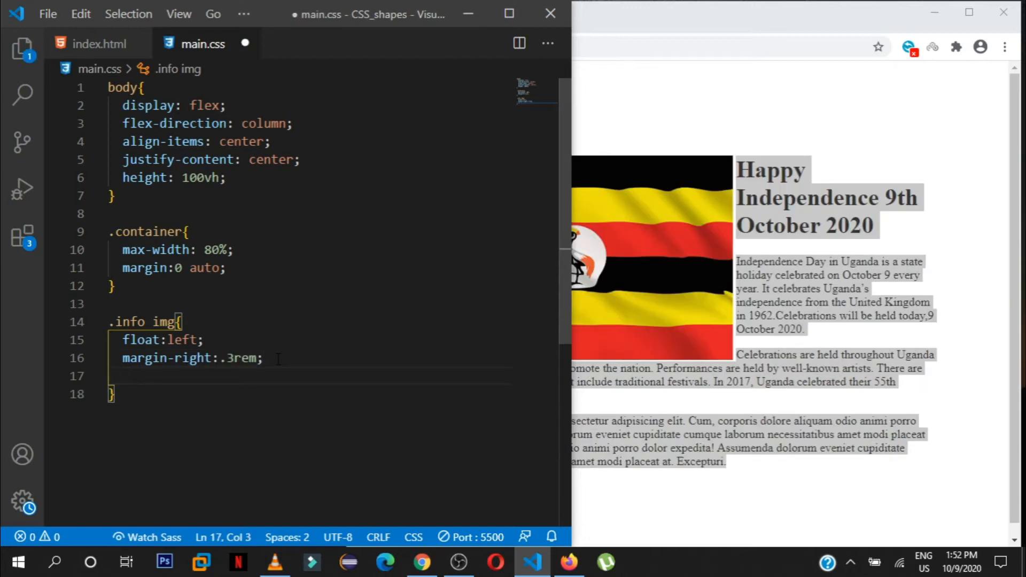
text(mar)
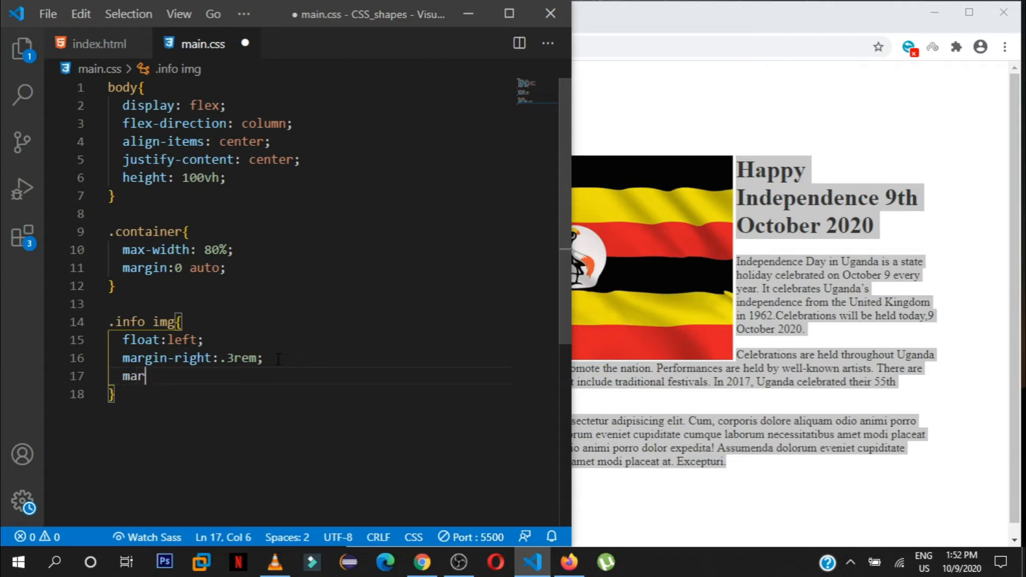
text(gin-)
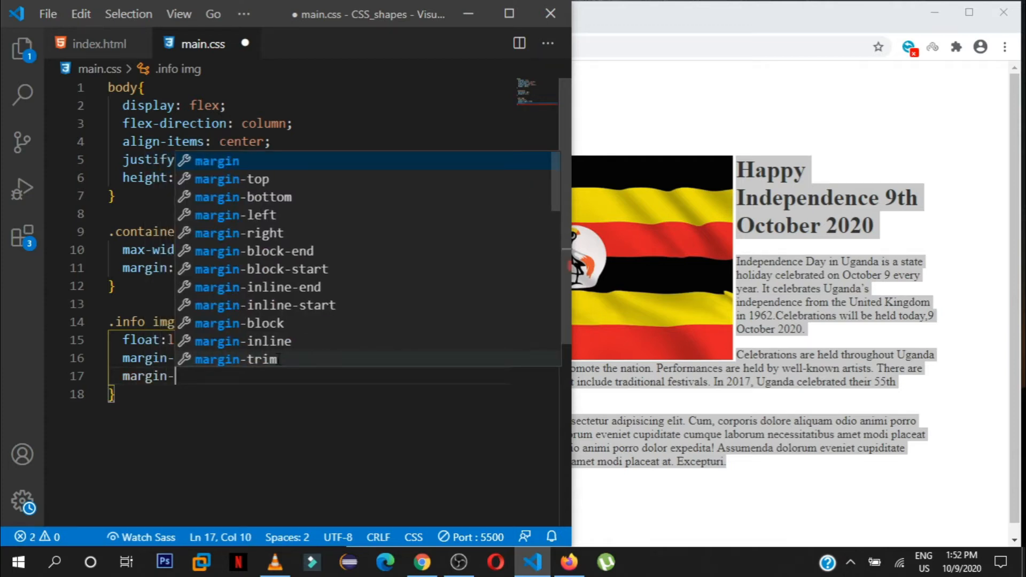
text(bottom:)
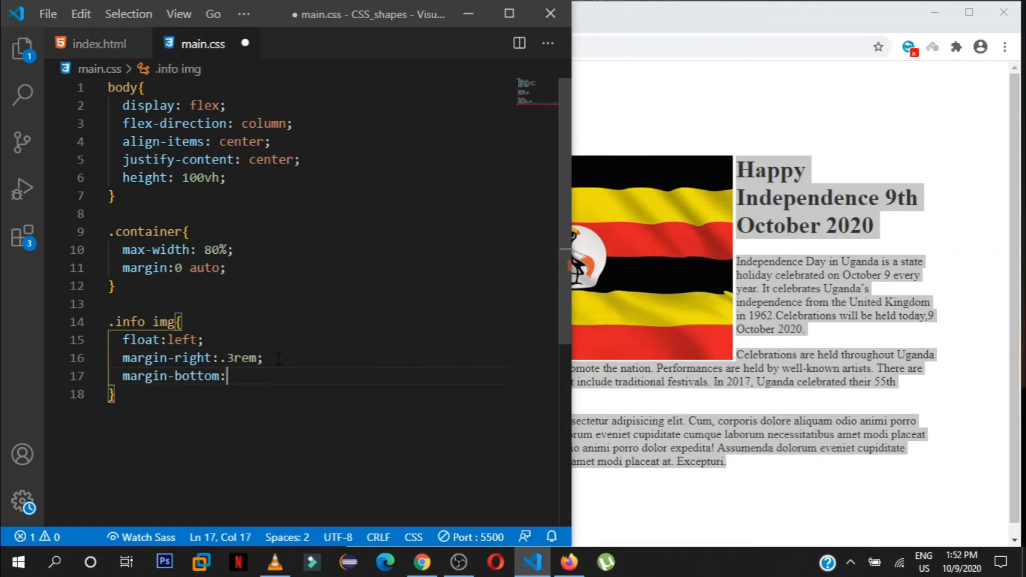
text(.)
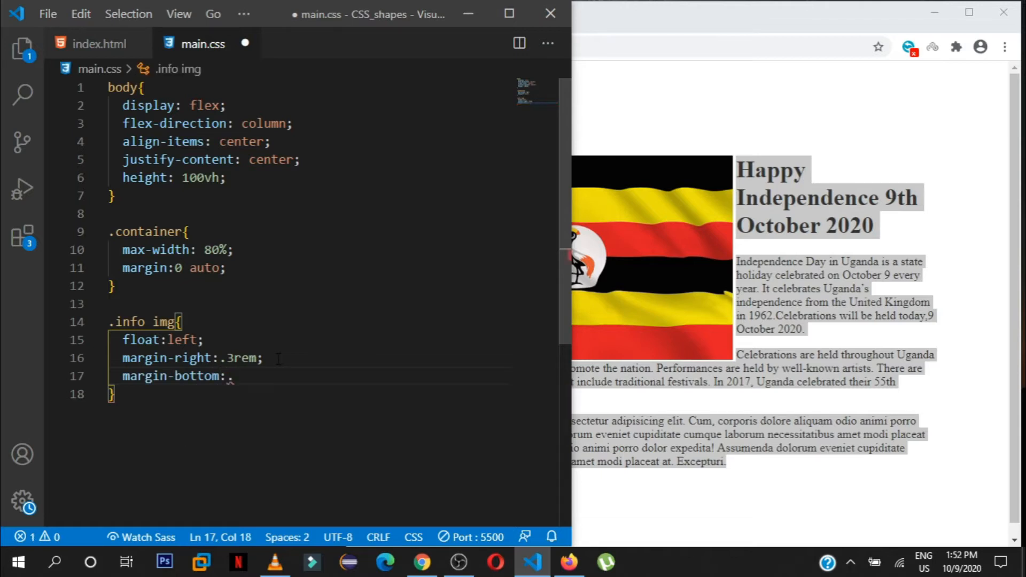
text(.2re)
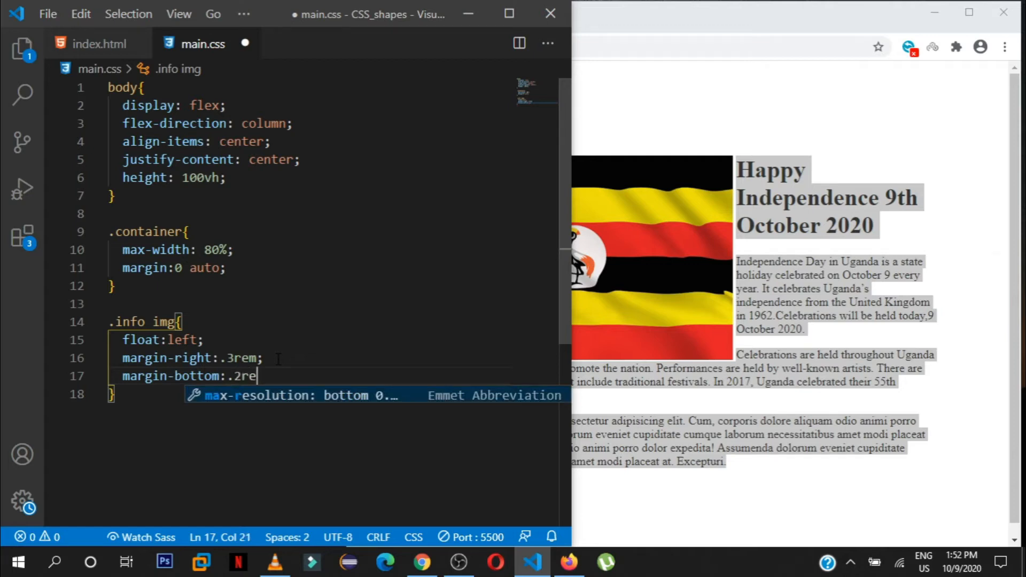
- Finish margin-bottom: .2rem; and begin a clip-path declaration below it
text(m;)
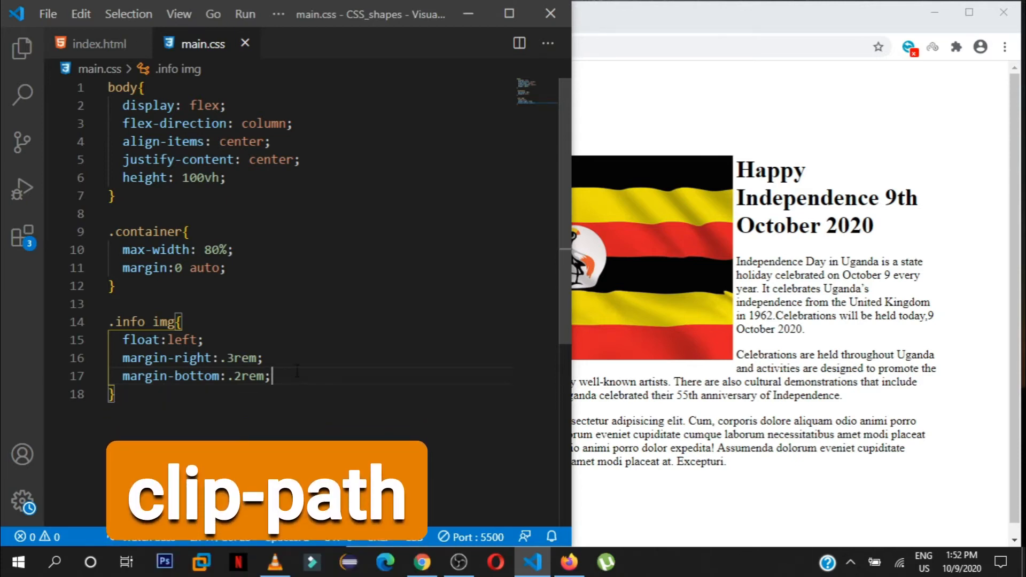
key(enter)
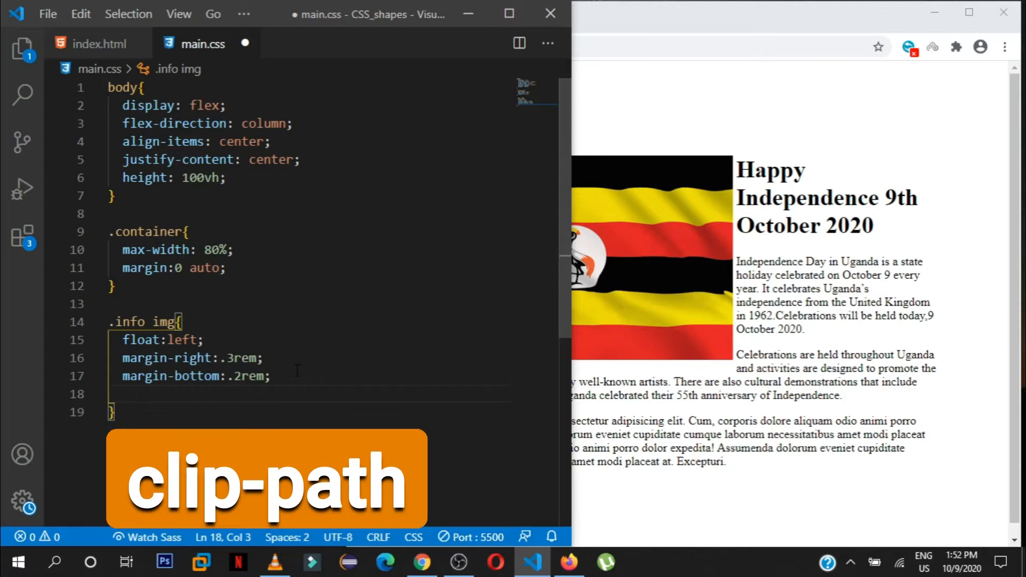
text(clip-path:)
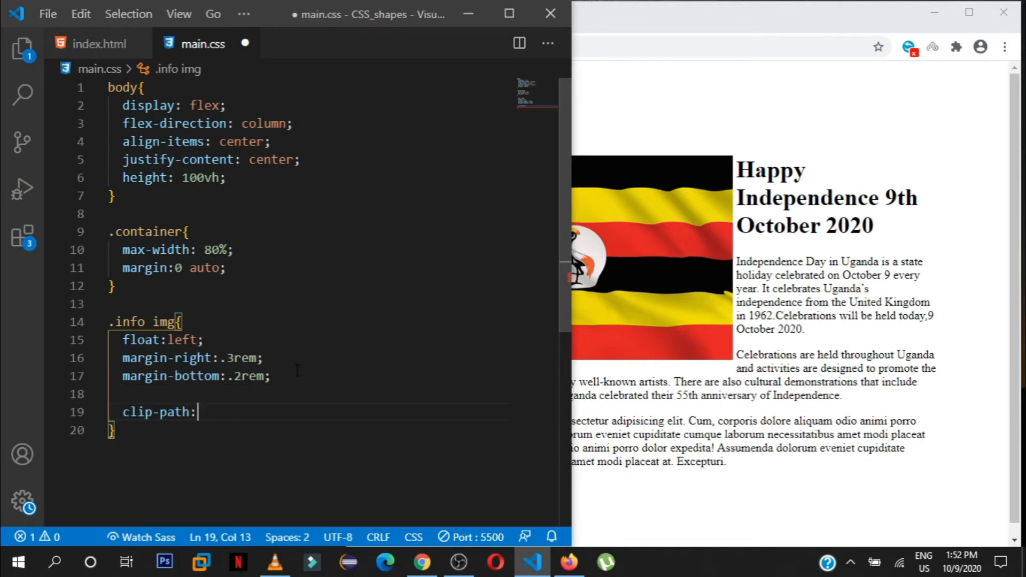
- Complete clip-path: circle(); so the flag is clipped into a circle
text(circle()
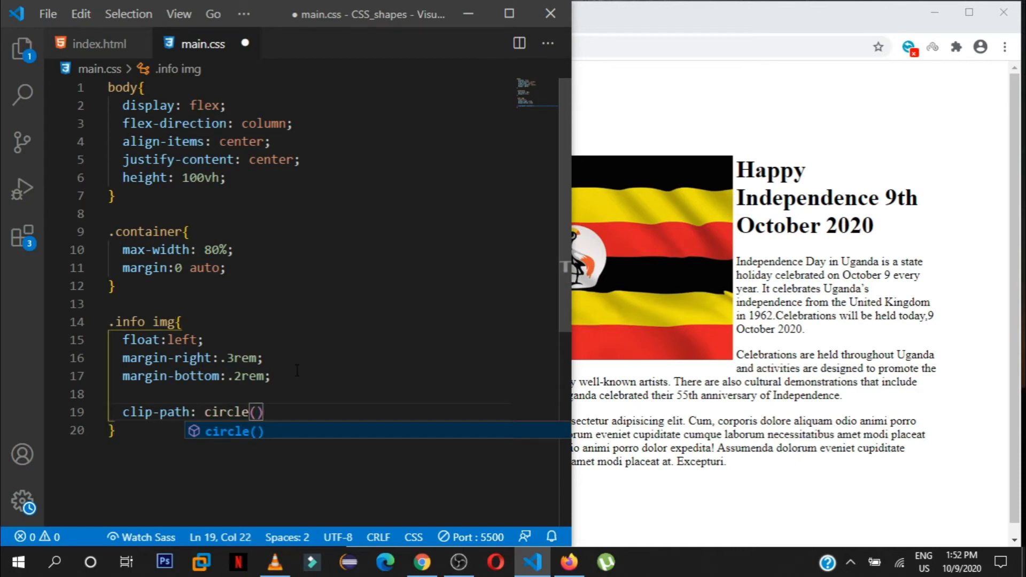
text(;)
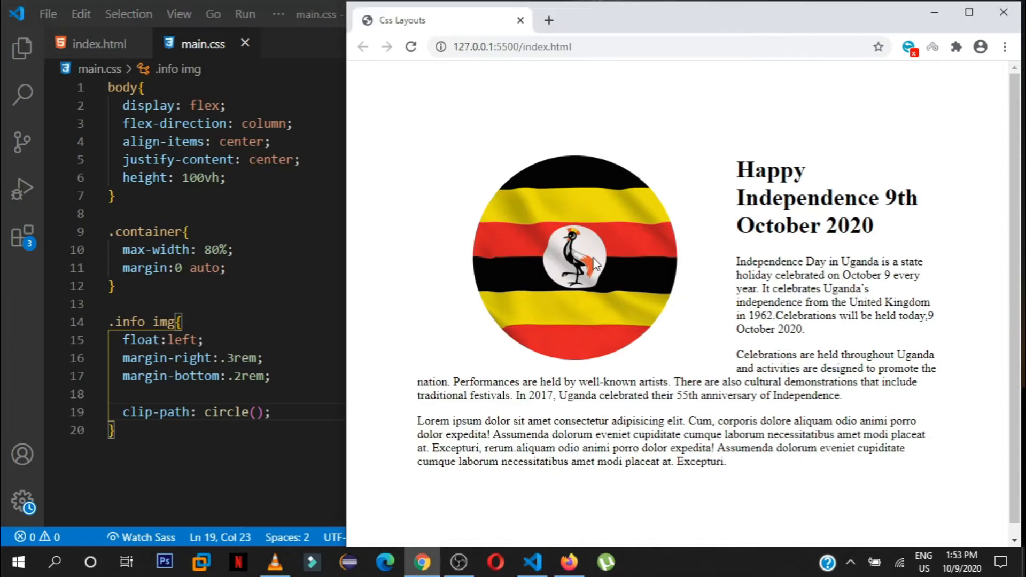
mouse_move(430, 292)
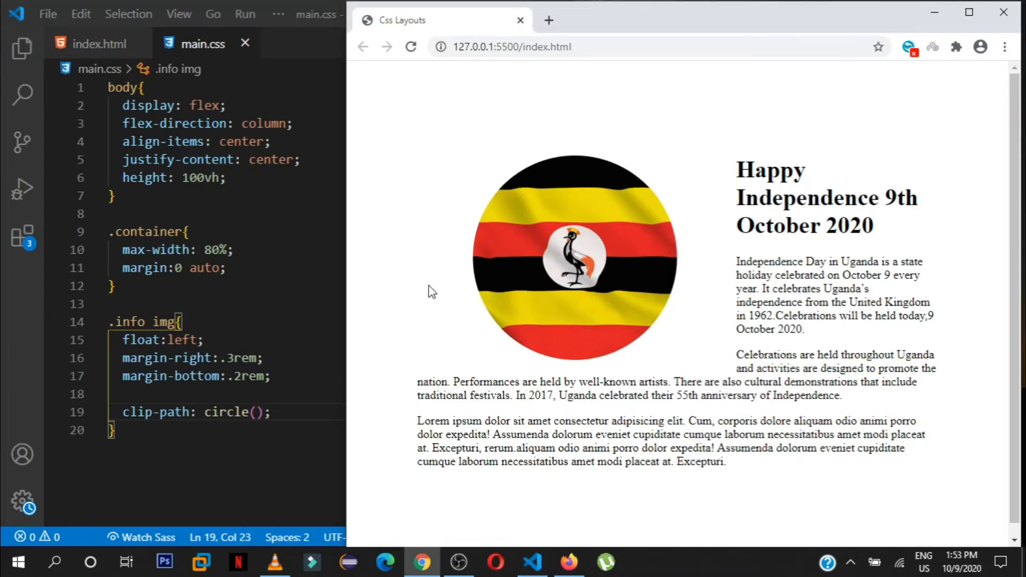
mouse_move(436, 259)
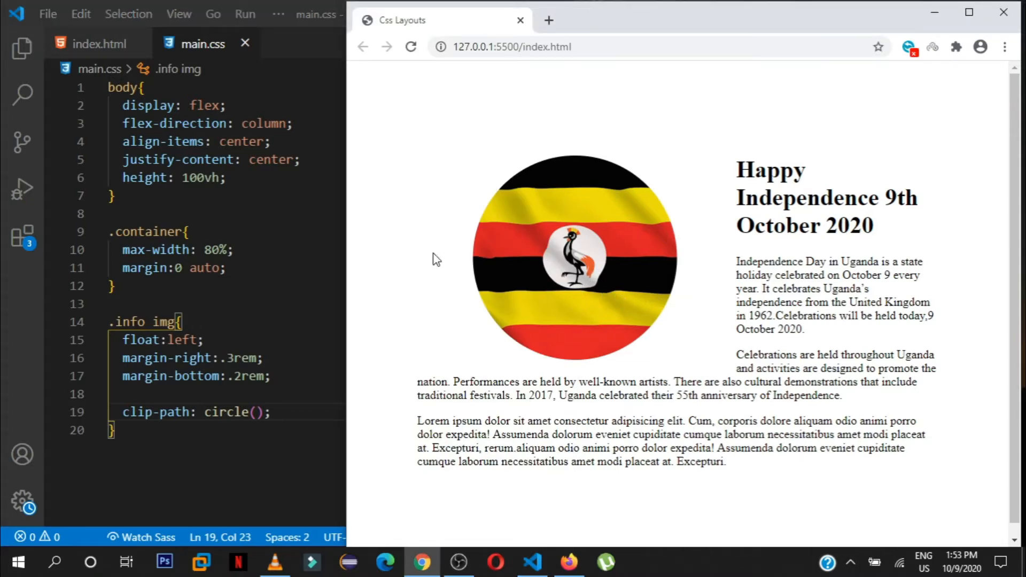
mouse_move(586, 318)
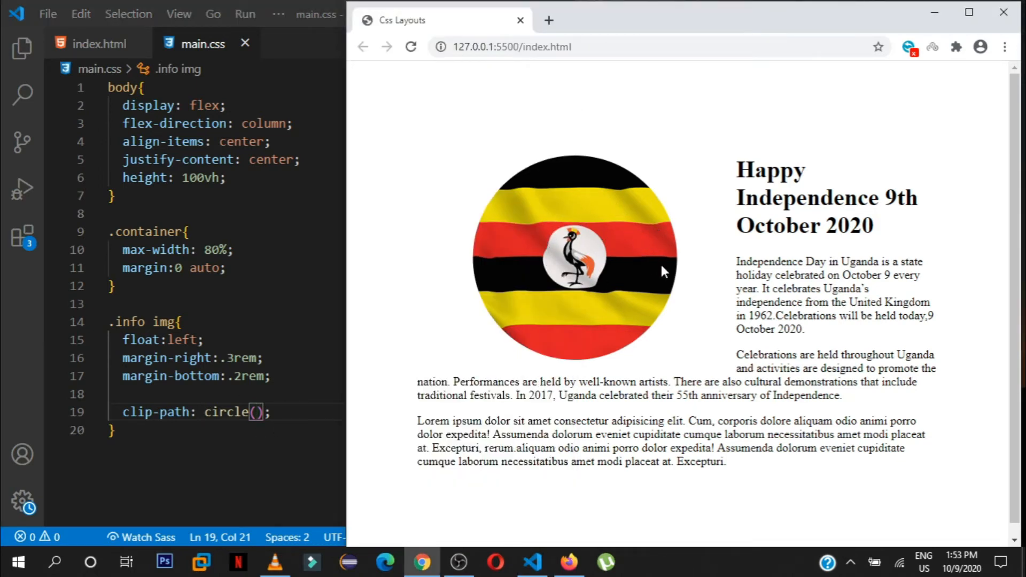
mouse_move(604, 331)
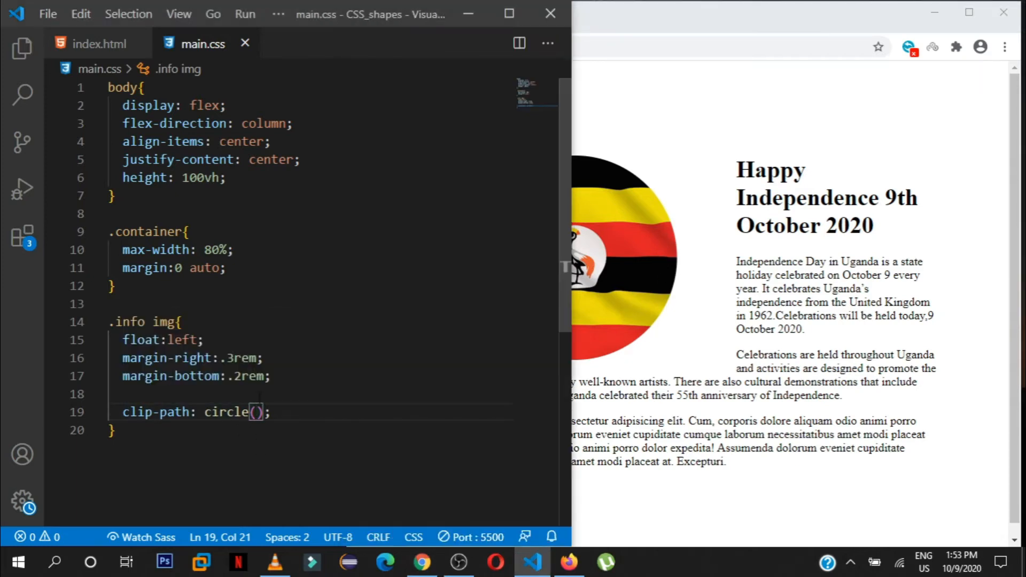
mouse_move(160, 411)
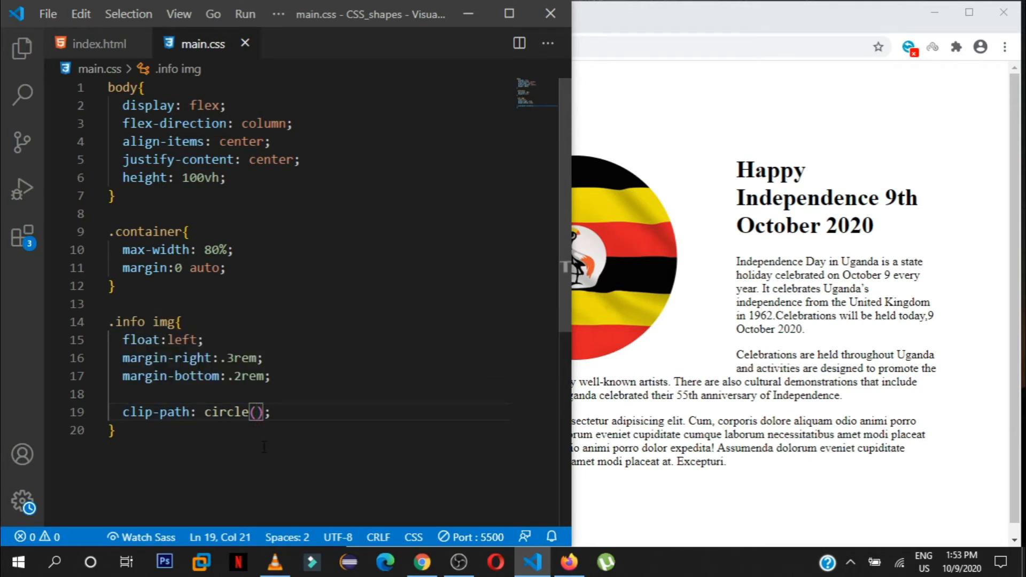
- Change the value to circle(50% at 50% 50%) and save to refresh the clipped flag
text(50)
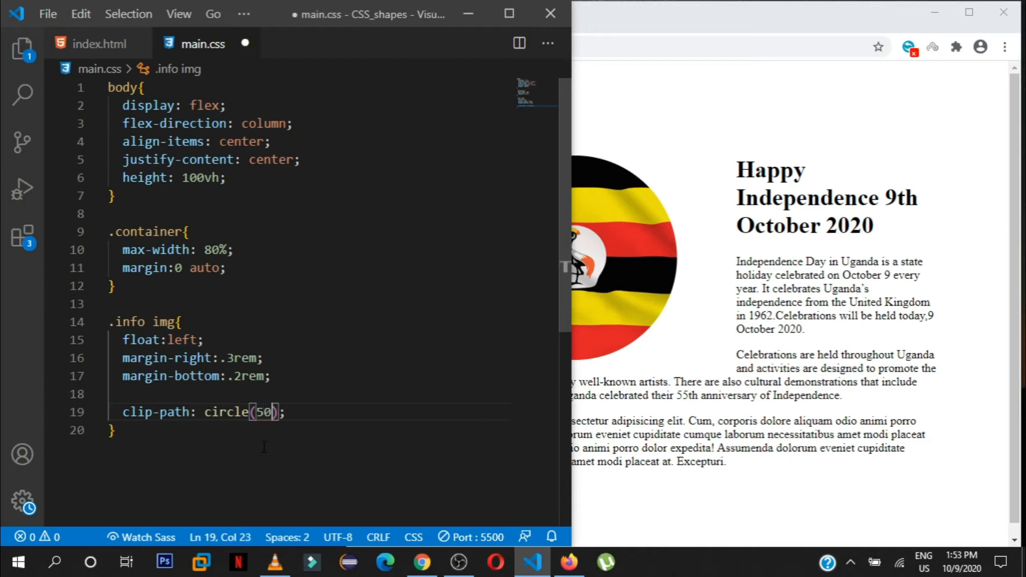
text(% at)
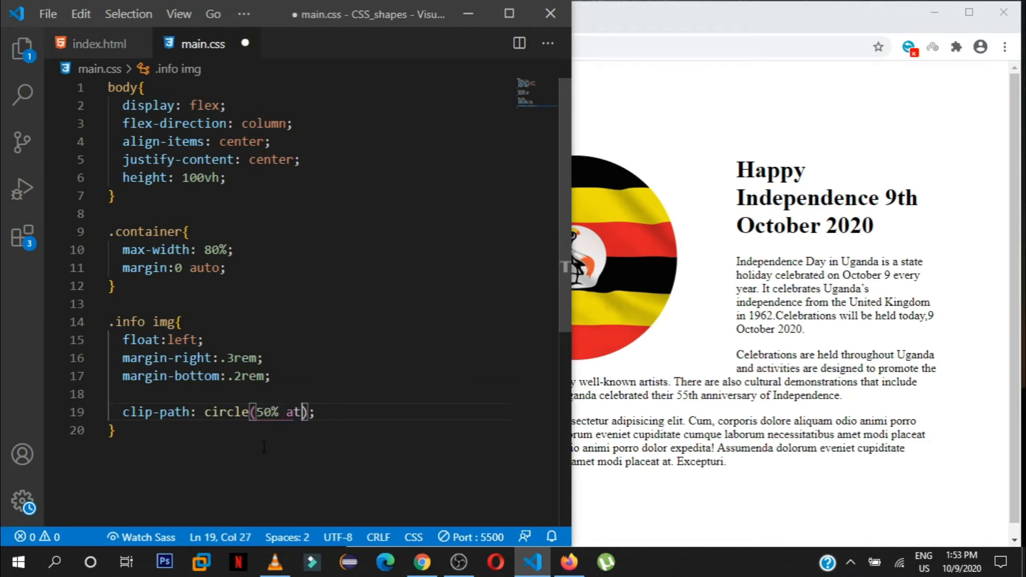
text(50% 50)
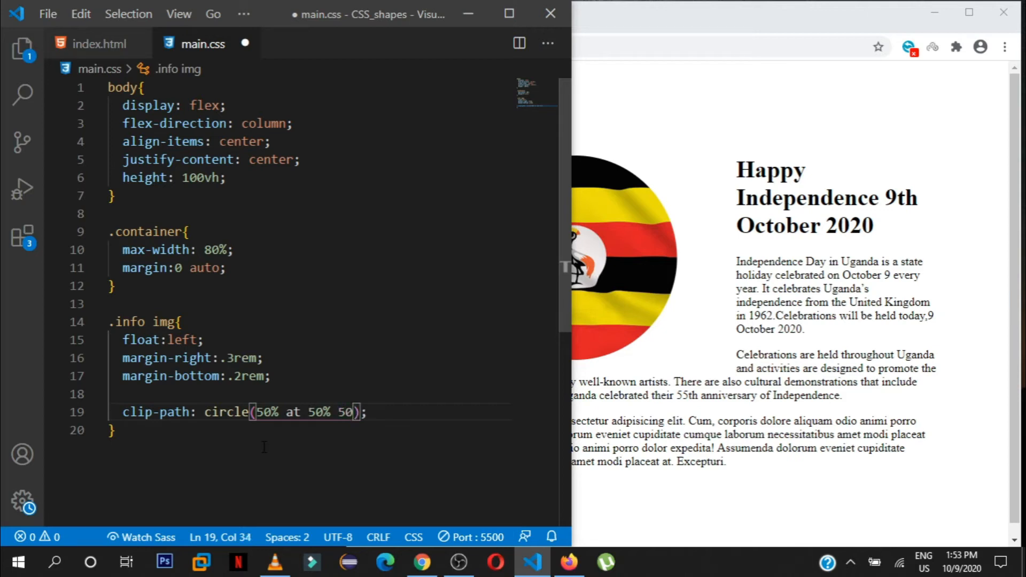
double_click(264, 411)
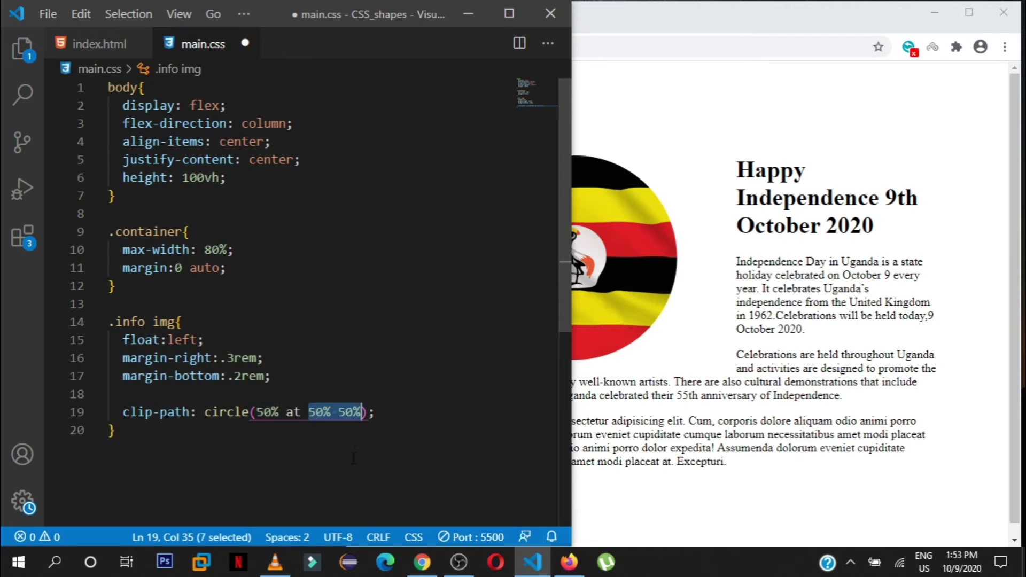
mouse_move(625, 228)
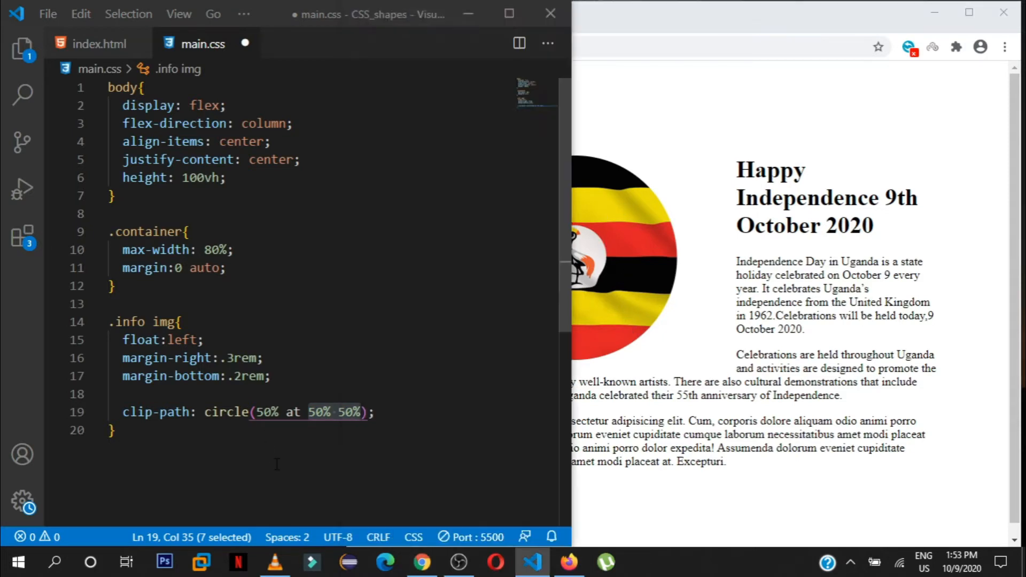
key(ctrl+s)
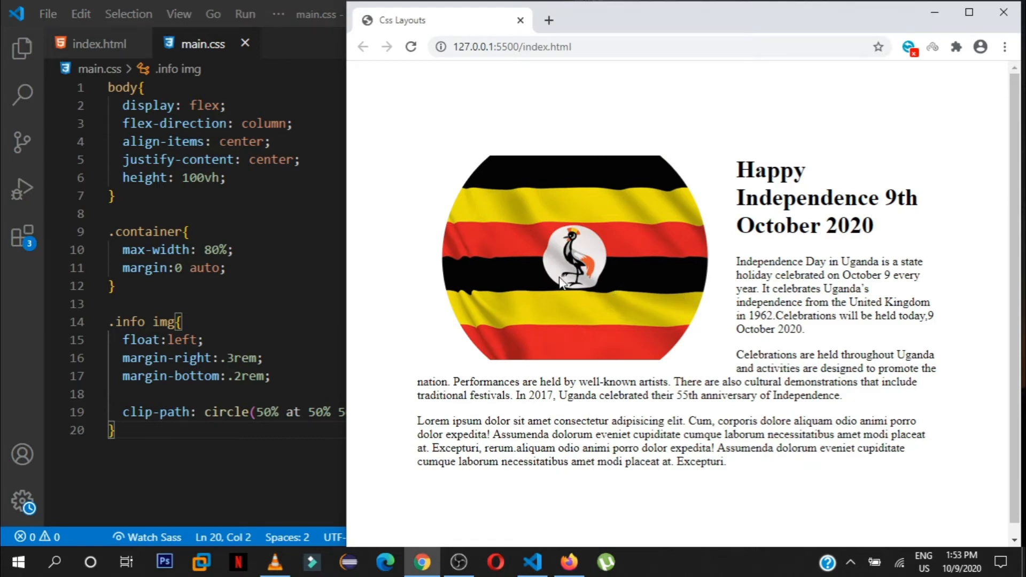
- Inspect the flag image in DevTools and edit the clip circle radius from 50% to 35% live
right_click(559, 282)
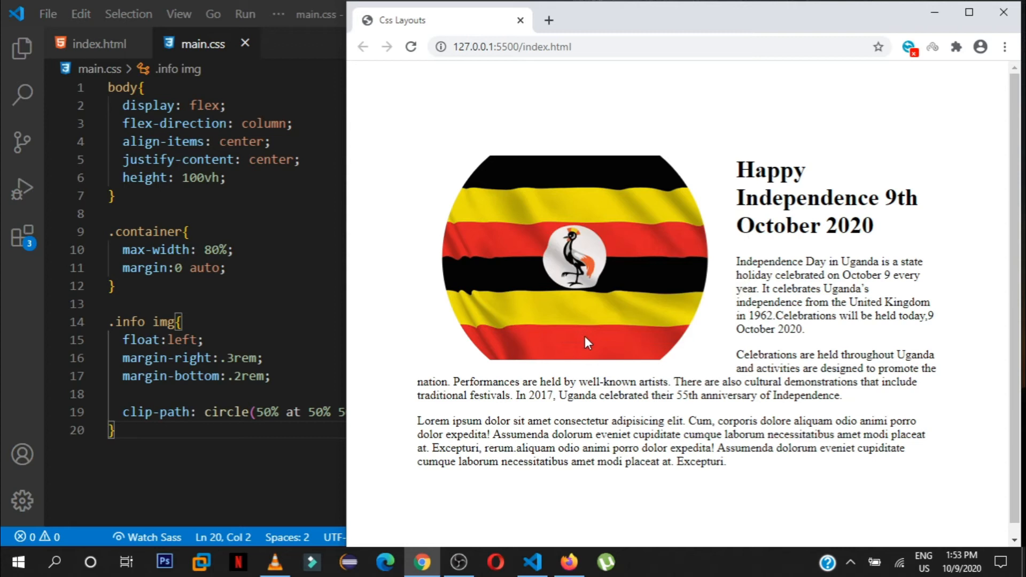
key(F12)
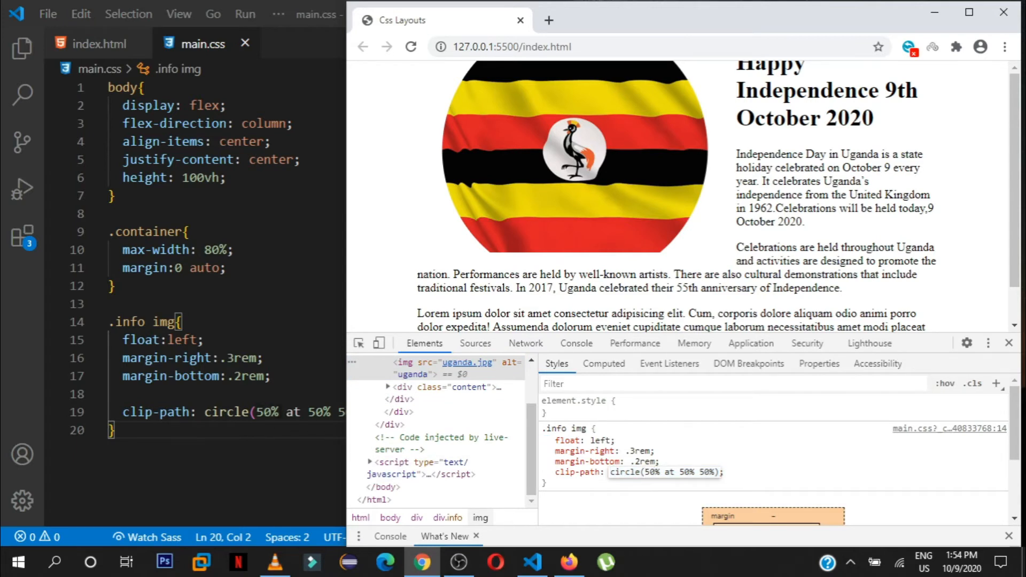
mouse_move(660, 493)
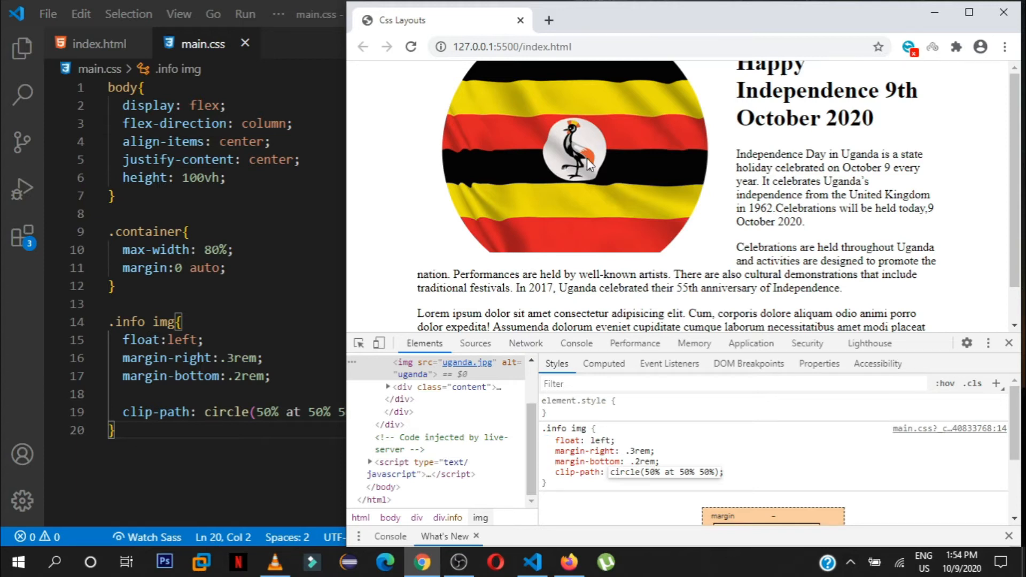
click(651, 471)
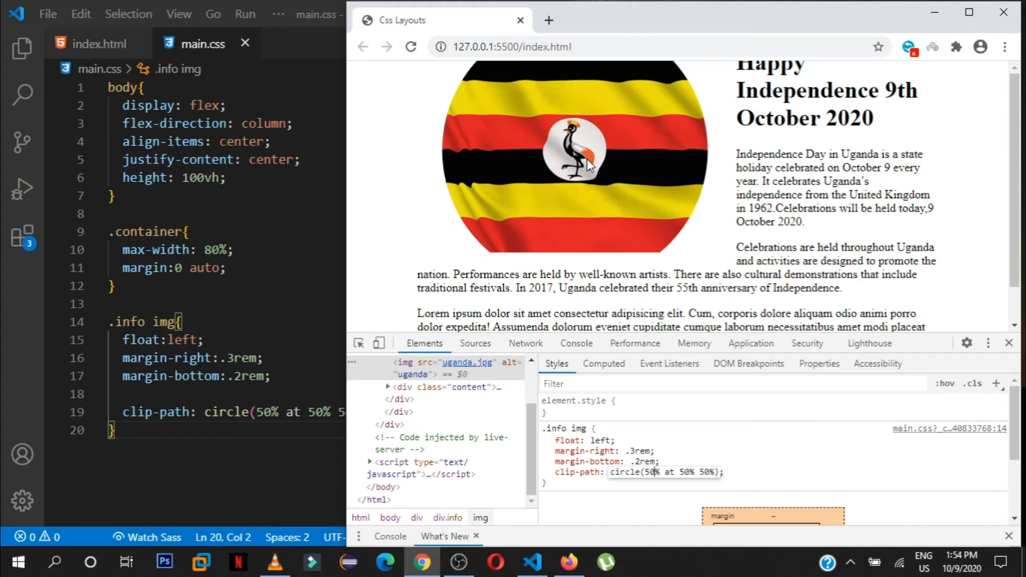
click(649, 471)
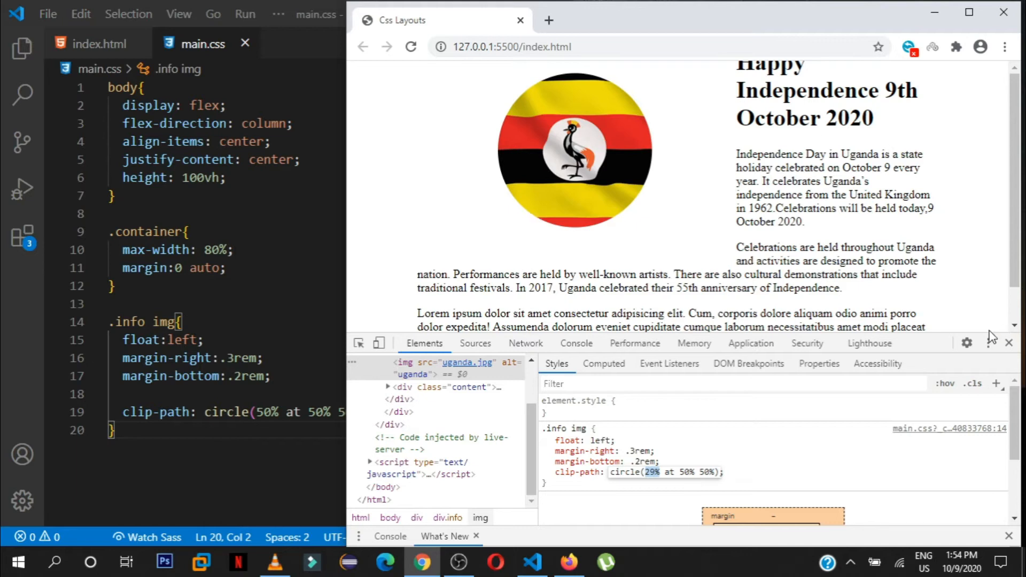
mouse_move(992, 334)
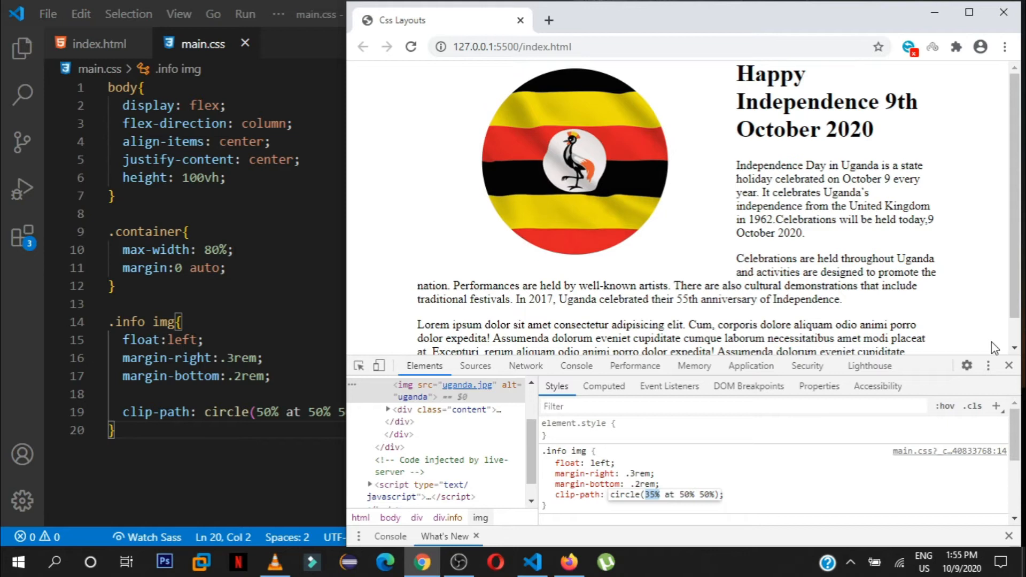
mouse_move(262, 423)
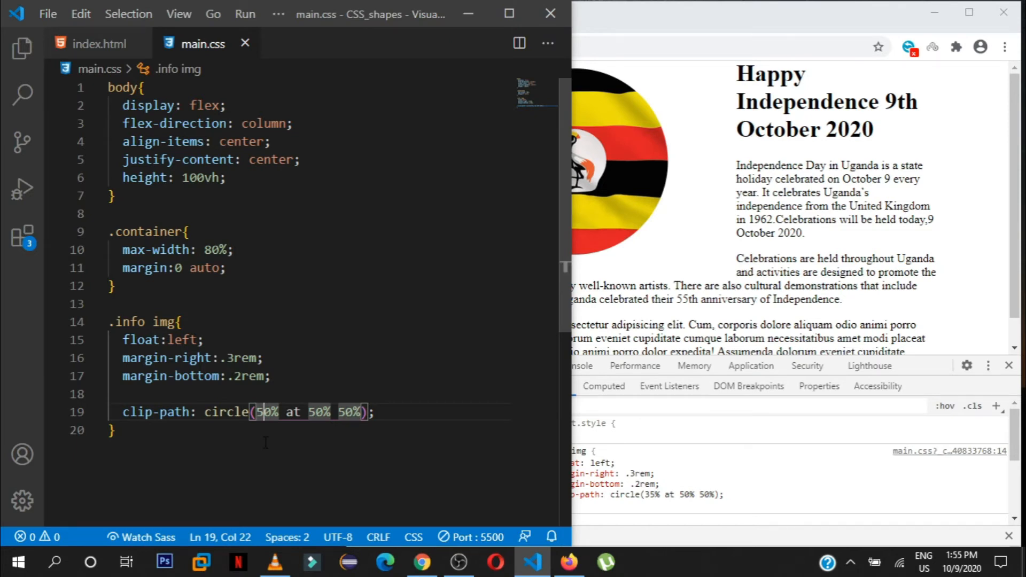
- Write circle(35% at 50% 50%) into the stylesheet's clip-path and review the centre coordinates in DevTools
text(3)
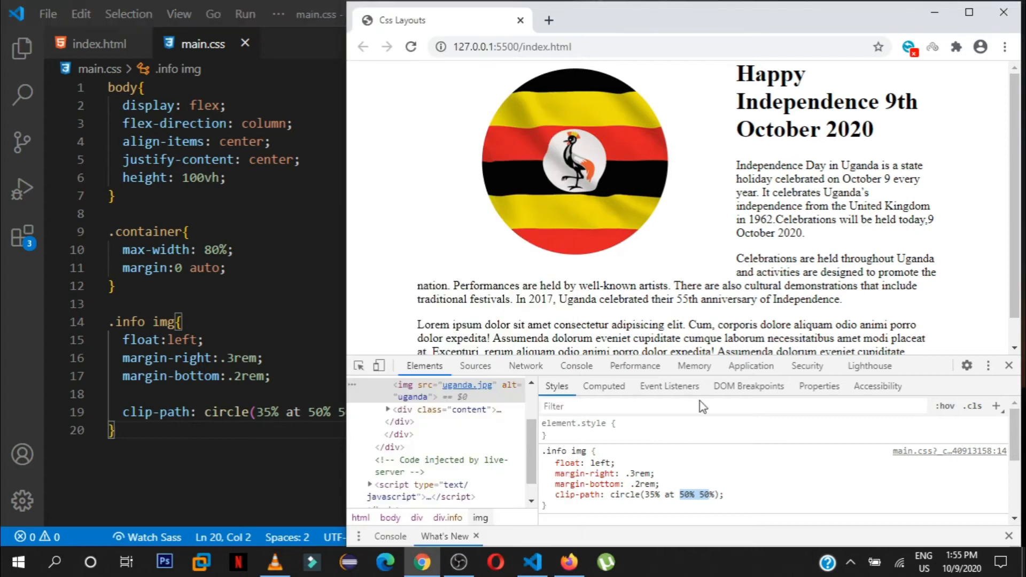
click(692, 493)
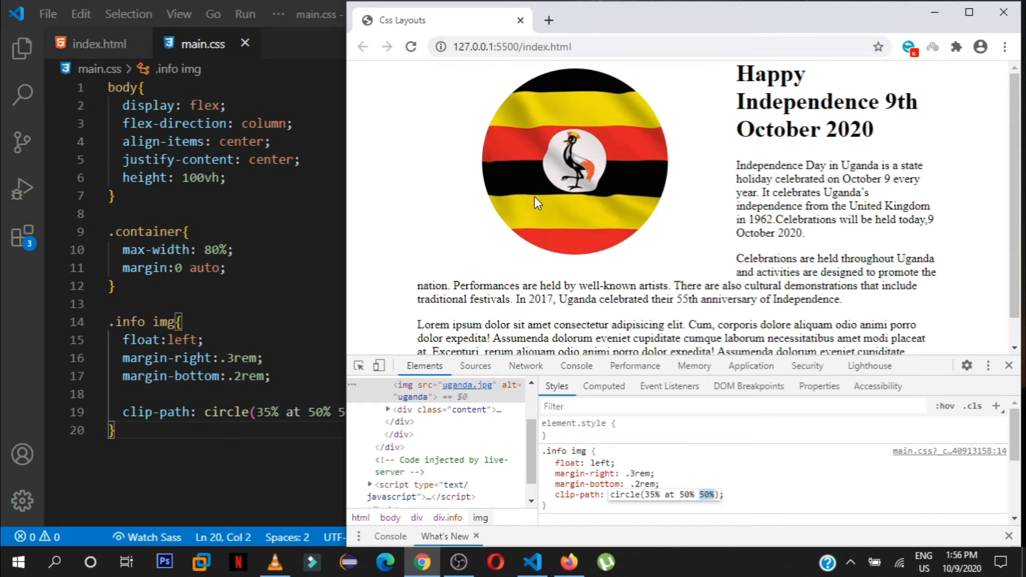
click(649, 495)
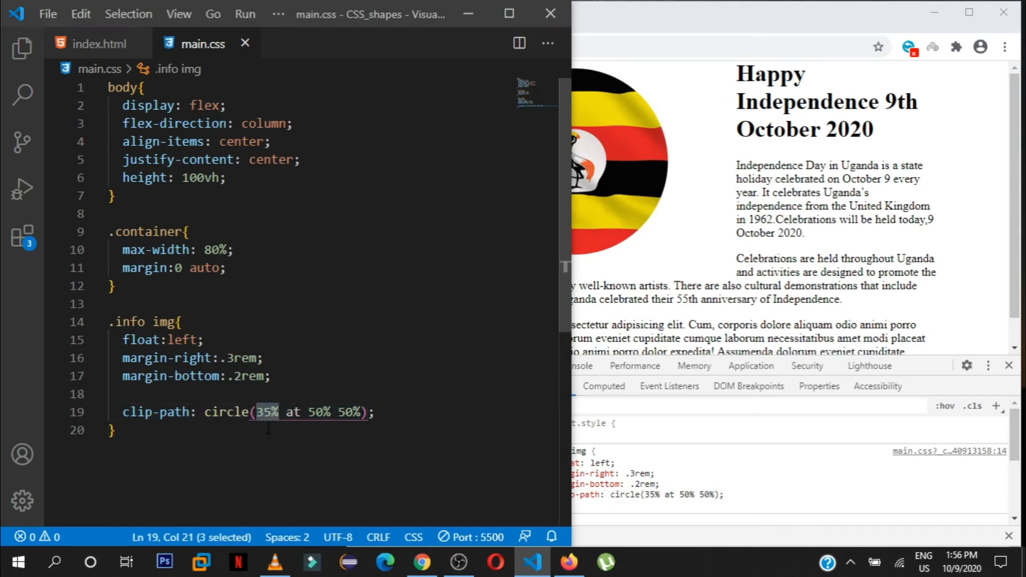
mouse_move(157, 411)
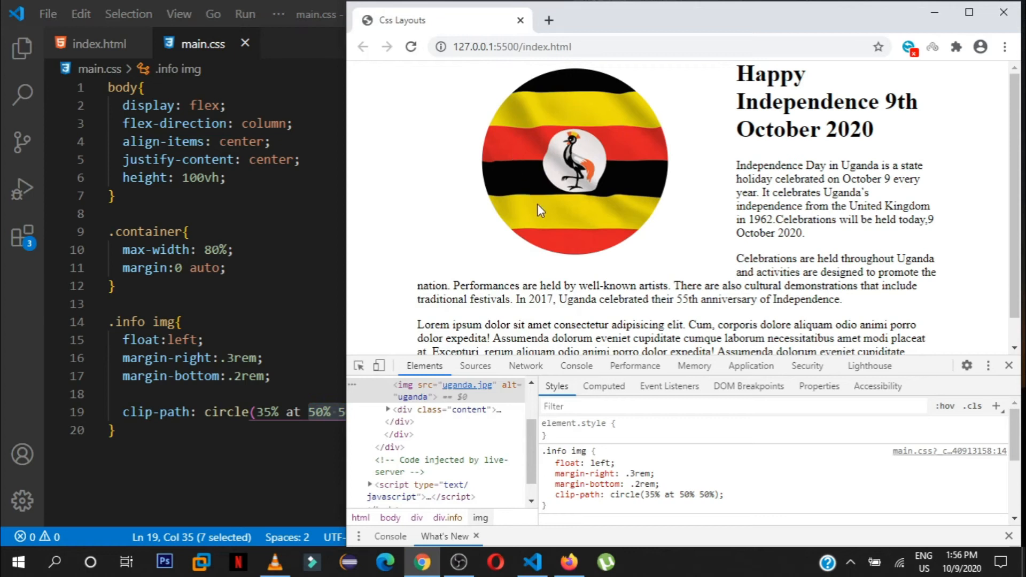
mouse_move(555, 183)
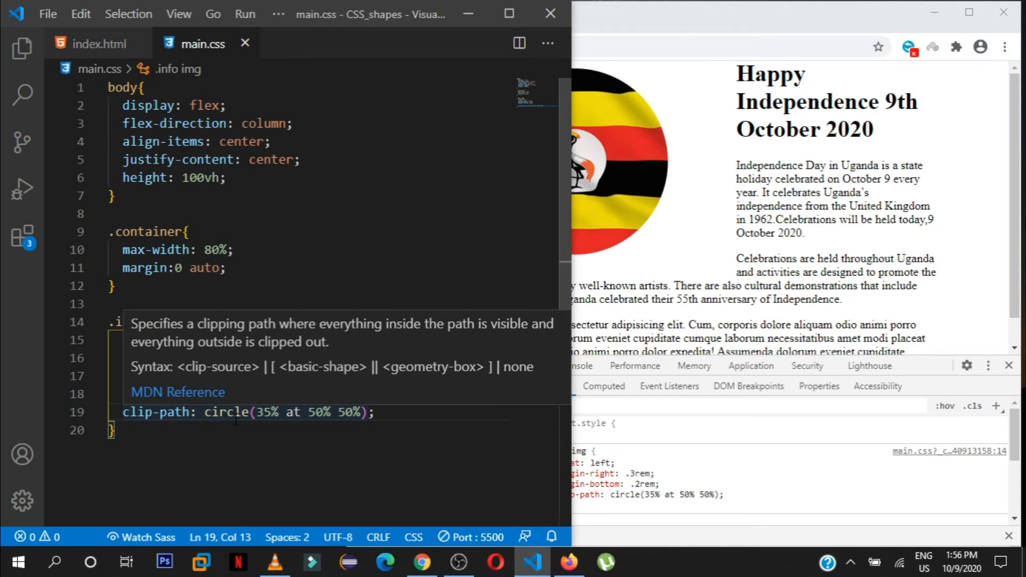
mouse_move(445, 410)
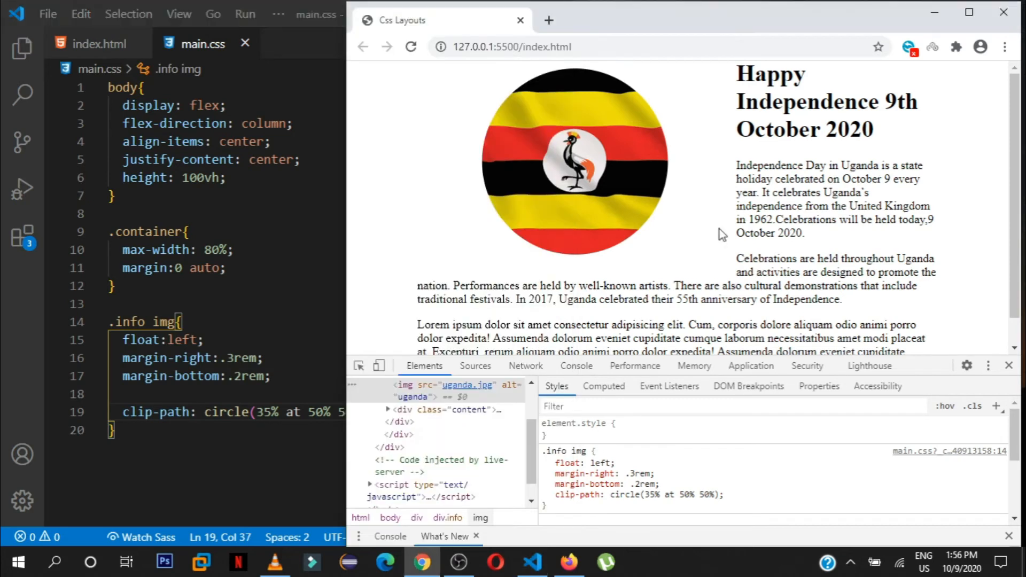
click(1008, 365)
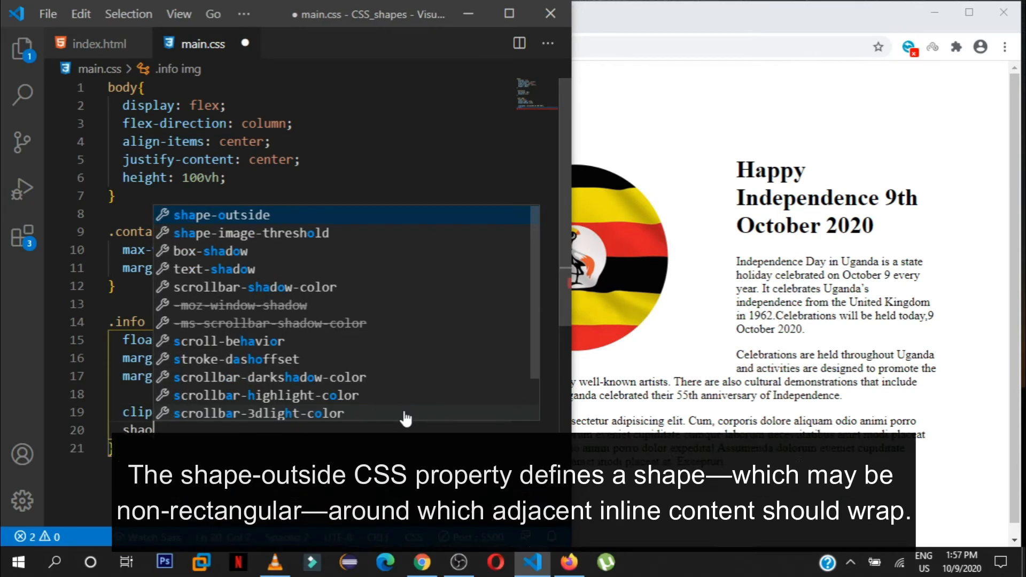
- Add shape-outside: circle() under .info img so paragraphs wrap the round flag
key(Escape)
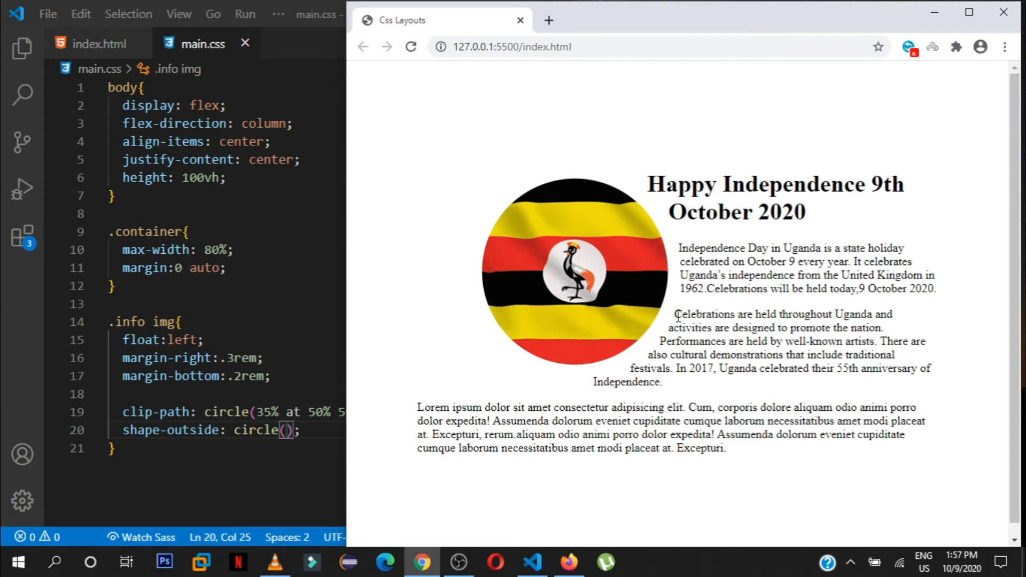
mouse_move(652, 351)
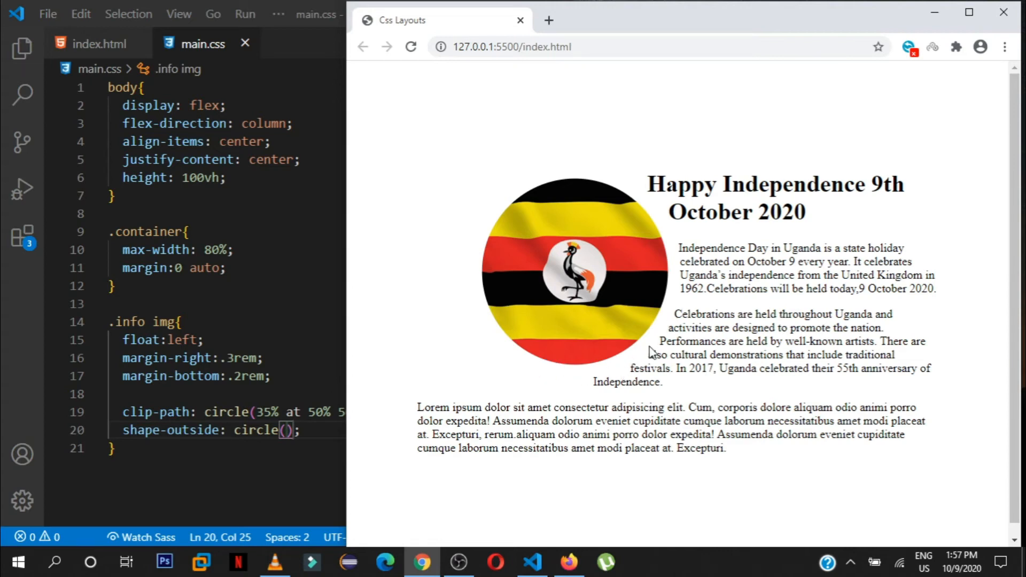
mouse_move(634, 356)
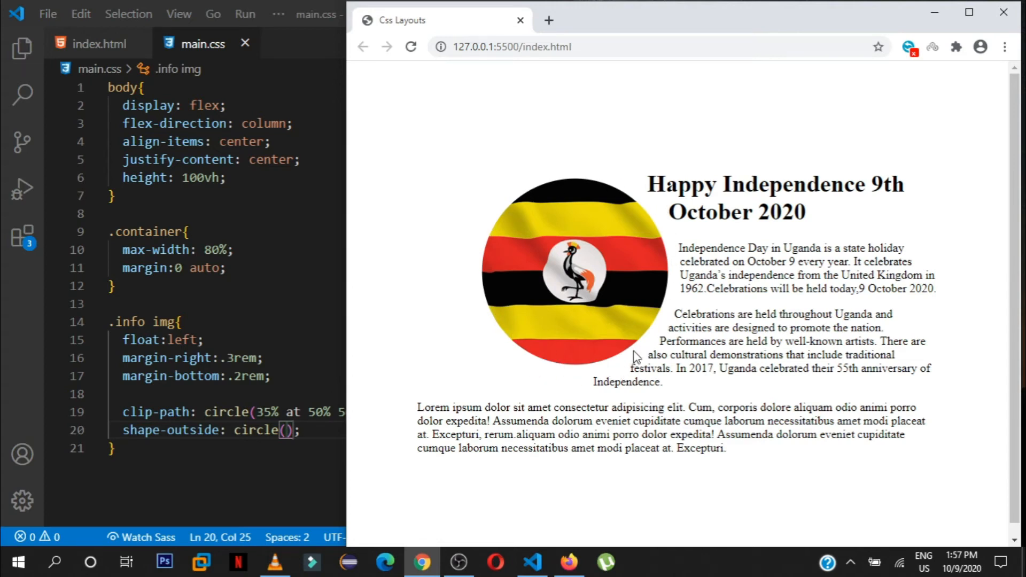
mouse_move(587, 376)
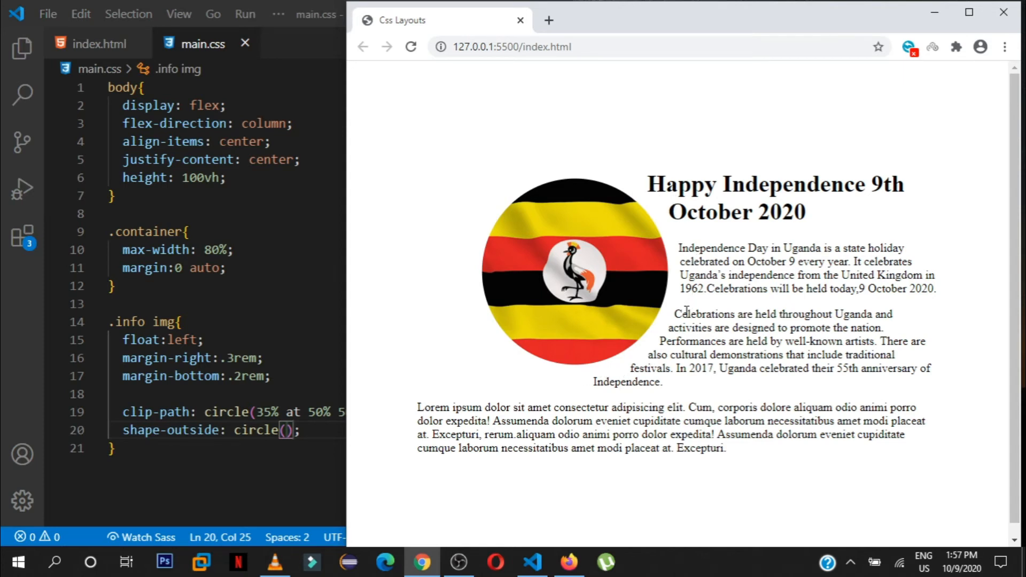
mouse_move(672, 238)
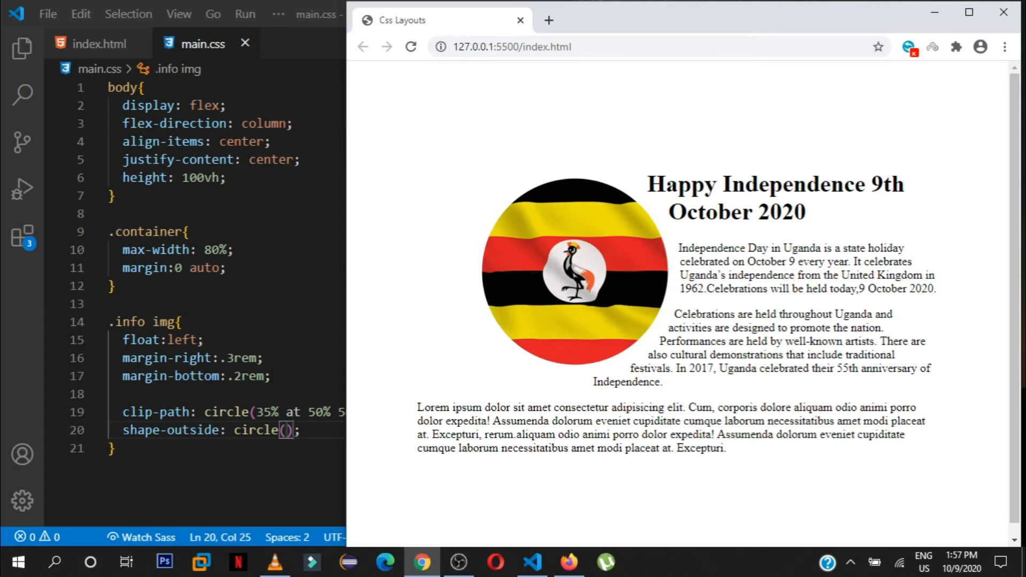
mouse_move(144, 340)
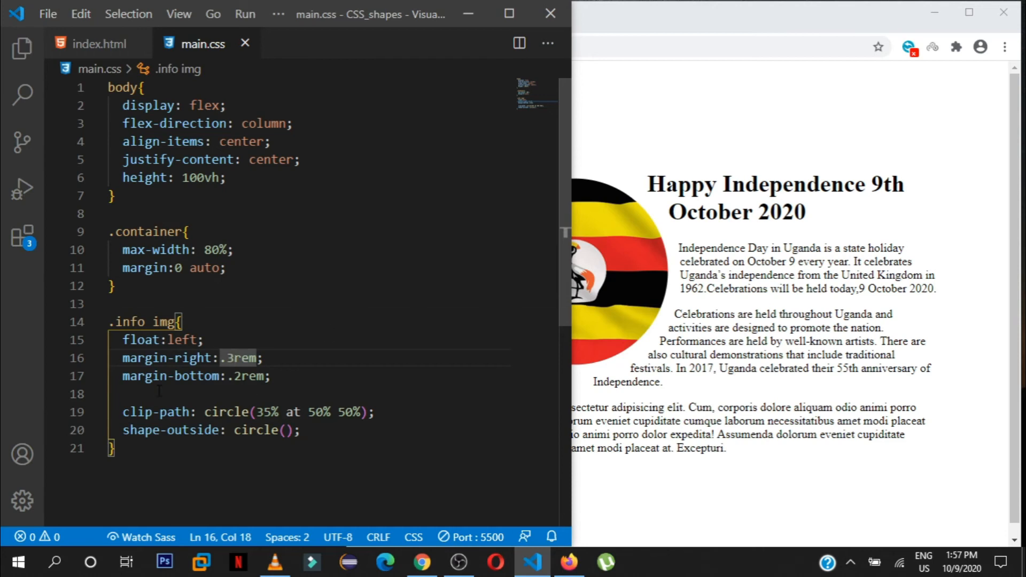
- Save margin-right .1rem on .info img, then resize Chrome wider and narrower to watch the text reflow around the circle
key(Backspace)
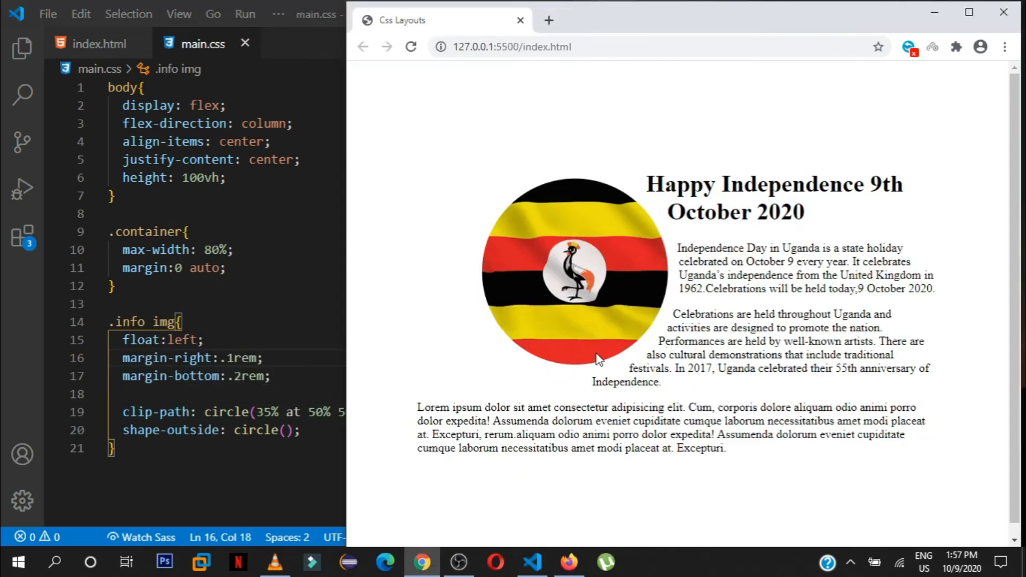
mouse_move(669, 286)
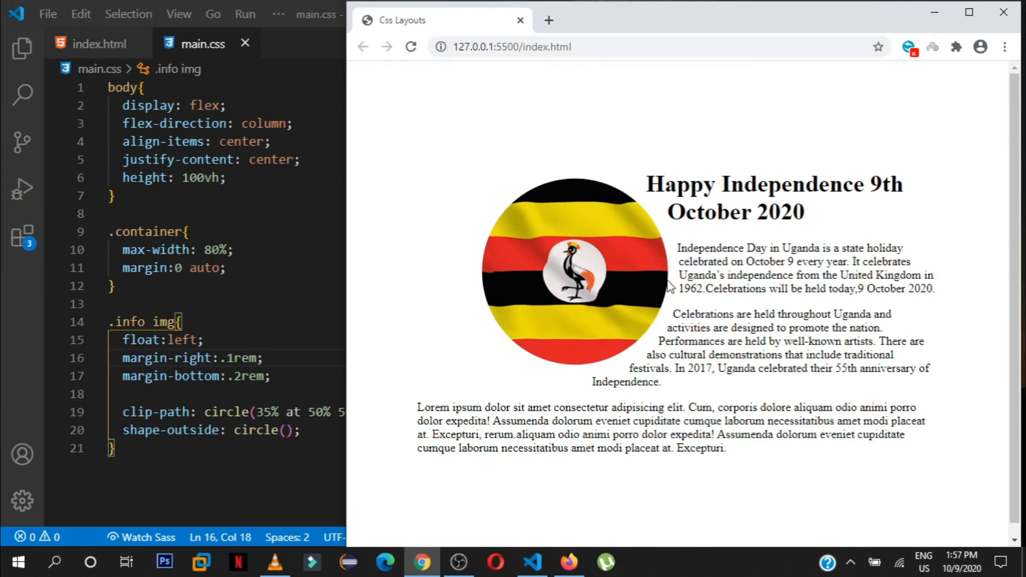
mouse_move(666, 241)
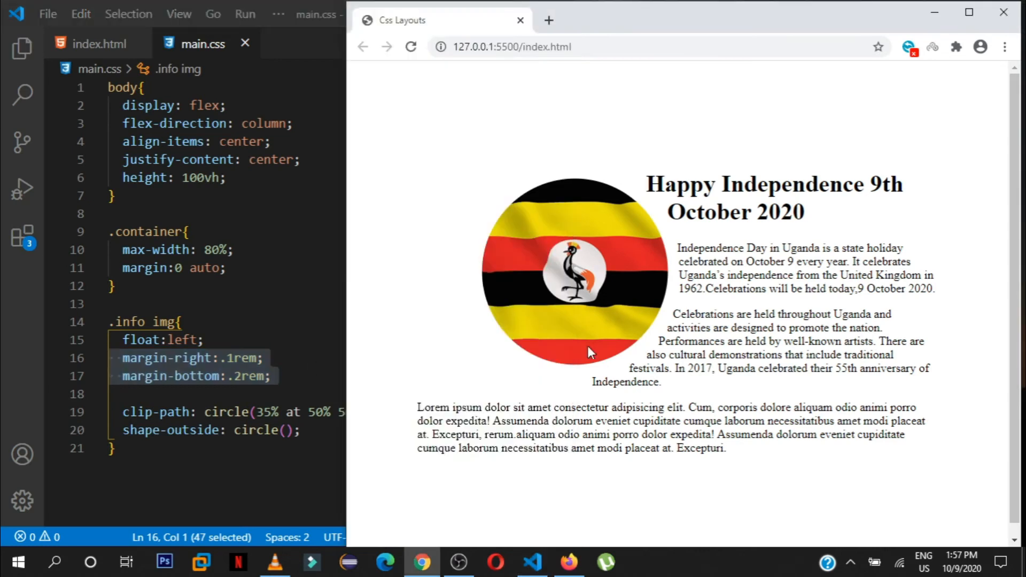
mouse_move(698, 335)
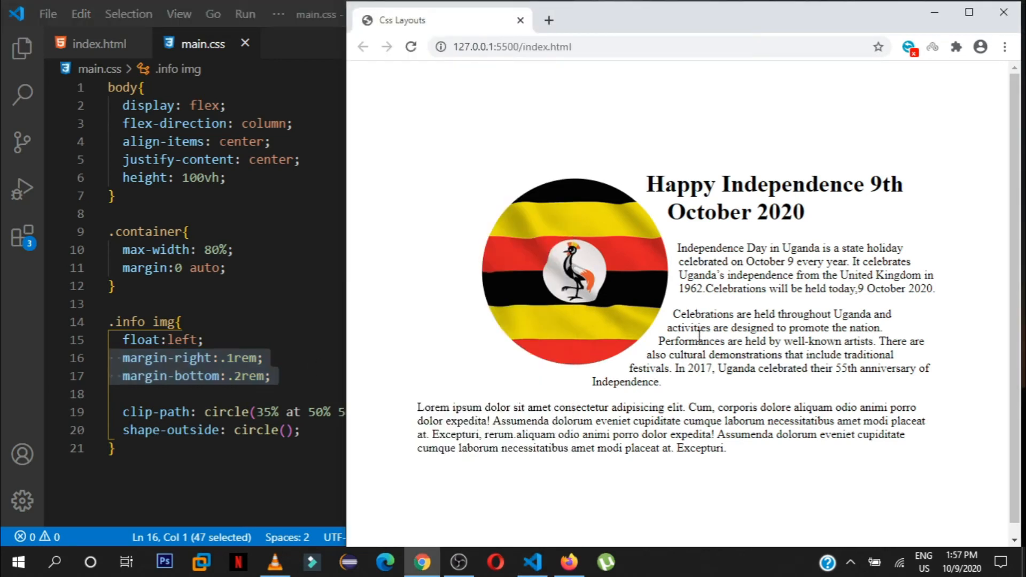
mouse_move(602, 173)
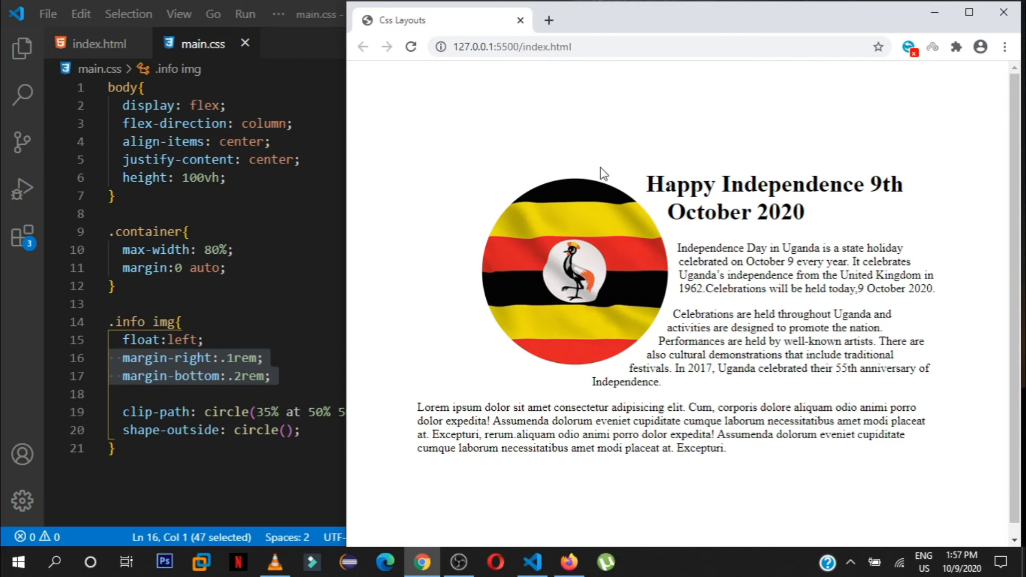
mouse_move(314, 305)
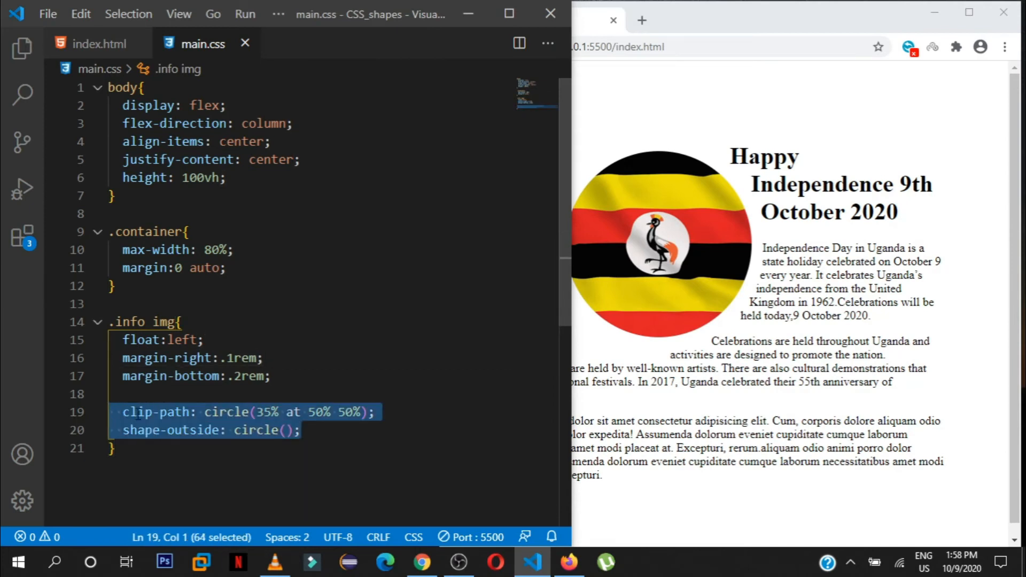
click(137, 412)
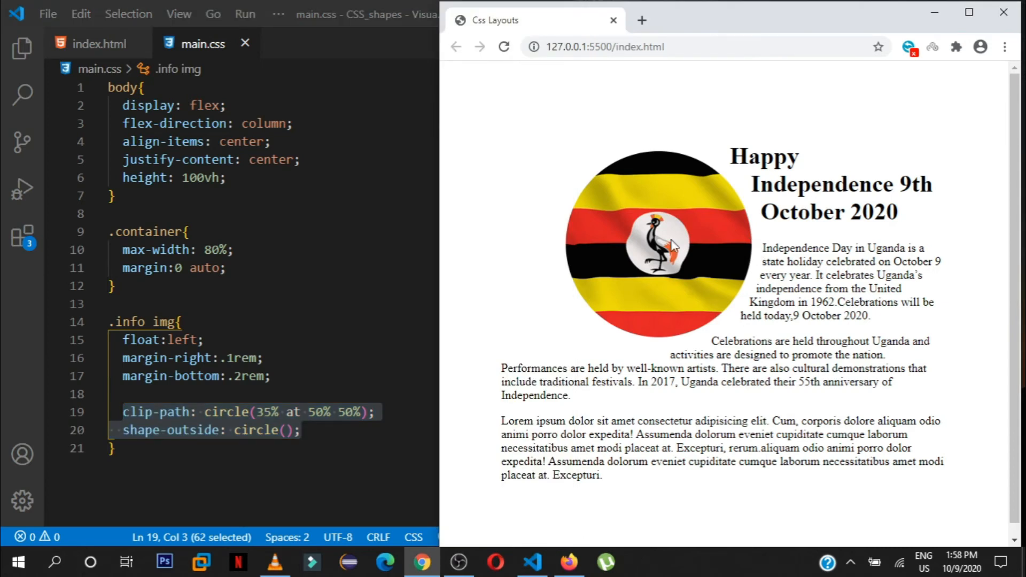
mouse_move(435, 194)
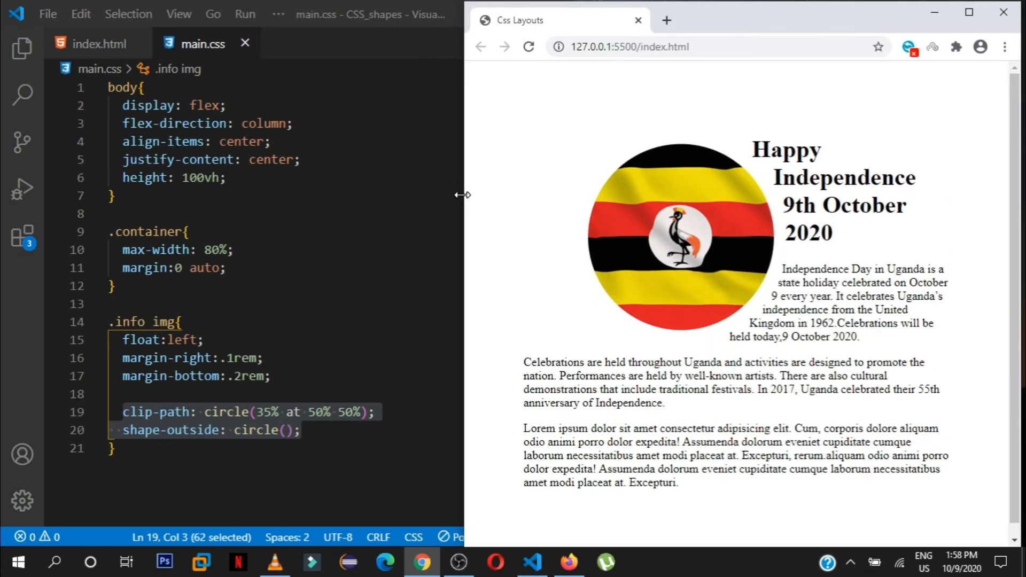
drag(463, 193, 461, 192)
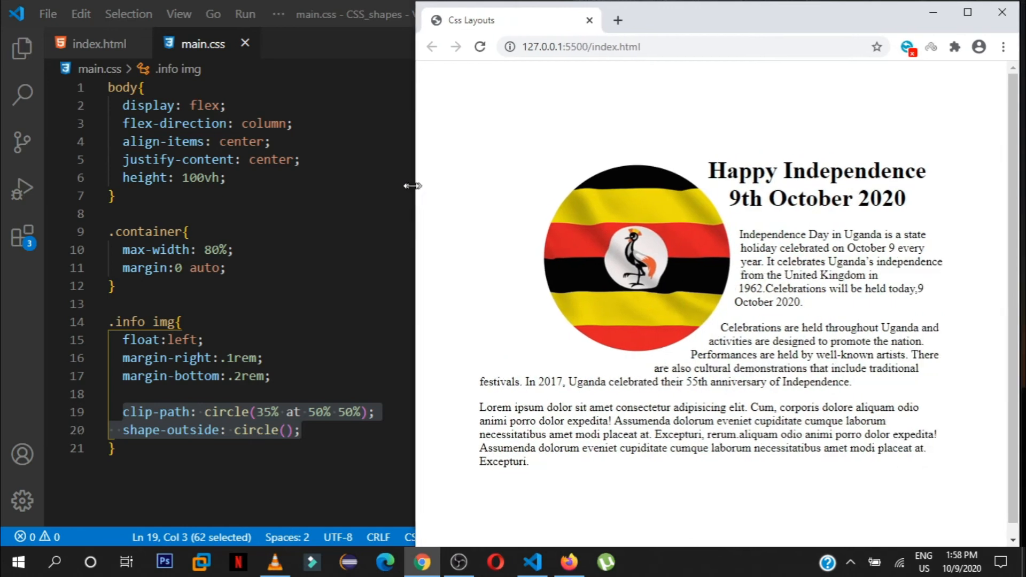
drag(413, 185, 339, 182)
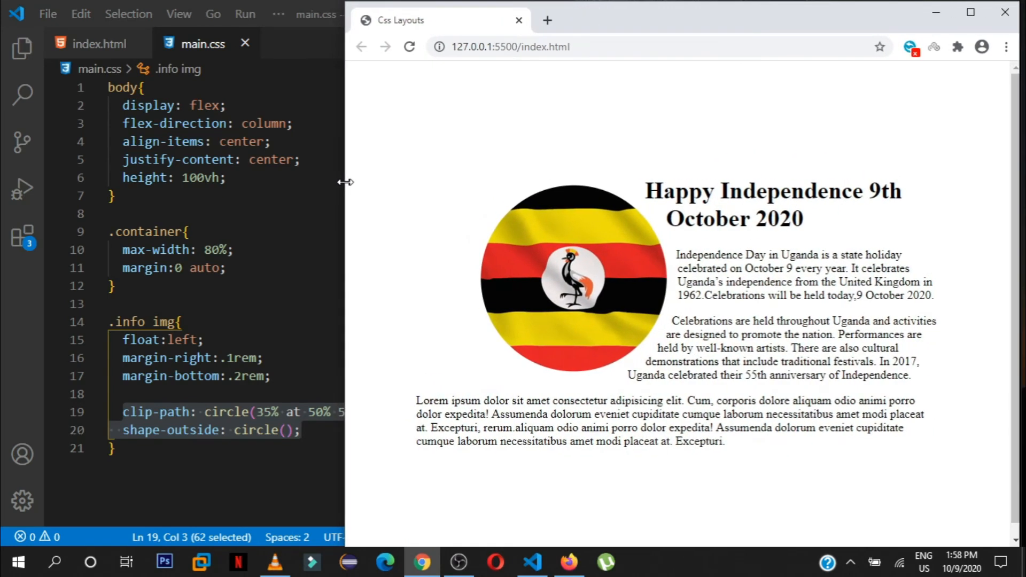
drag(345, 183, 375, 185)
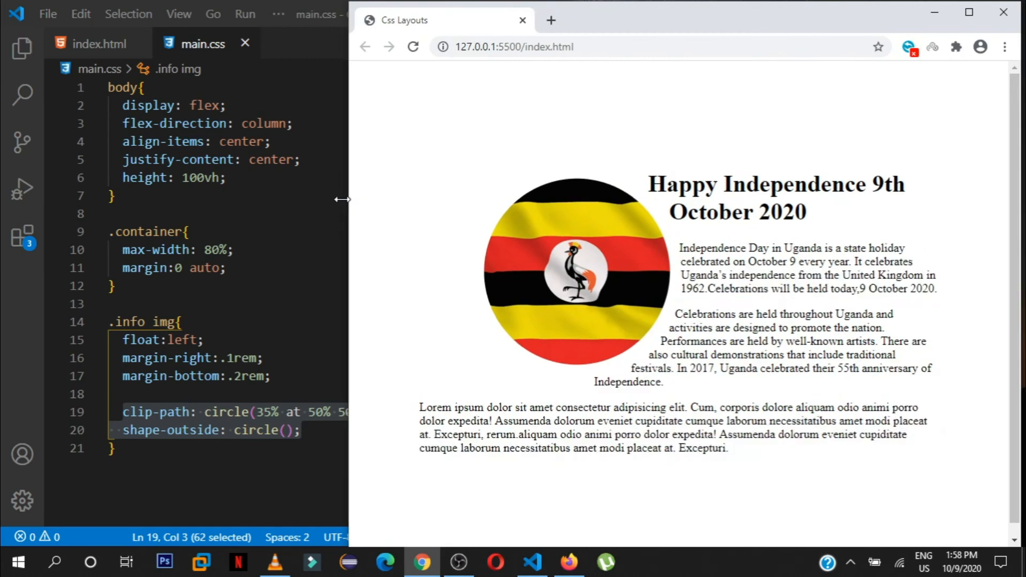
drag(349, 199, 403, 203)
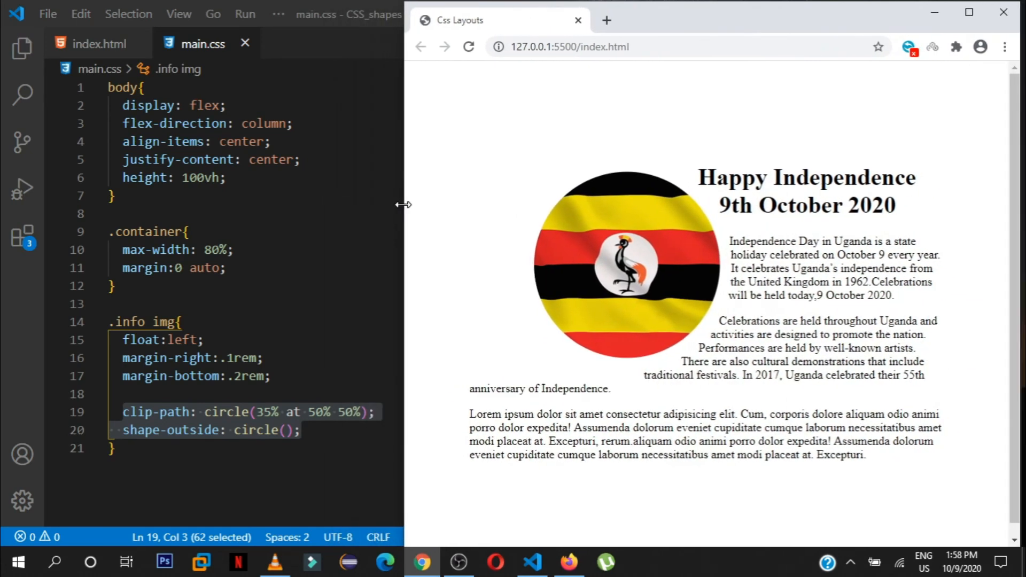
drag(404, 204, 416, 207)
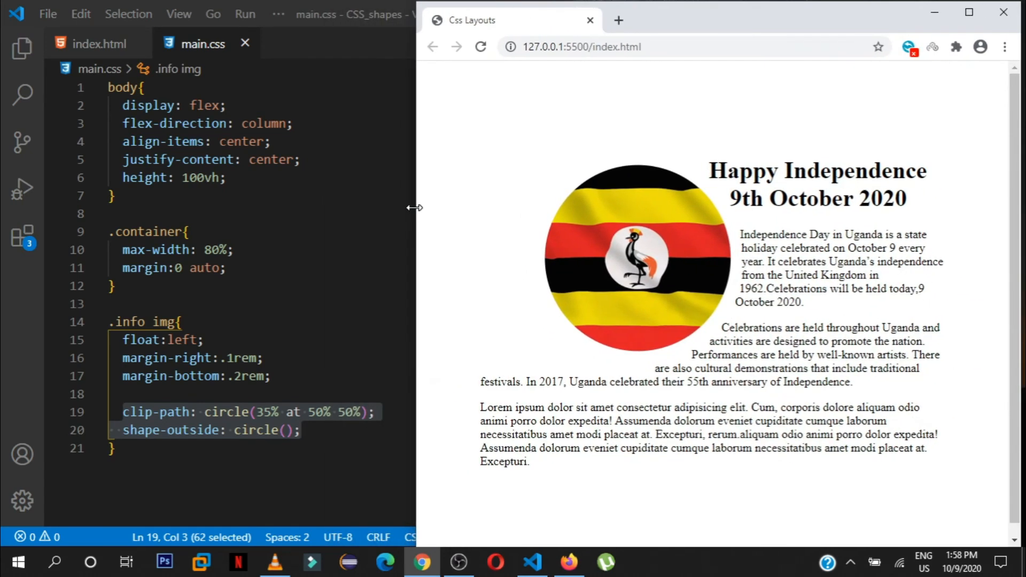
drag(415, 208, 426, 211)
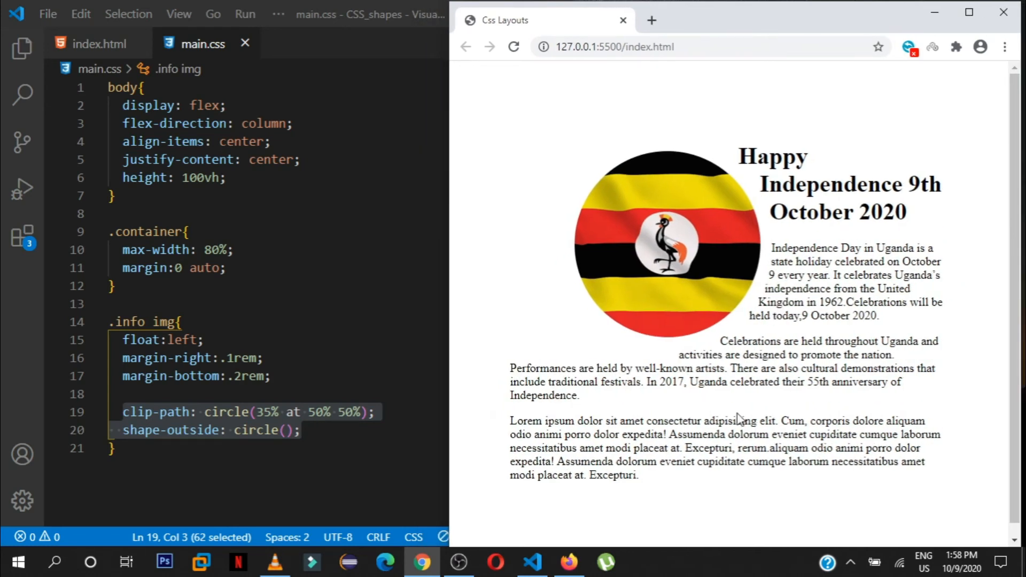
mouse_move(746, 402)
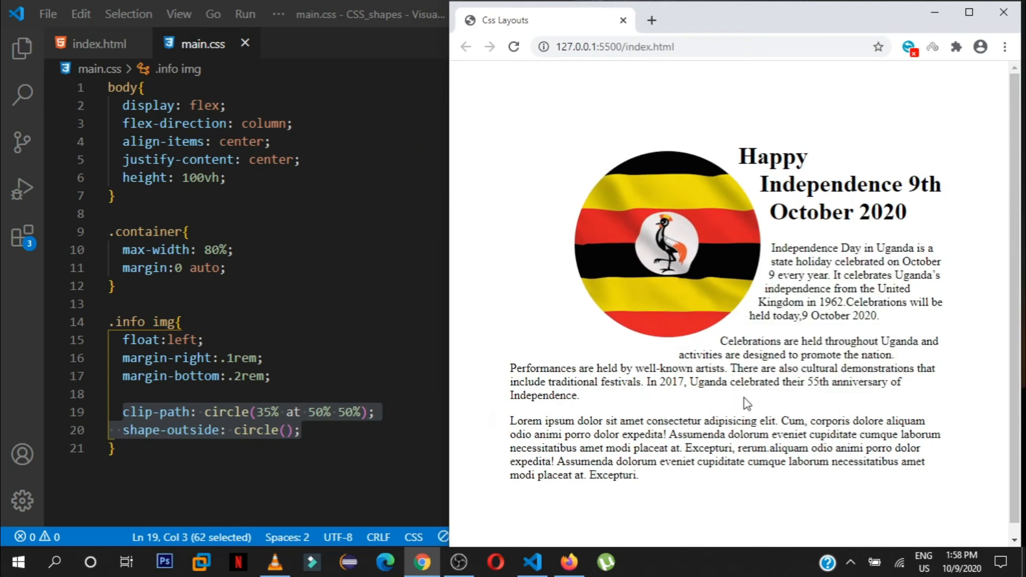
key(F12)
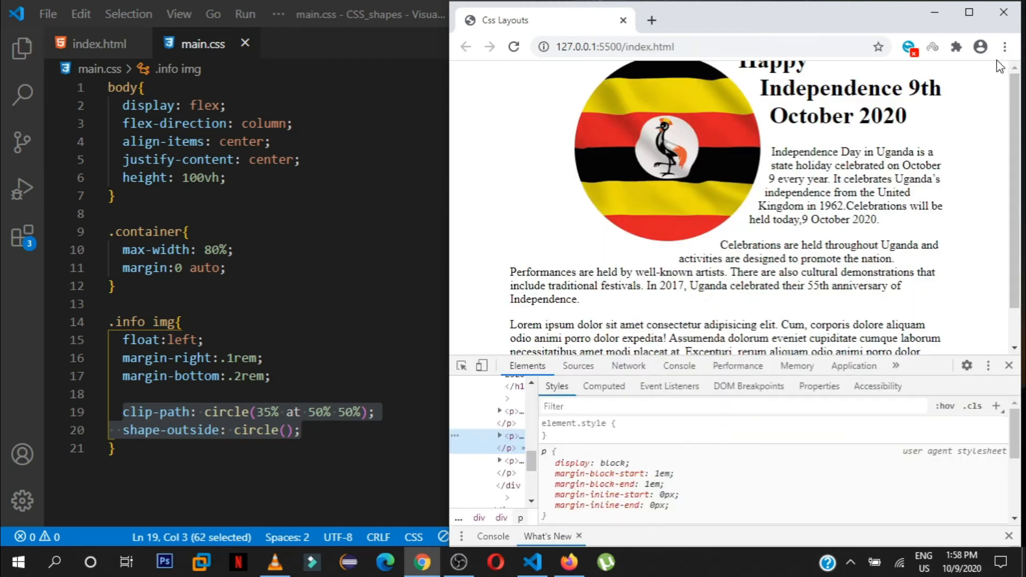
mouse_move(716, 240)
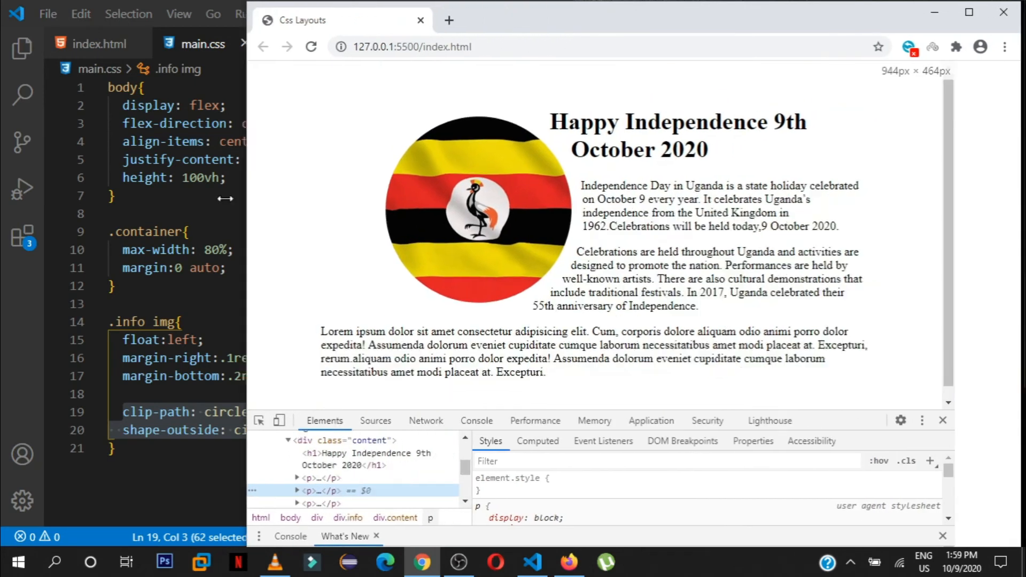
- Narrow Chrome step by step to around 770px and below to see how the floated round flag behaves
drag(225, 198, 185, 201)
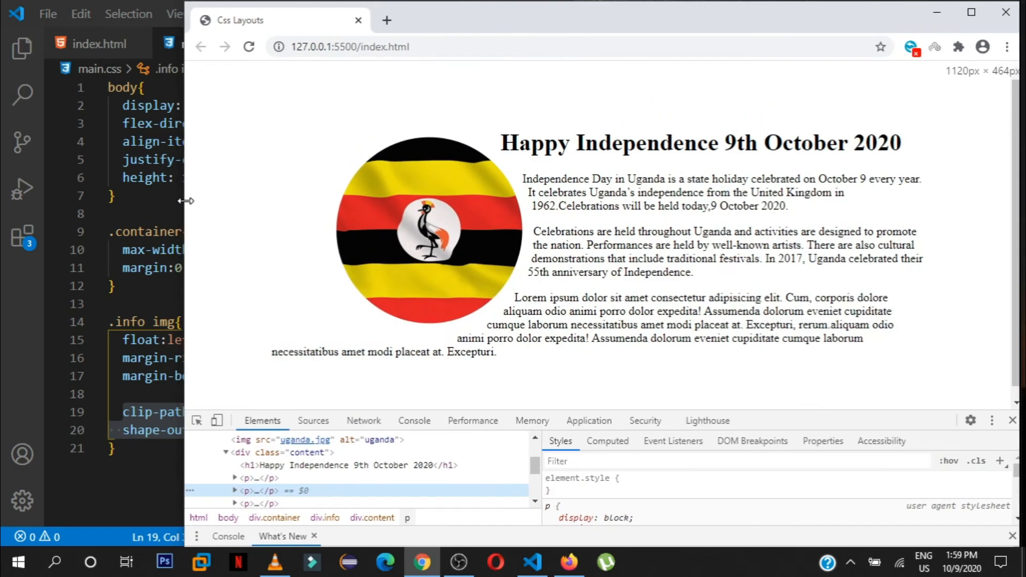
drag(184, 201, 226, 205)
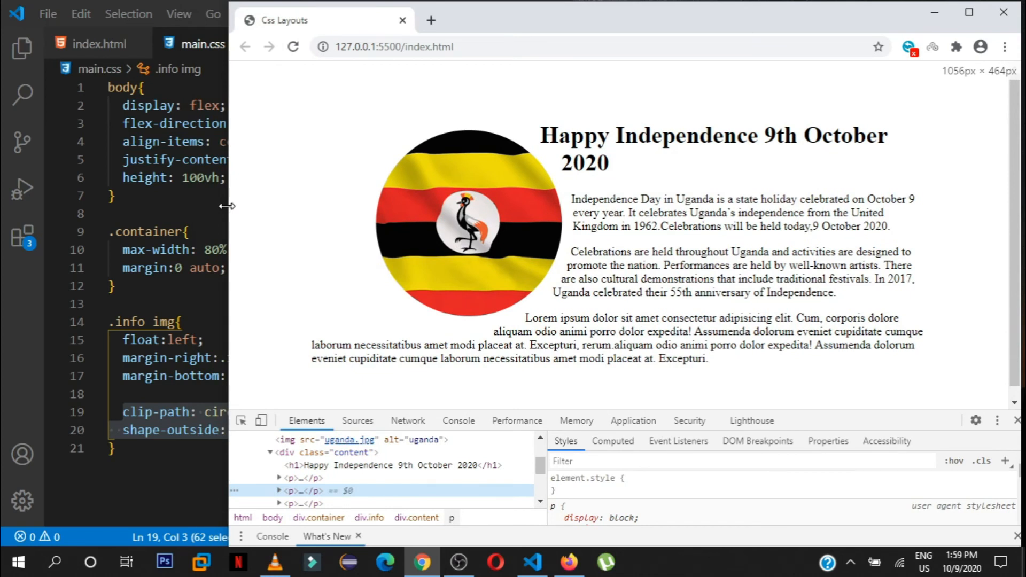
drag(226, 205, 278, 221)
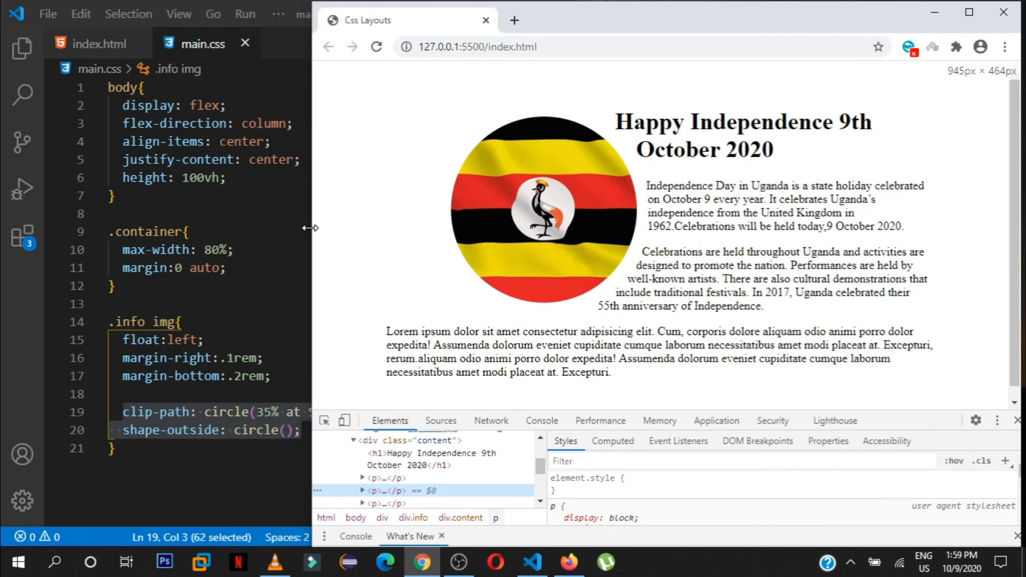
drag(311, 228, 362, 236)
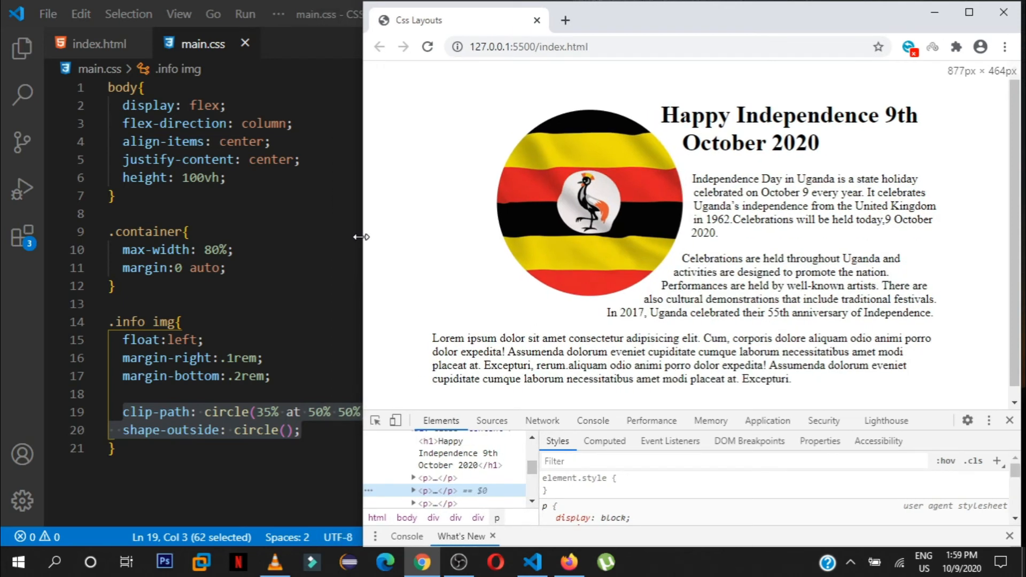
drag(362, 237, 386, 239)
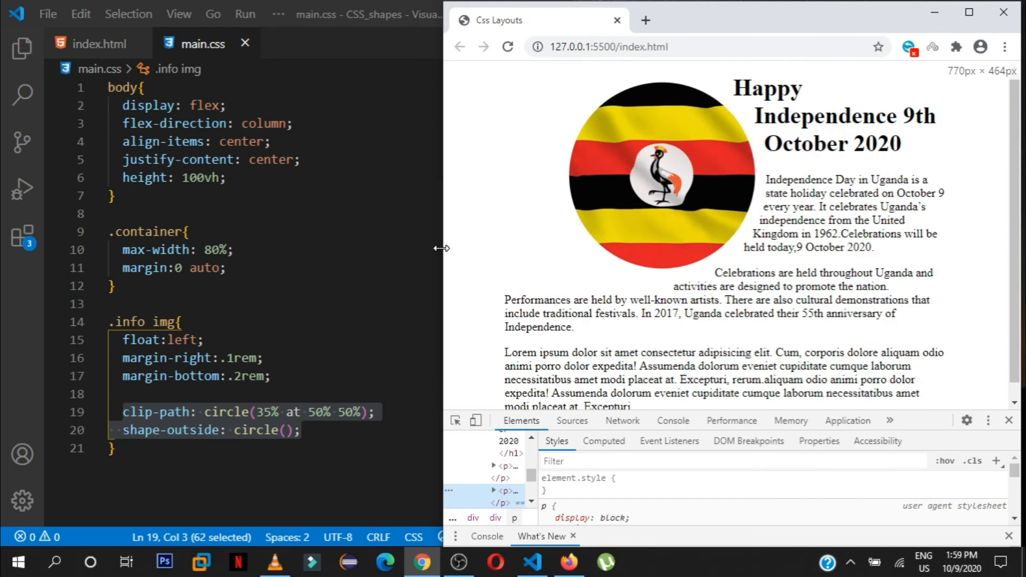
drag(441, 252, 460, 252)
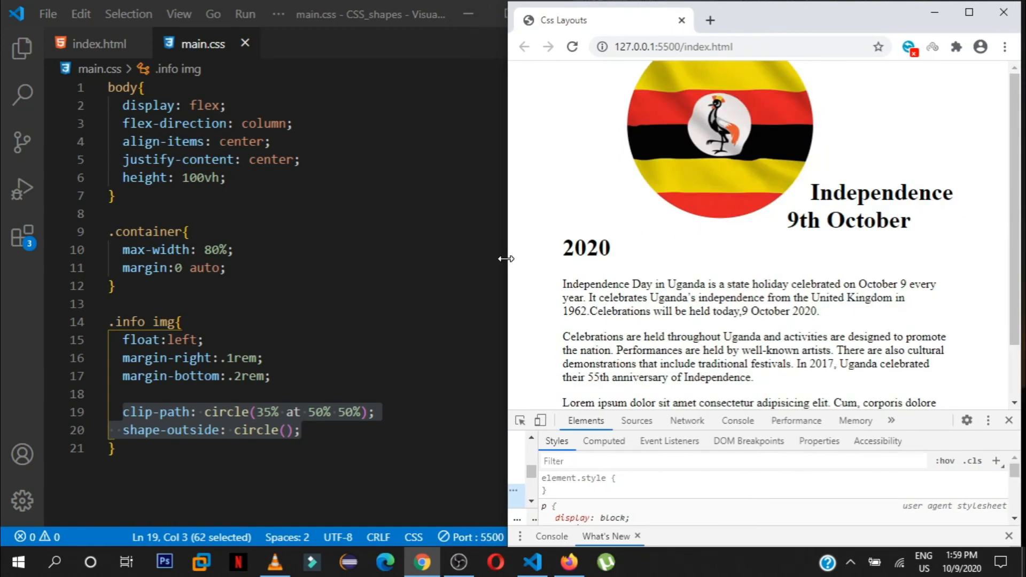
scroll(up, 3)
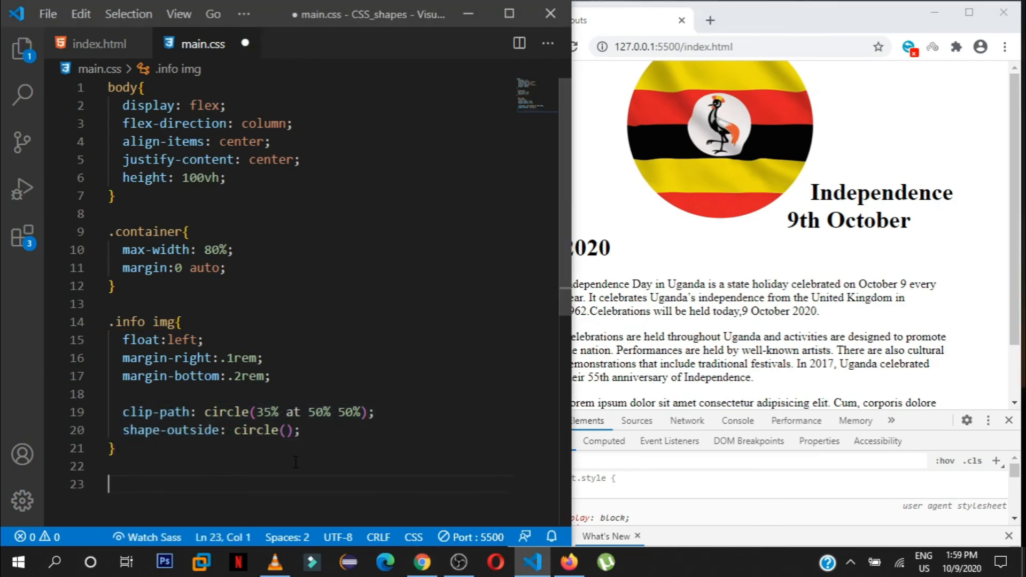
text(@m)
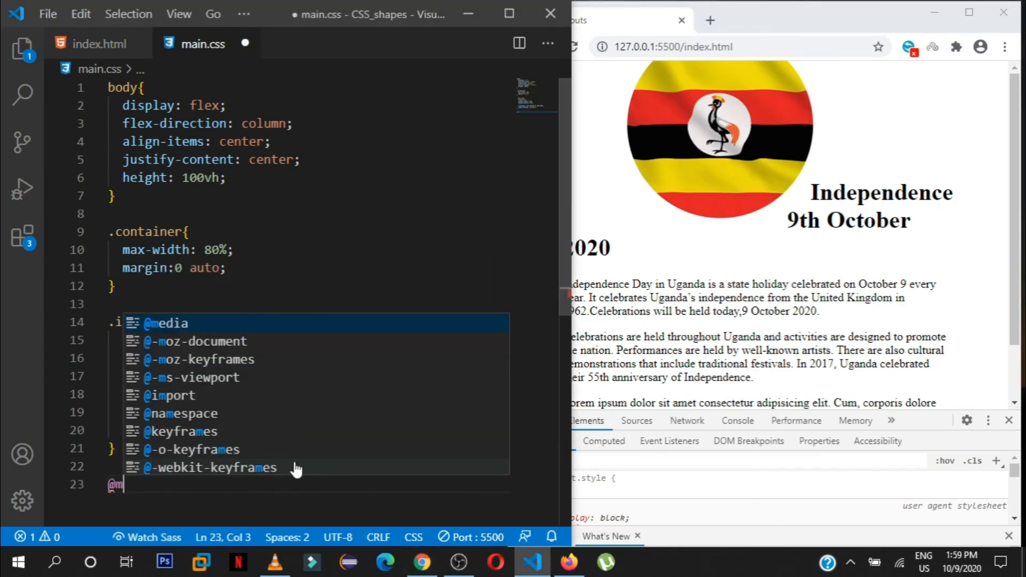
text(edia screen and ()
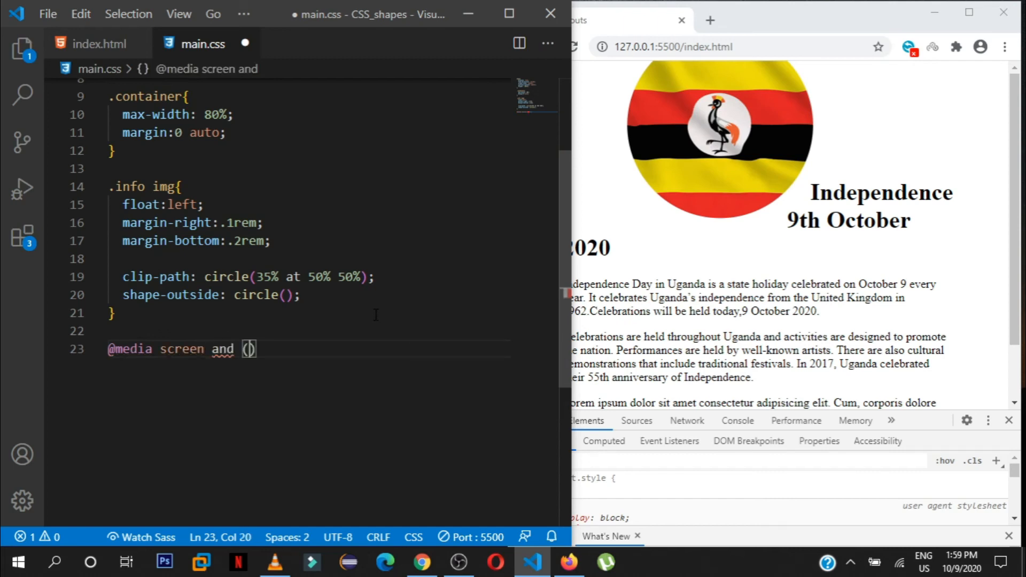
text(ma-)
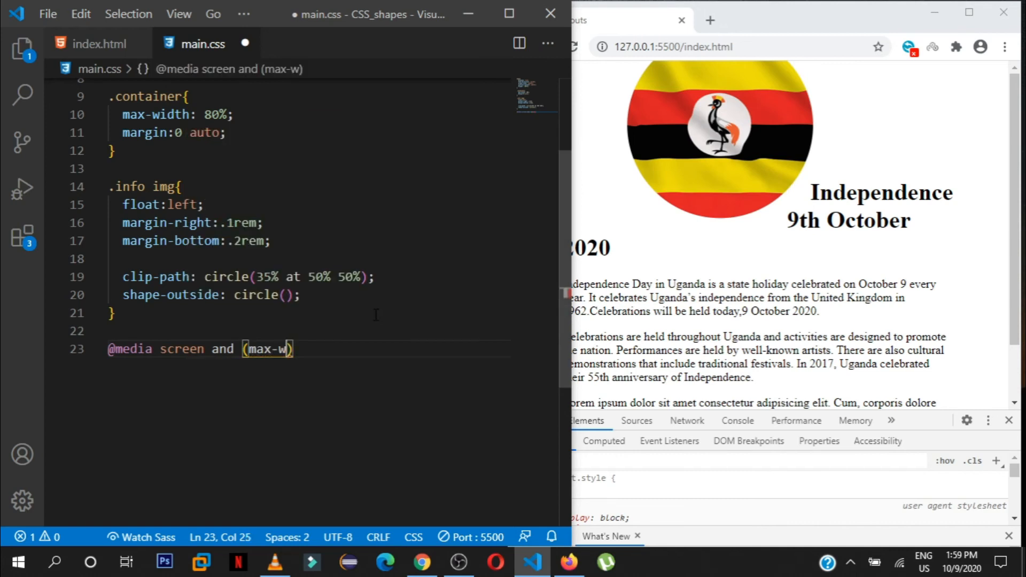
text(id)
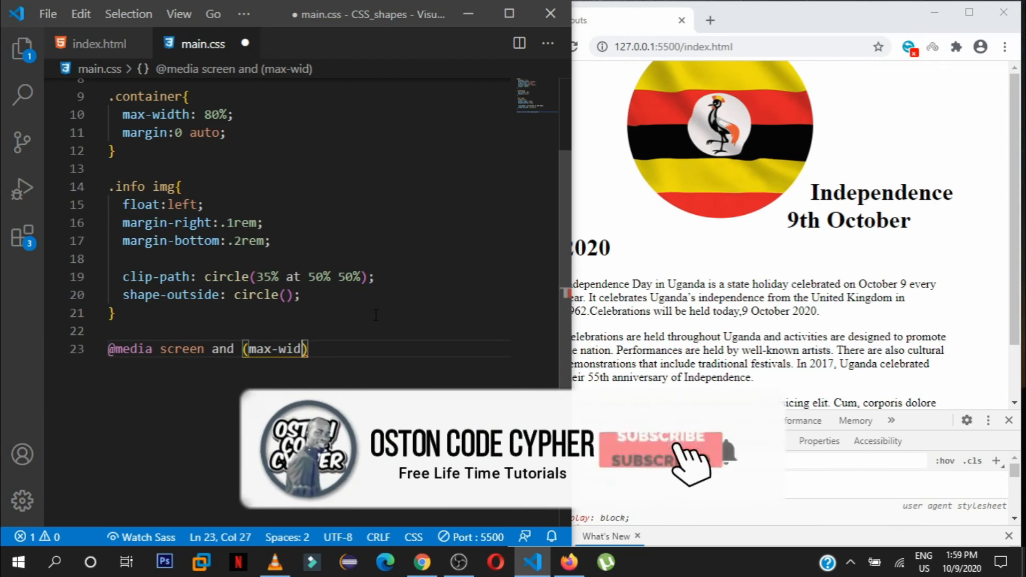
text(th:)
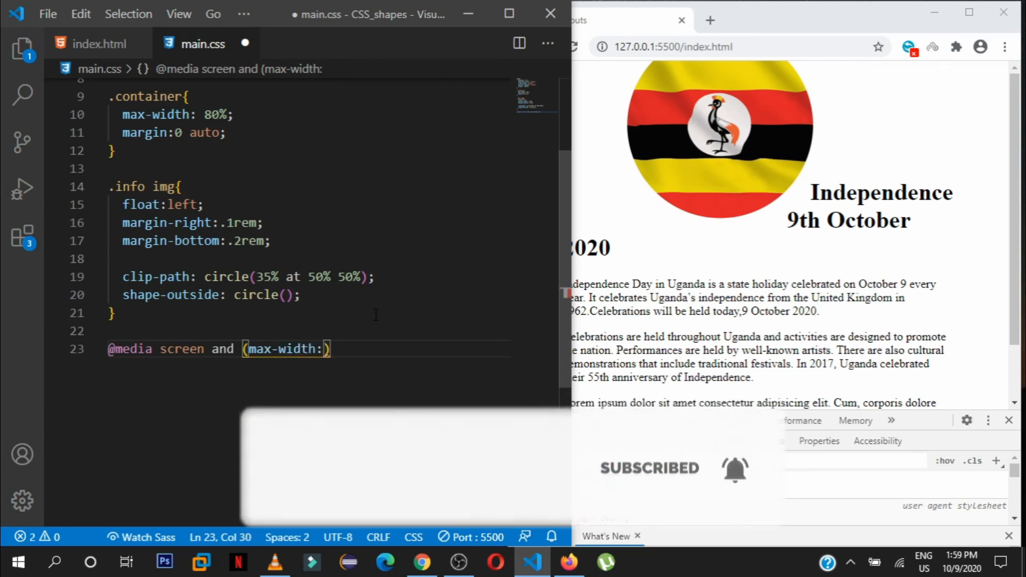
text(6)
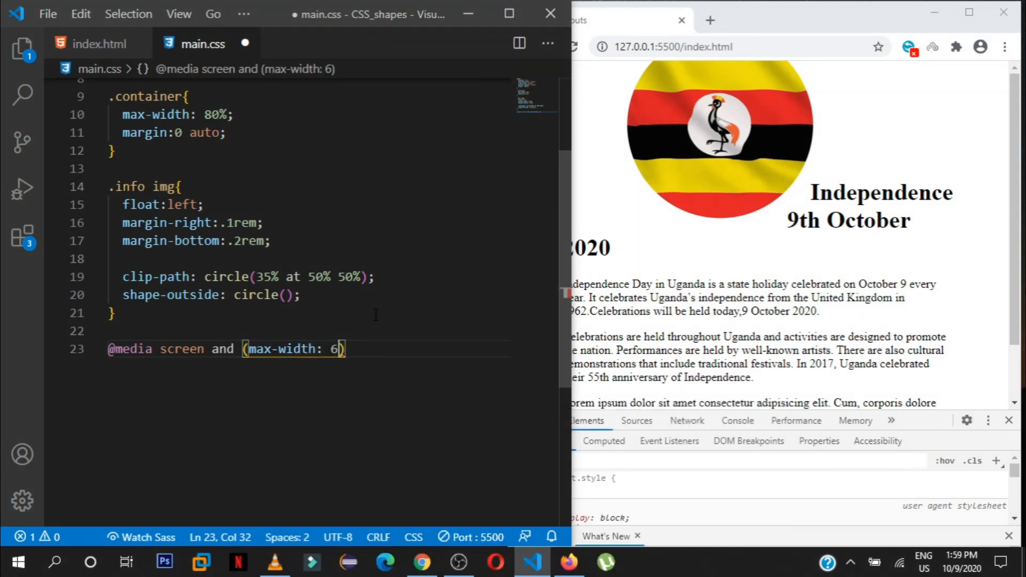
text(84p)
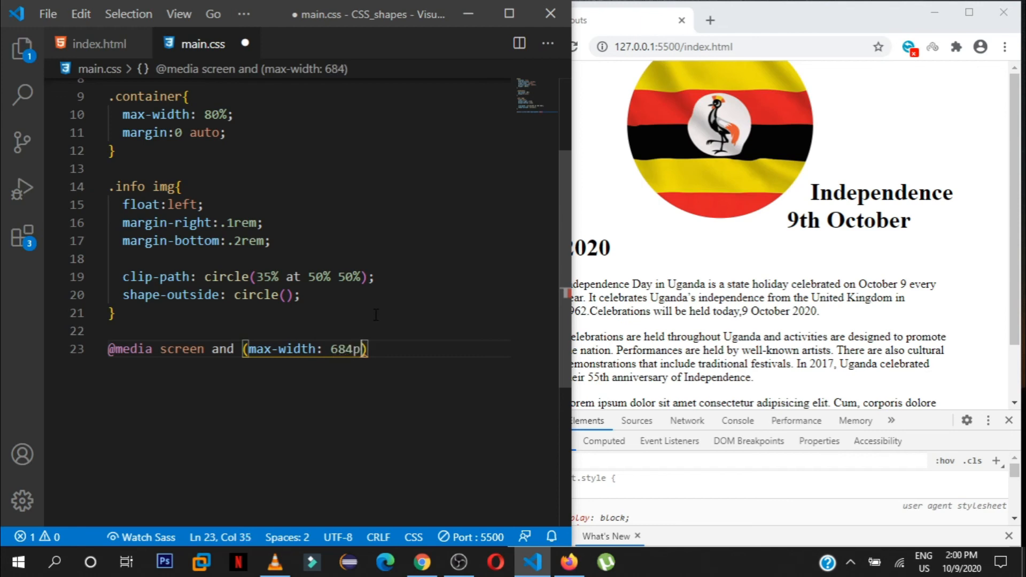
text(x)
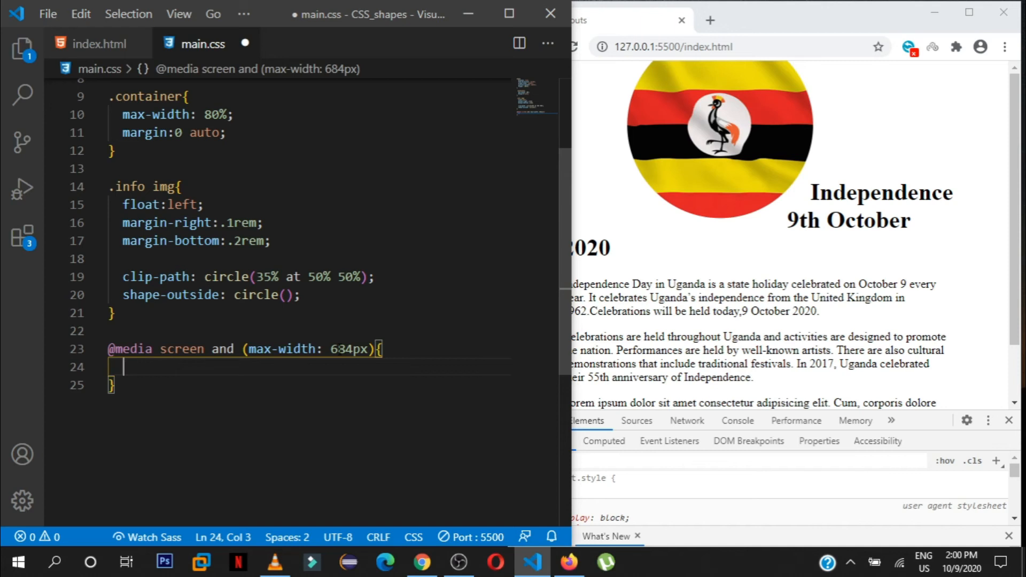
double_click(351, 349)
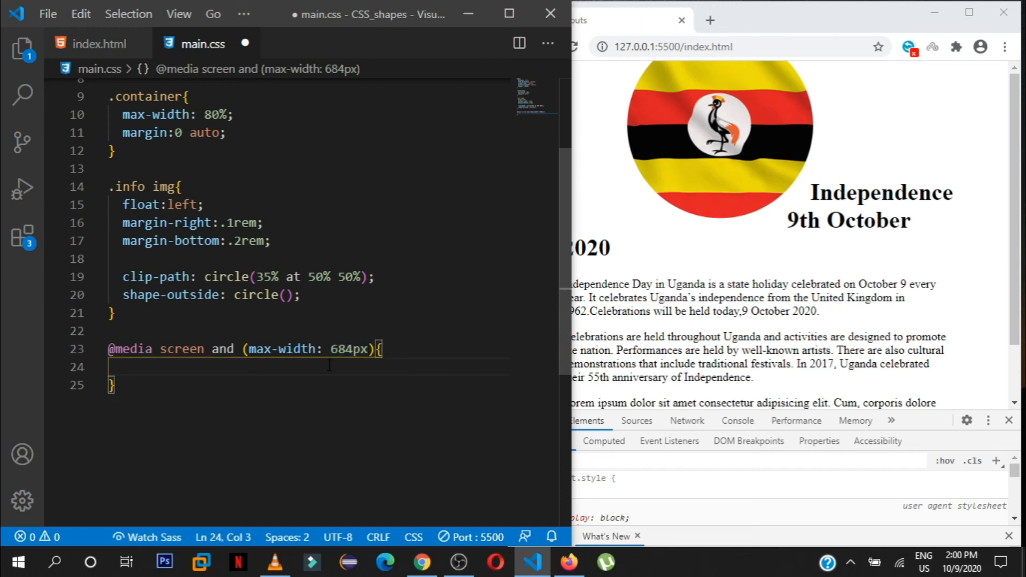
mouse_move(335, 371)
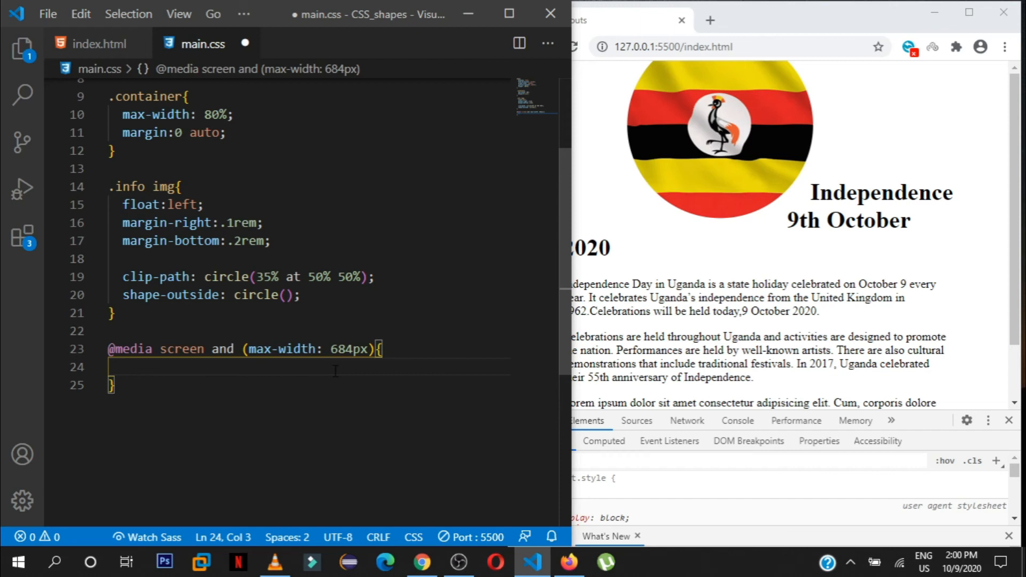
- Inside the media query add an .info img rule and begin a float declaration
text(.info img)
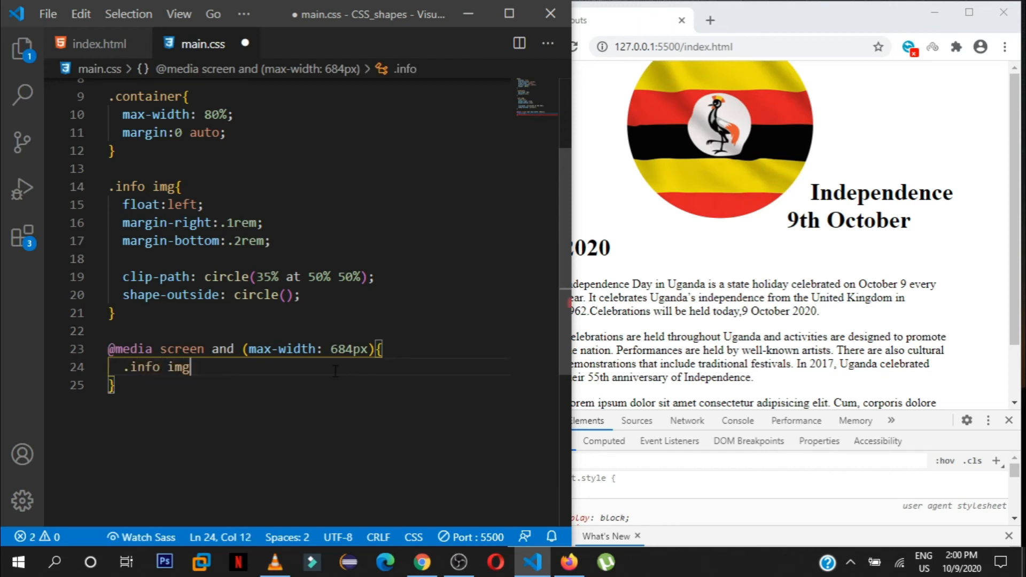
text({)
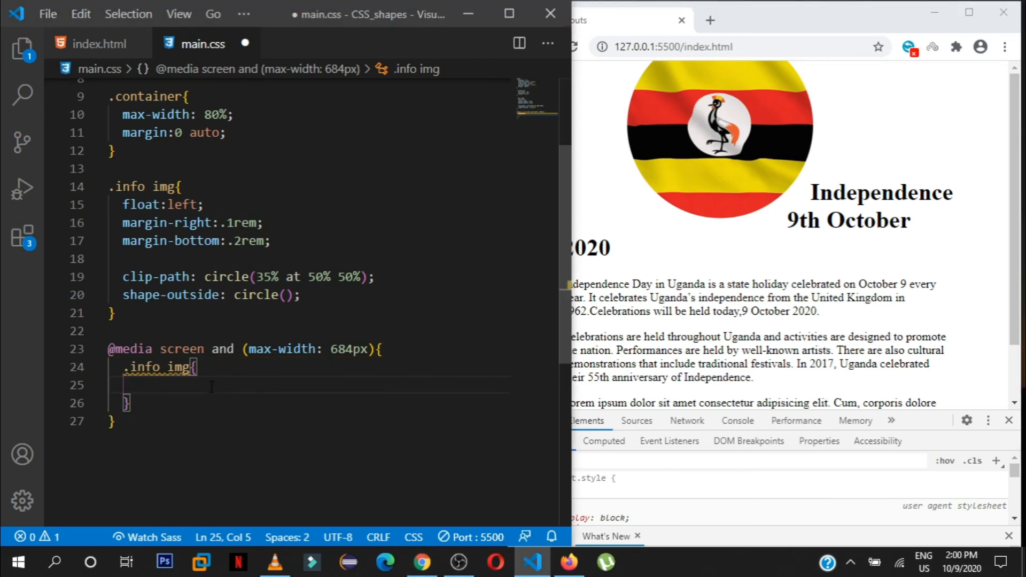
text(float:none;)
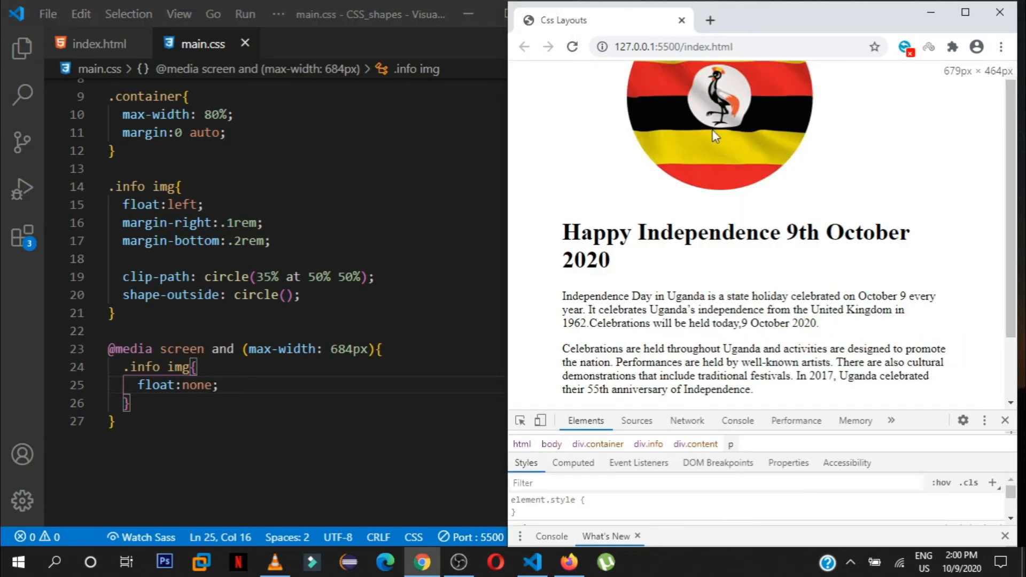
- Set float:none and clip-path: none in the media query's .info img rule, then widen Chrome to check the round flag returns
click(1005, 420)
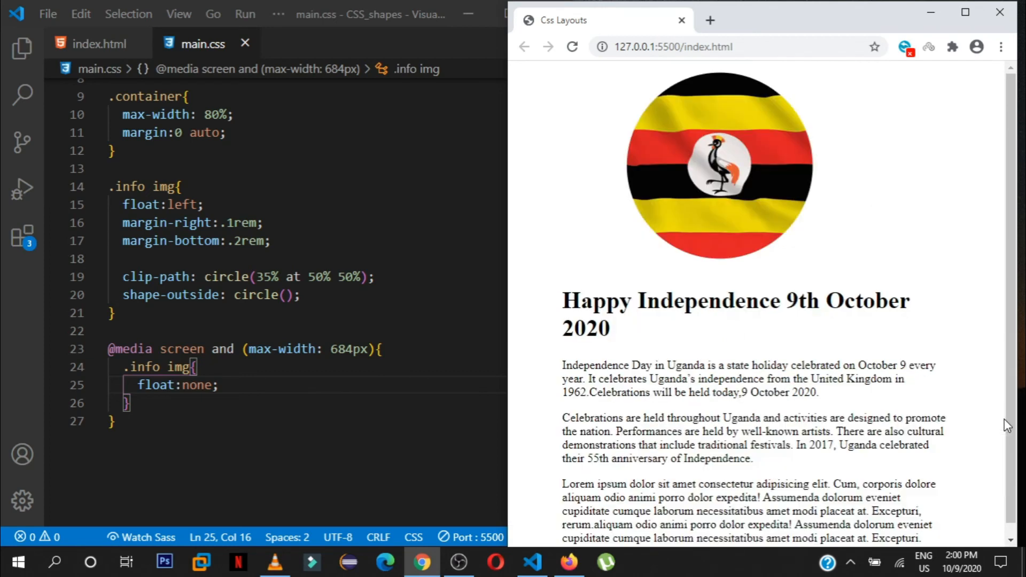
mouse_move(686, 223)
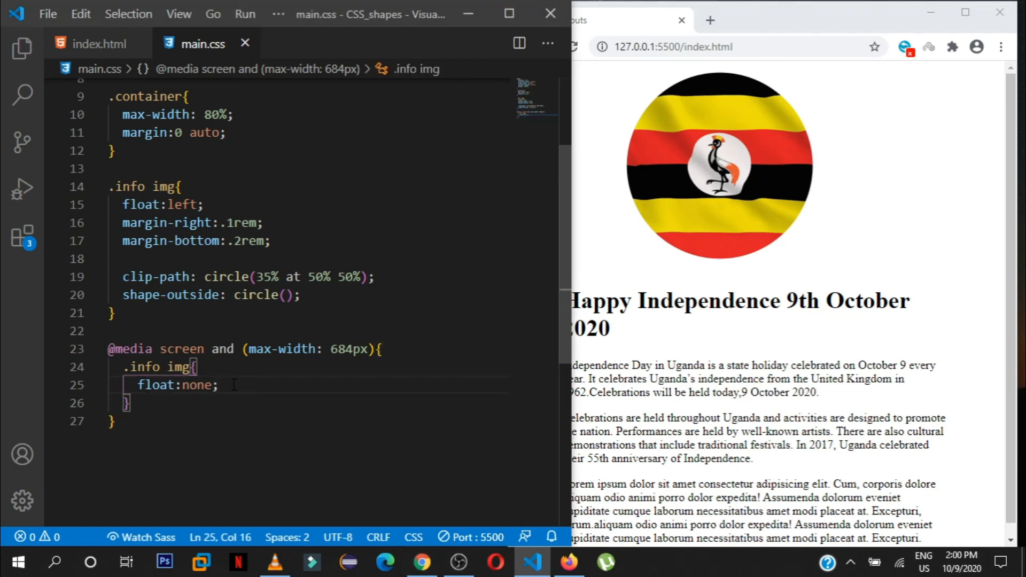
key(Enter)
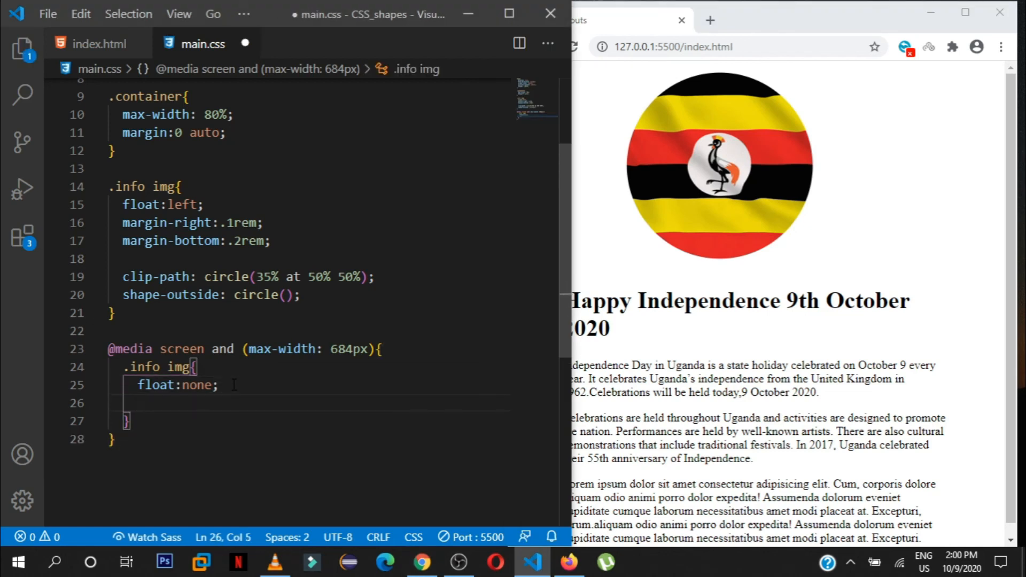
text(clip-path: ;)
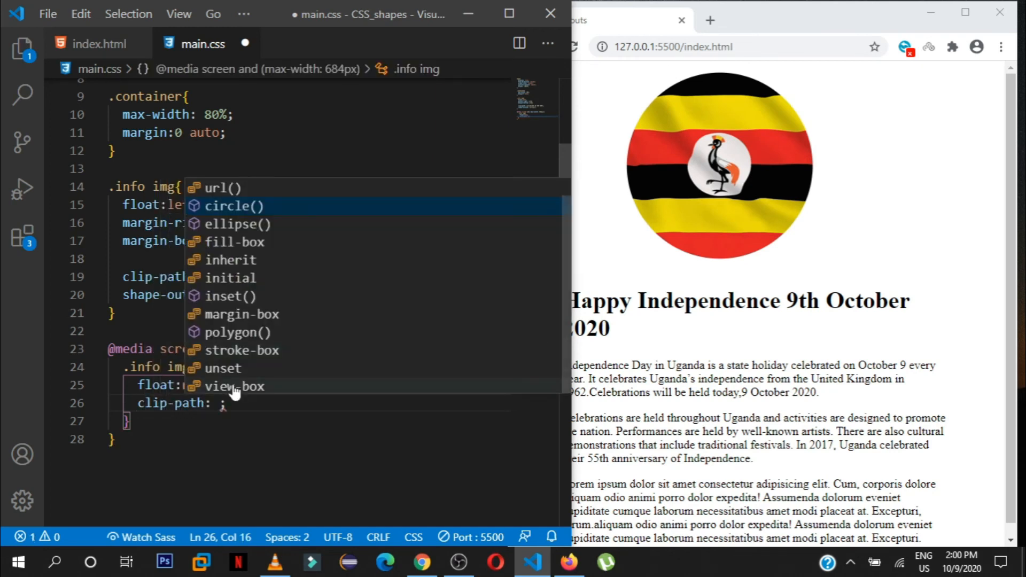
text(none)
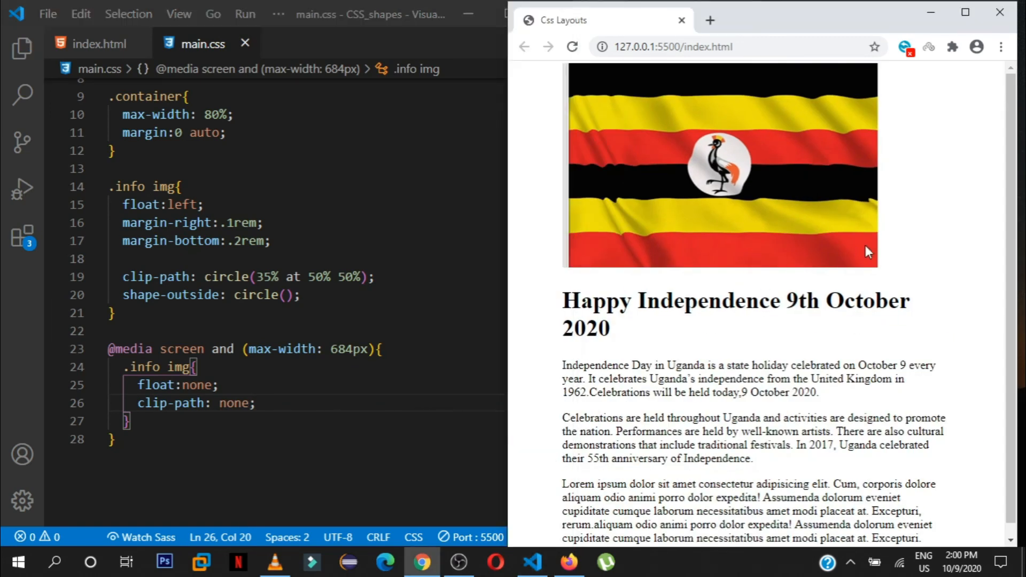
scroll(up, 3)
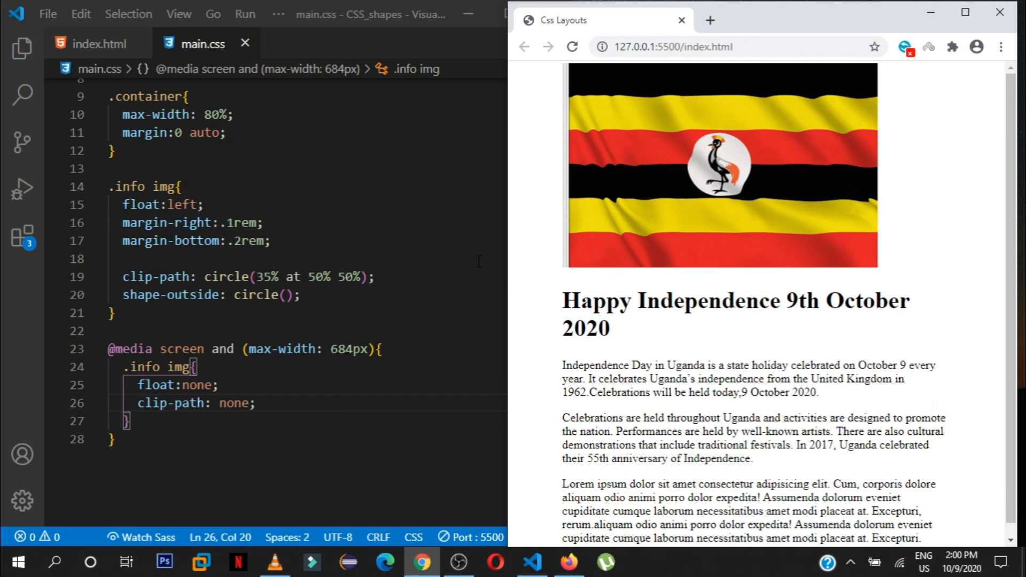
drag(500, 268, 429, 269)
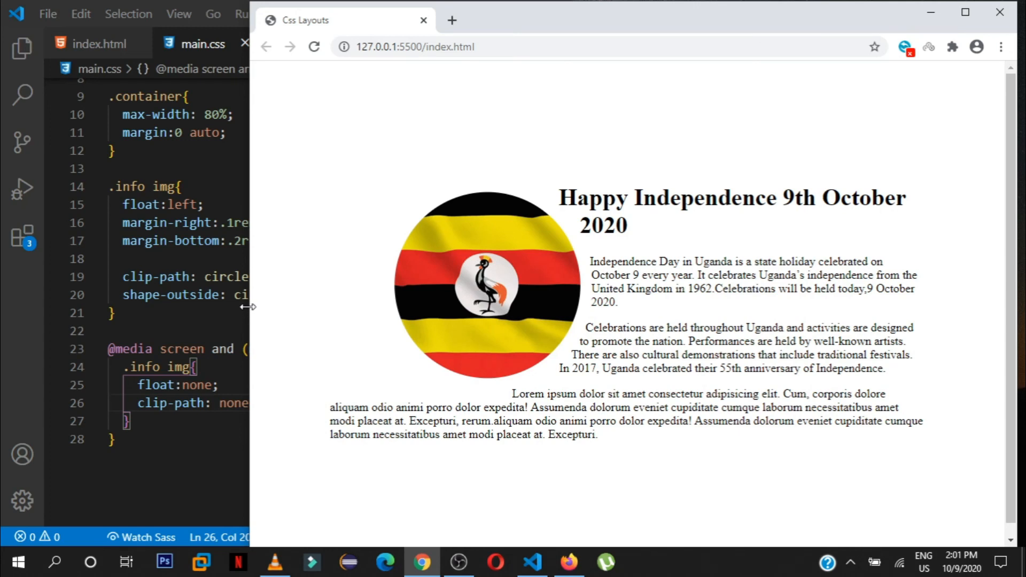
mouse_move(254, 314)
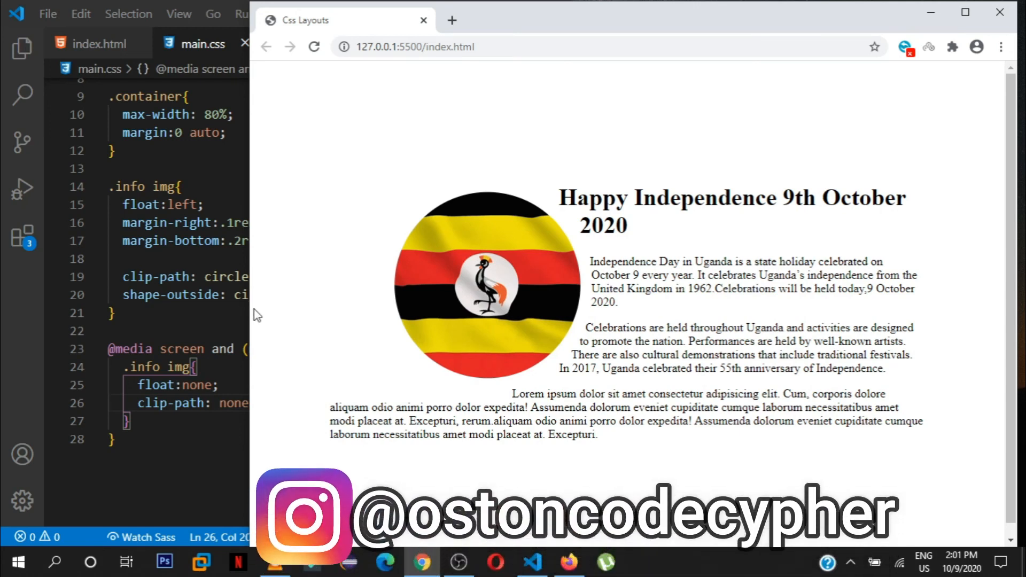
mouse_move(293, 330)
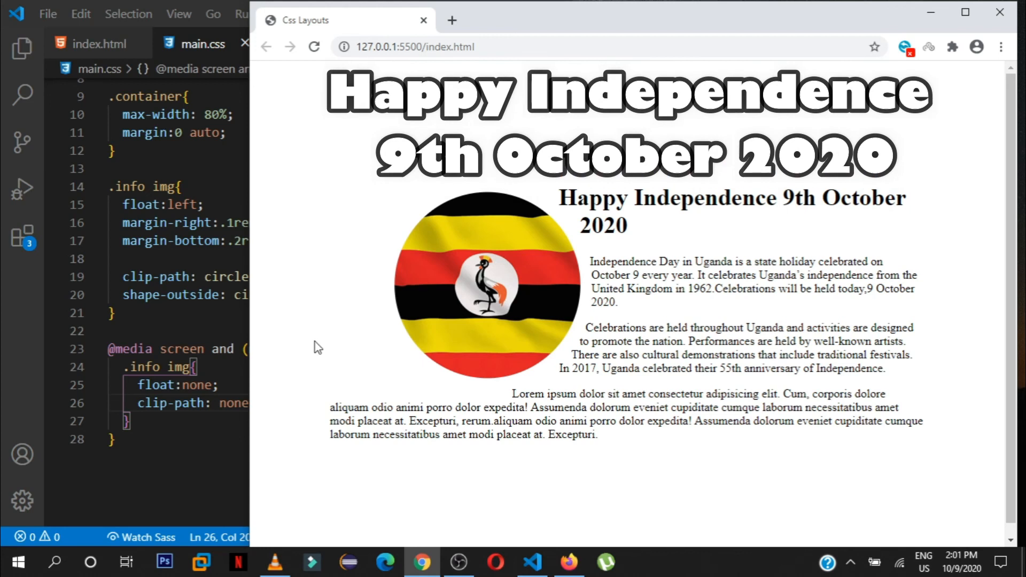
- Scroll the full-width page showing the circular flag with text wrapping beside it
scroll(up, 3)
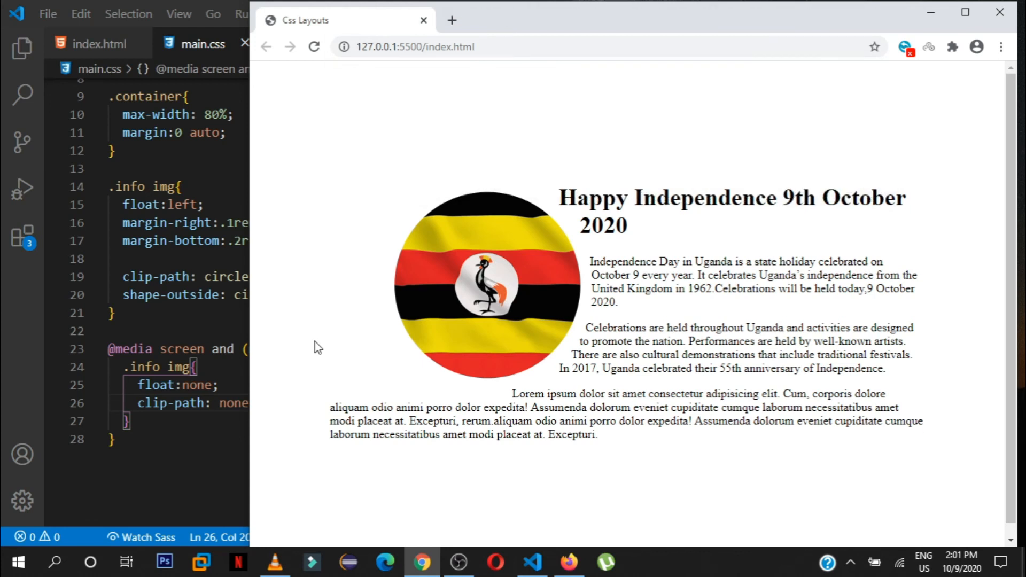